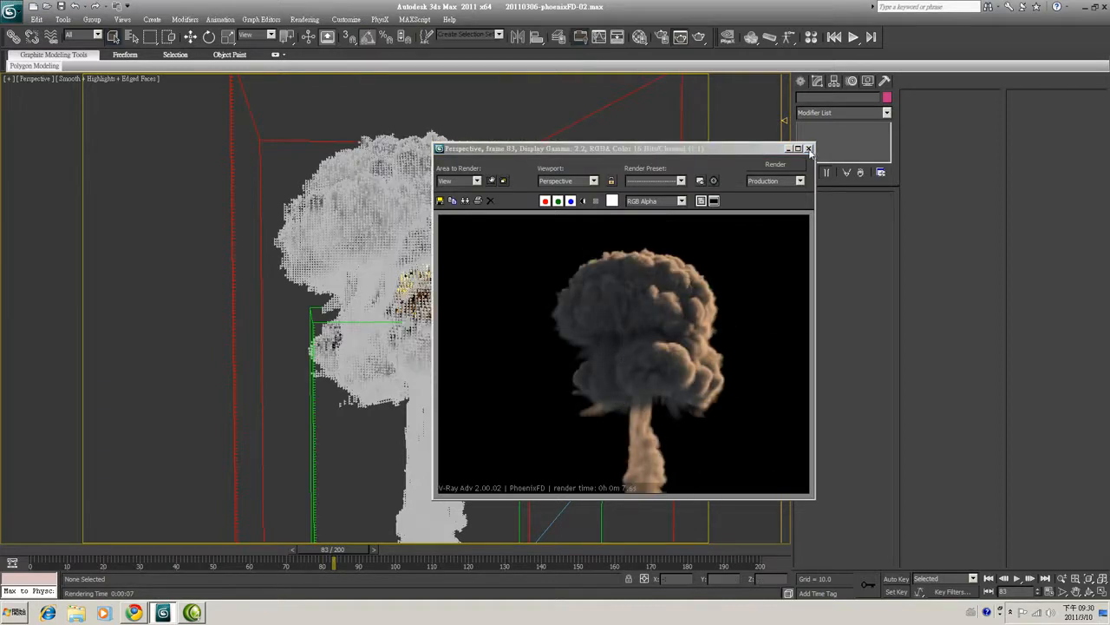
# Close the render preview and open Gamma/LUT Setup to confirm gamma 2.2
pyautogui.click(809, 148)
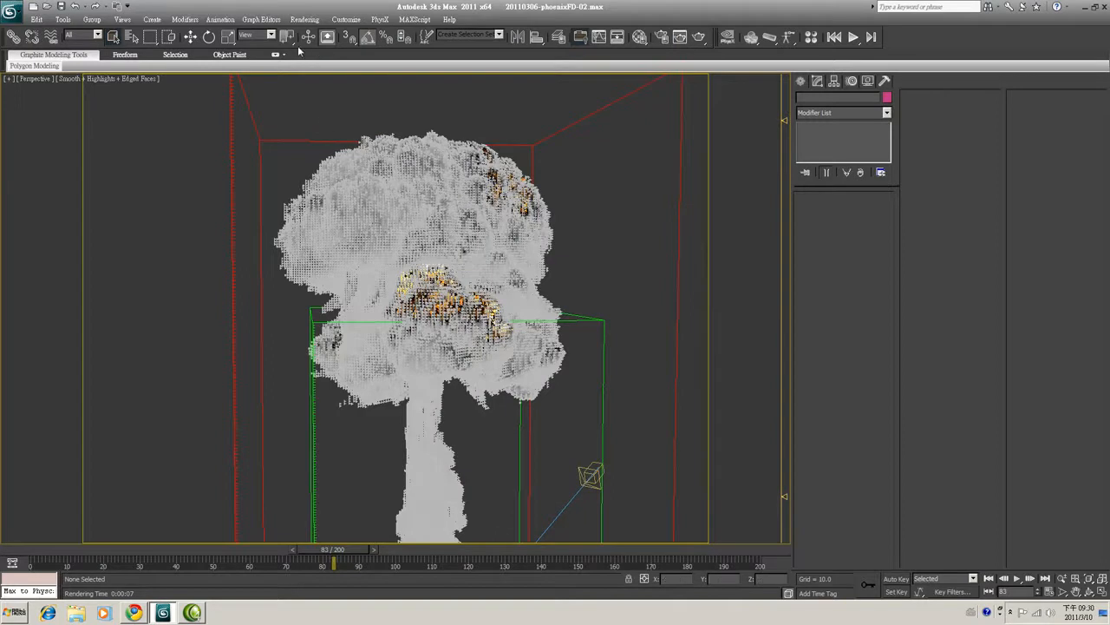
pyautogui.click(304, 19)
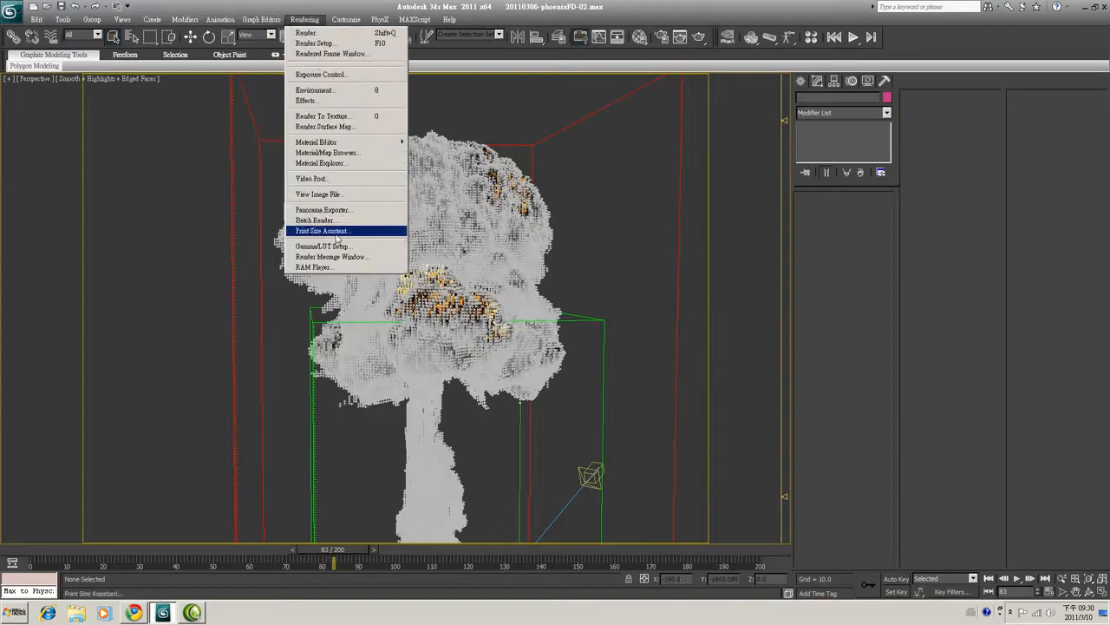
pyautogui.click(322, 245)
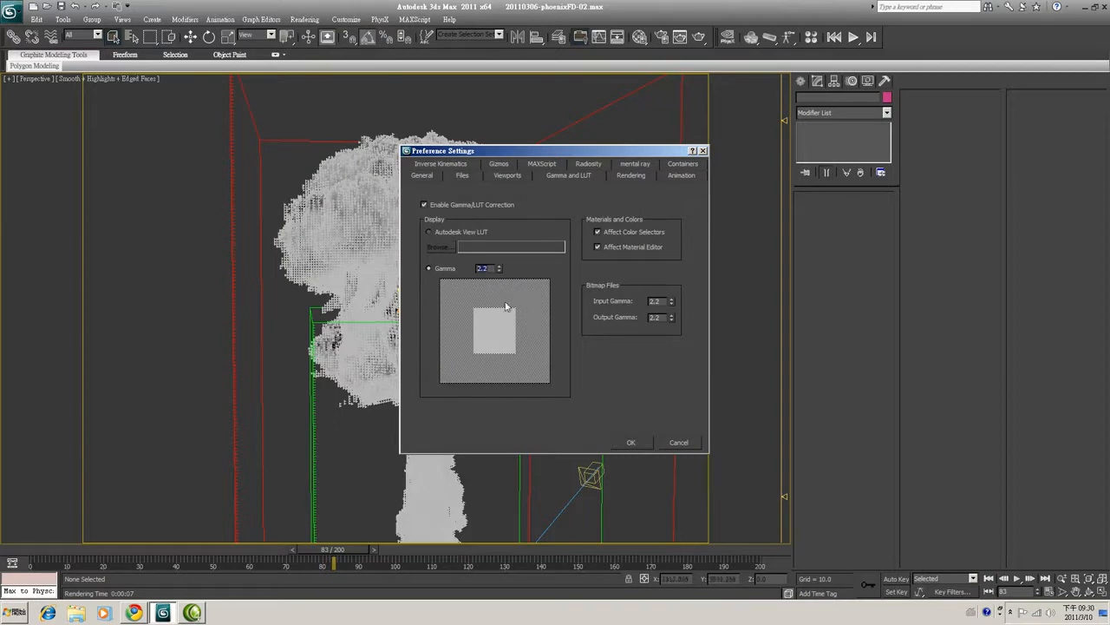
pyautogui.moveTo(638, 302)
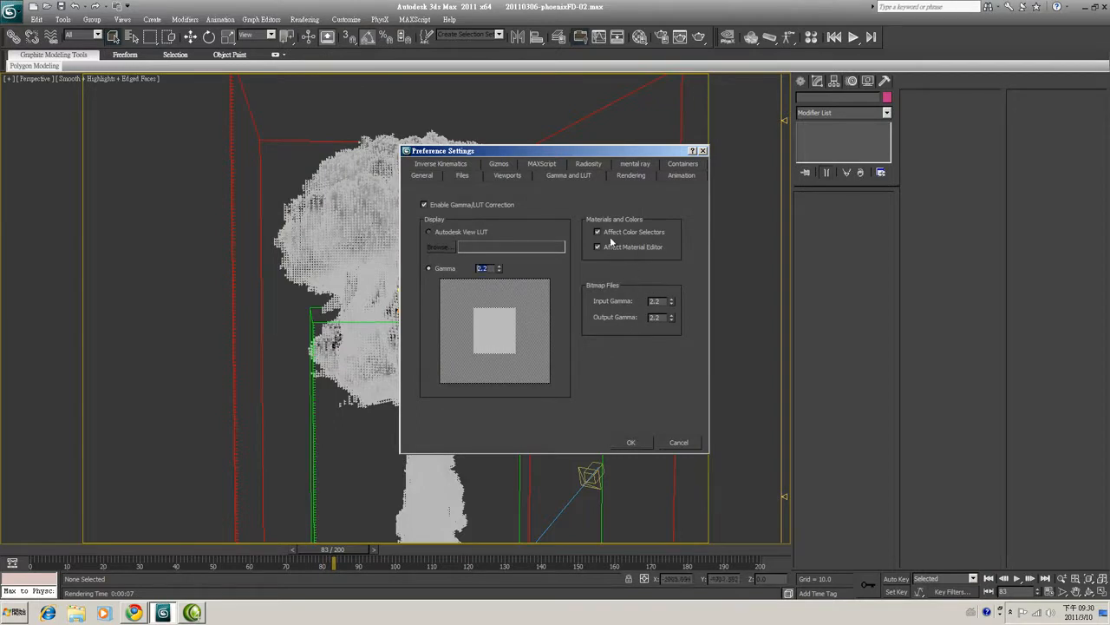
pyautogui.moveTo(611, 255)
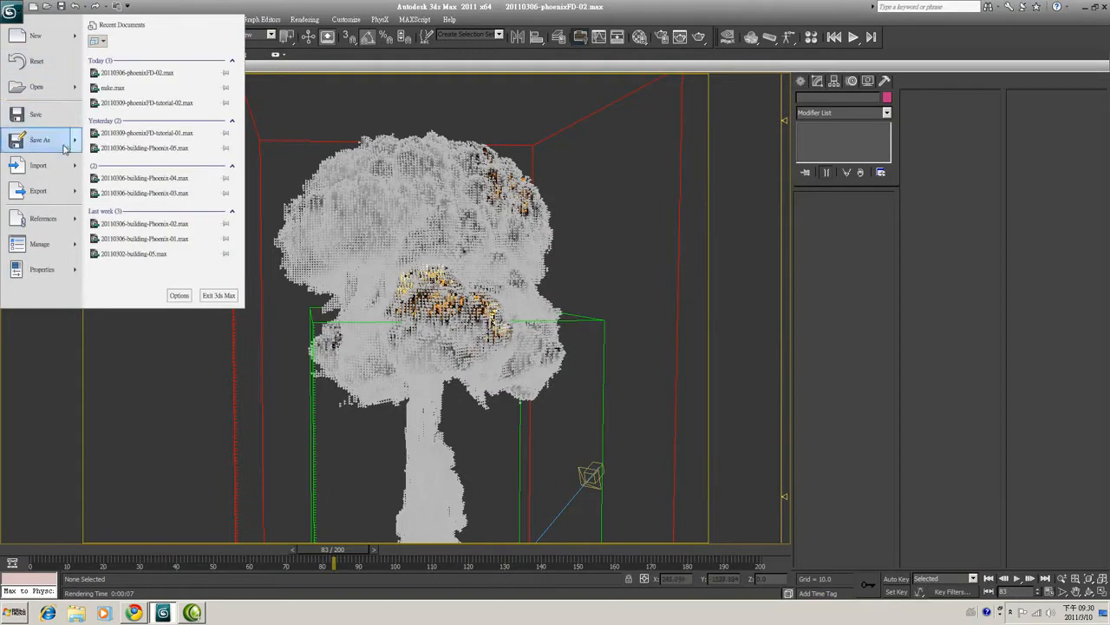
# Open the nuke.max sample scene from the samples folder
pyautogui.click(40, 139)
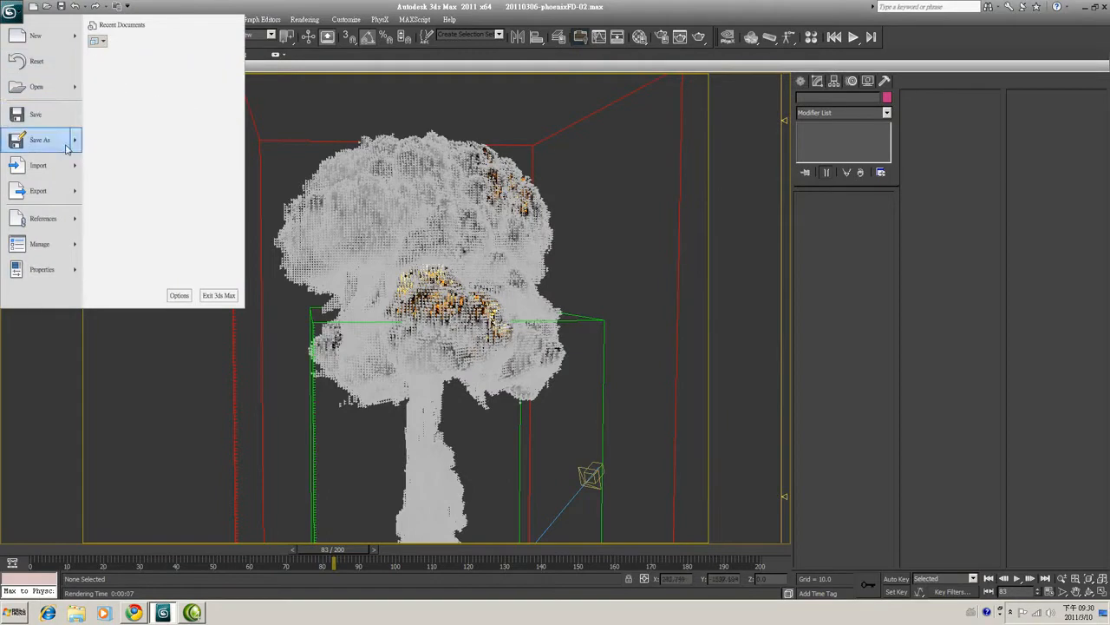
pyautogui.moveTo(48, 89)
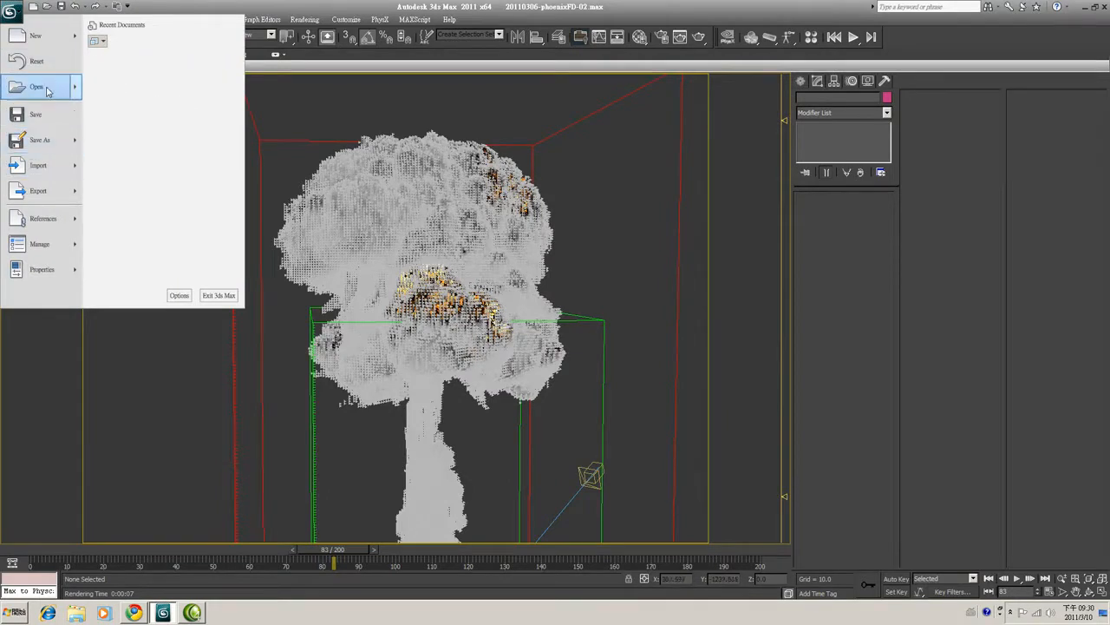
pyautogui.click(35, 86)
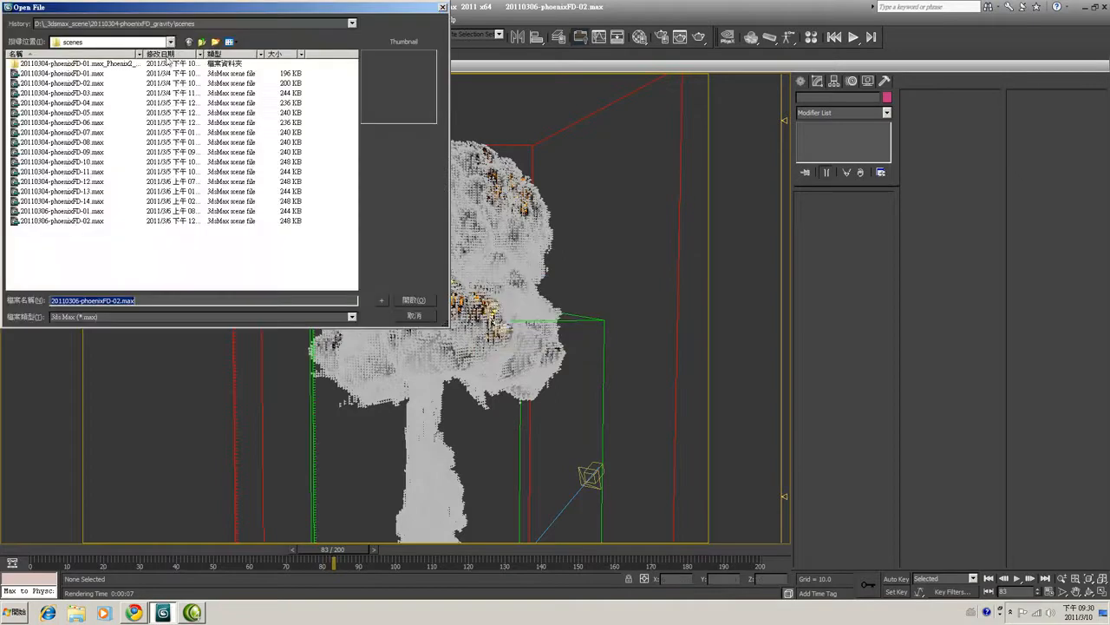
pyautogui.click(148, 41)
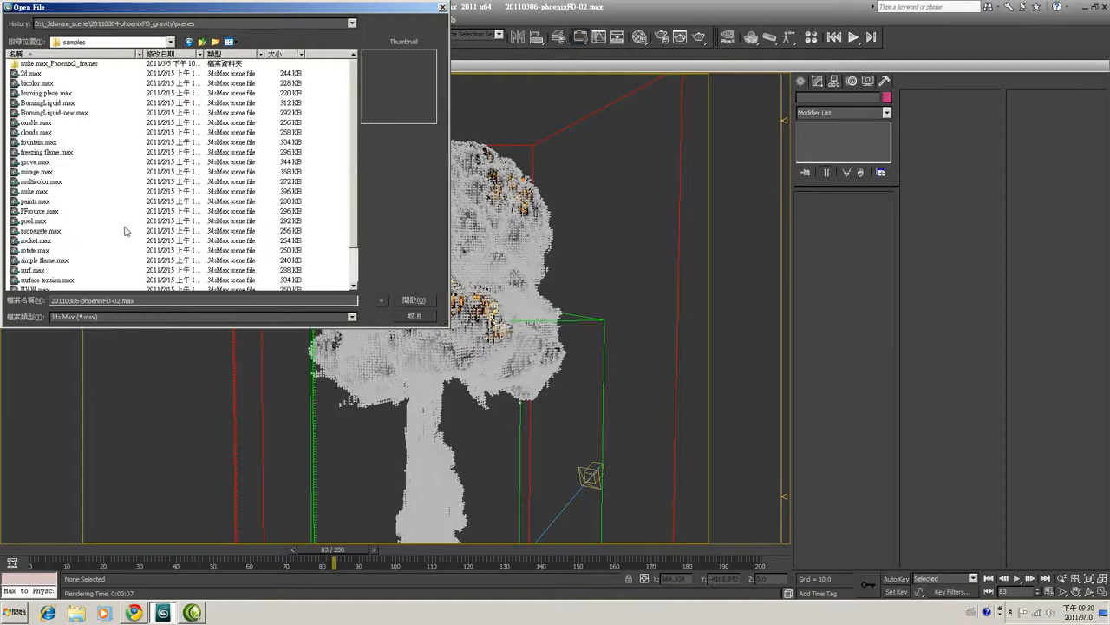
pyautogui.click(412, 300)
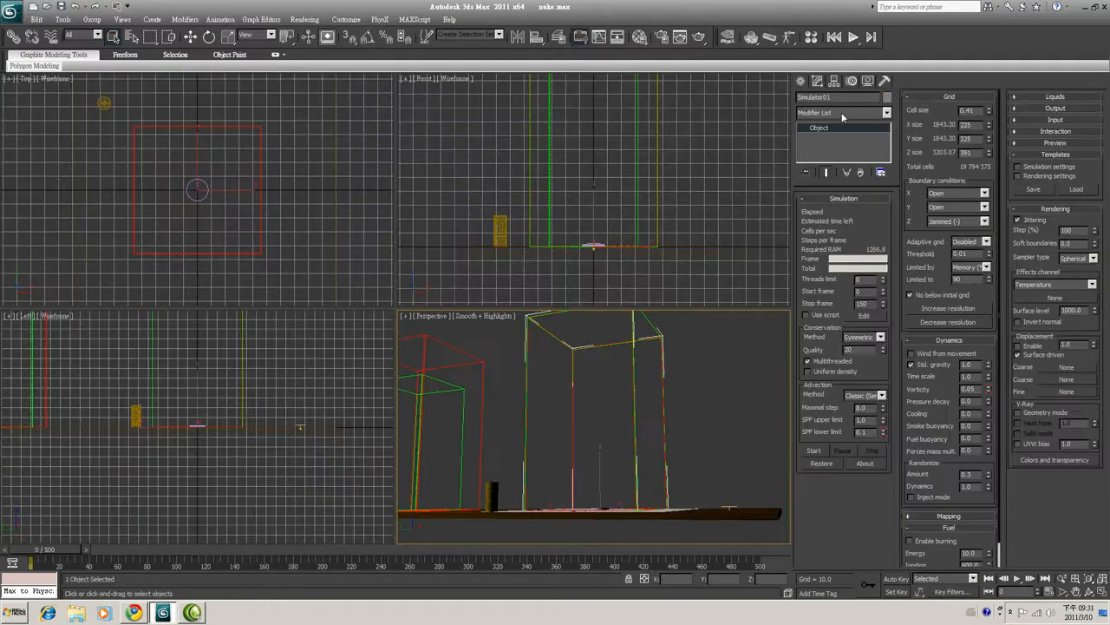
pyautogui.moveTo(645, 392)
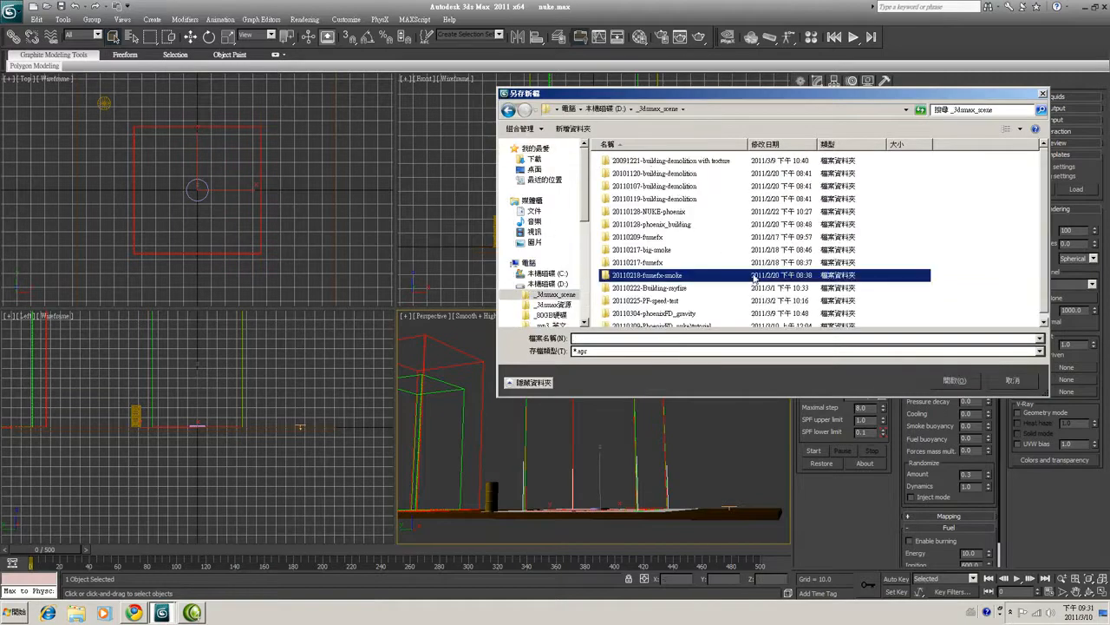
# Save the simulator settings as nuke.apr in the PhoenixFD_preset folder
pyautogui.doubleClick(647, 275)
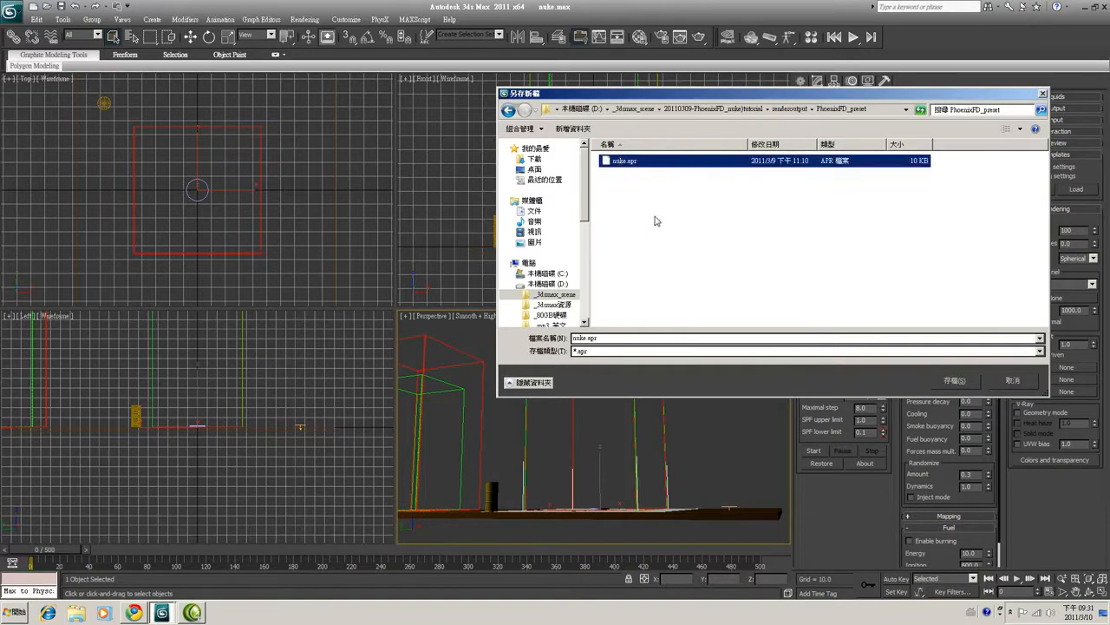
pyautogui.moveTo(703, 250)
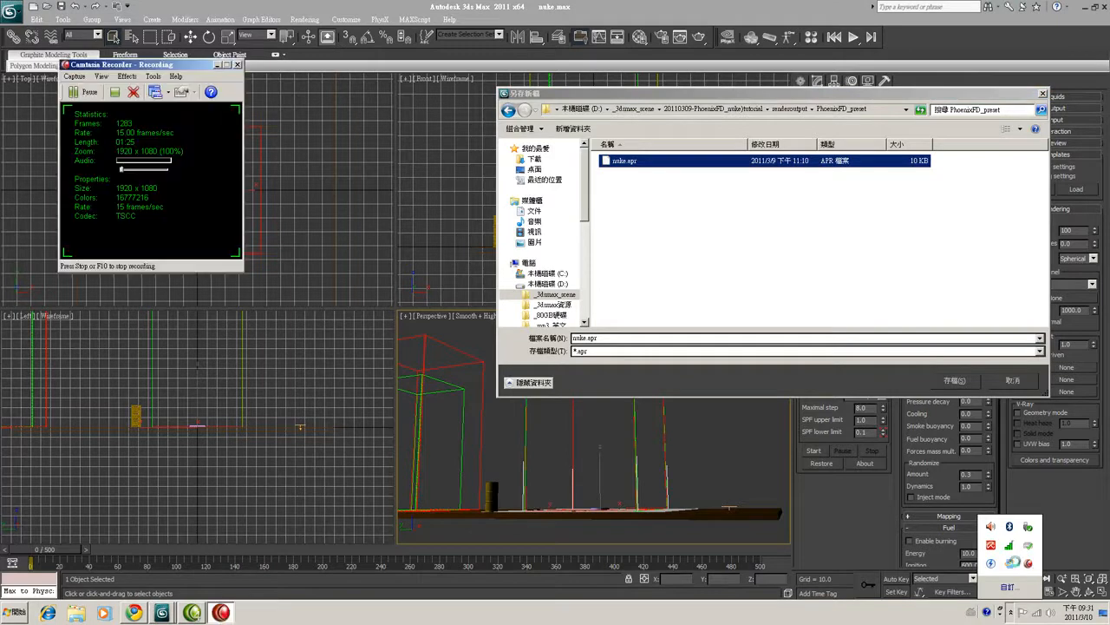
pyautogui.click(11, 19)
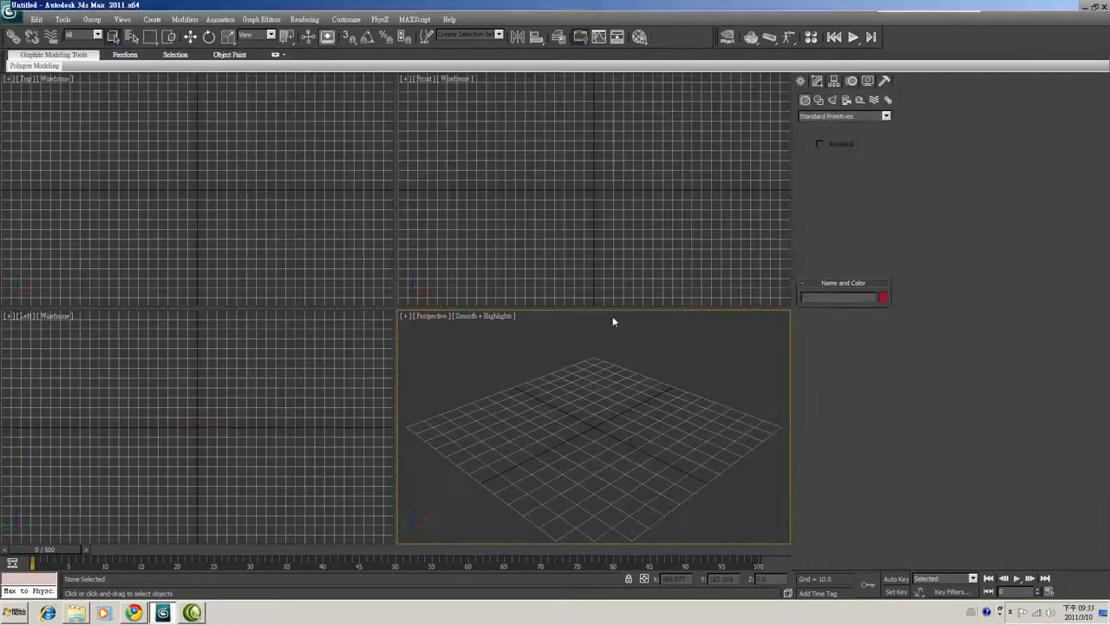
# Switch the Create panel to PhoenixFD and start a PHXSimulator
pyautogui.click(886, 116)
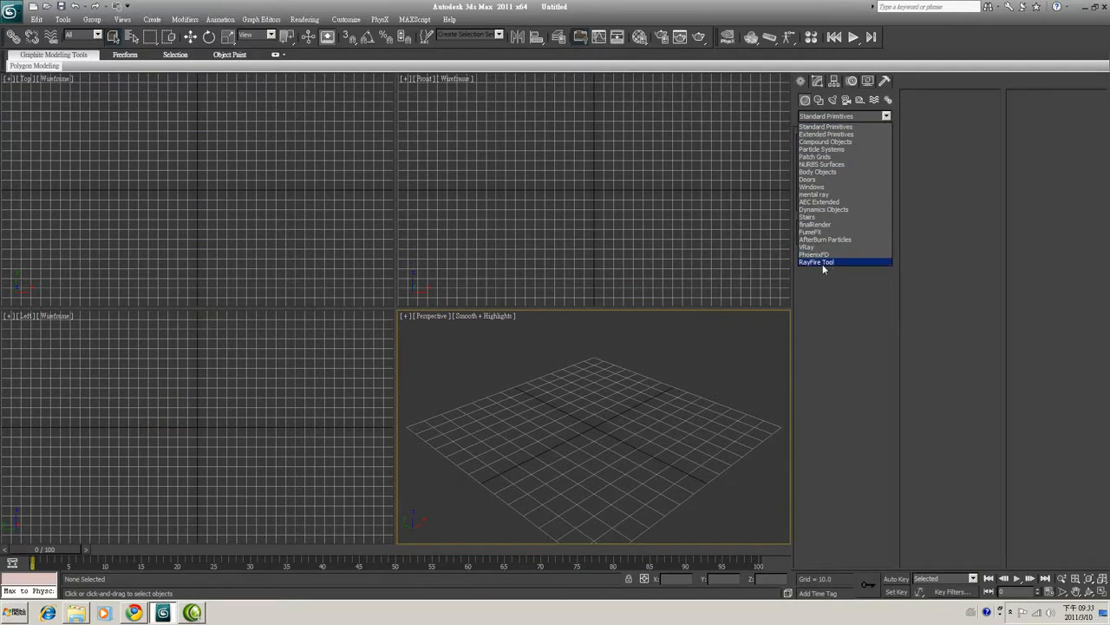
pyautogui.click(817, 254)
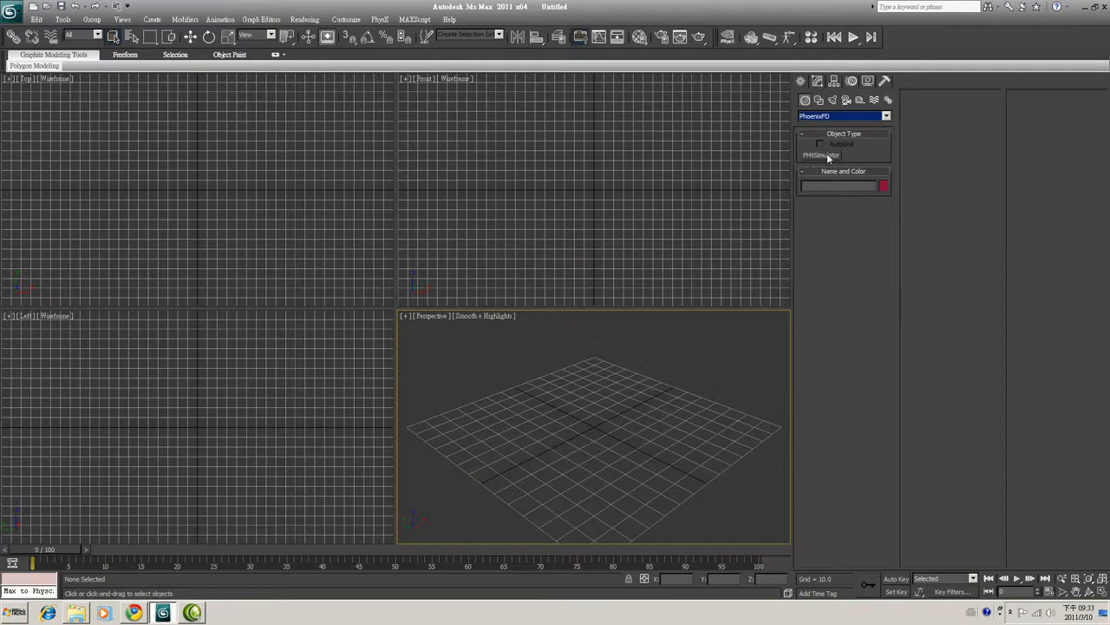
pyautogui.click(823, 155)
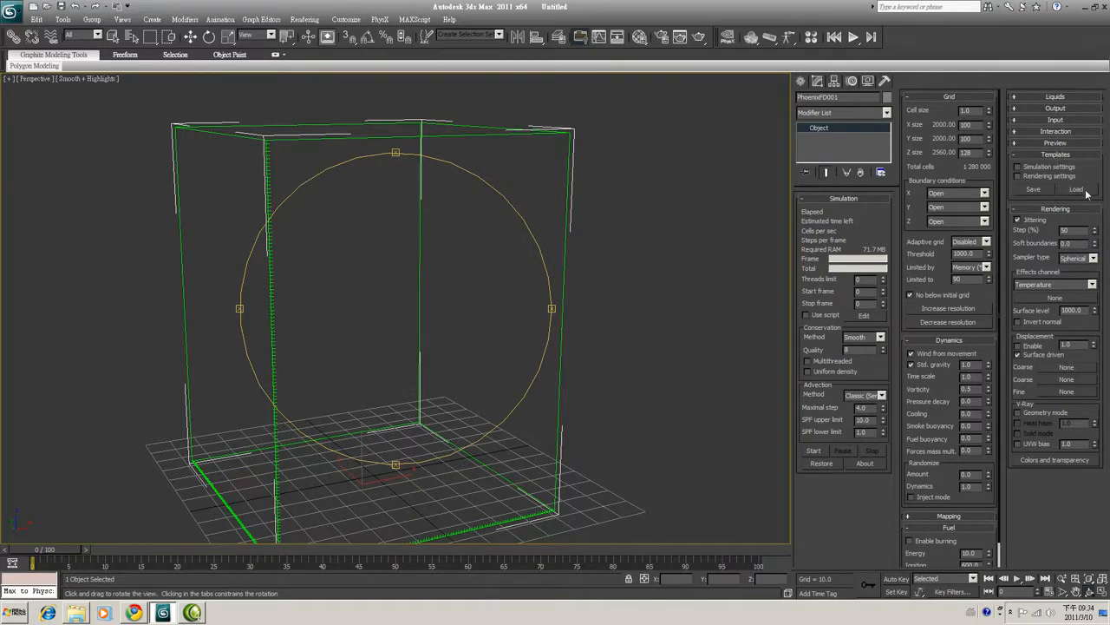
# Load nuke.apr from the PhoenixFD_preset folder into PhoenixFD001
pyautogui.click(1079, 189)
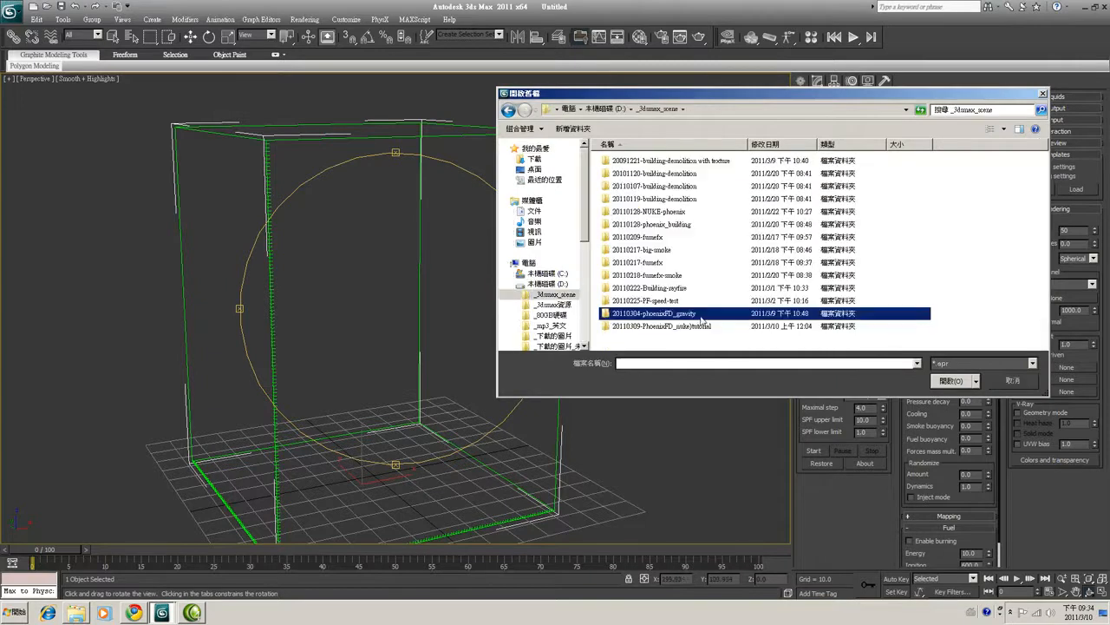
pyautogui.doubleClick(663, 325)
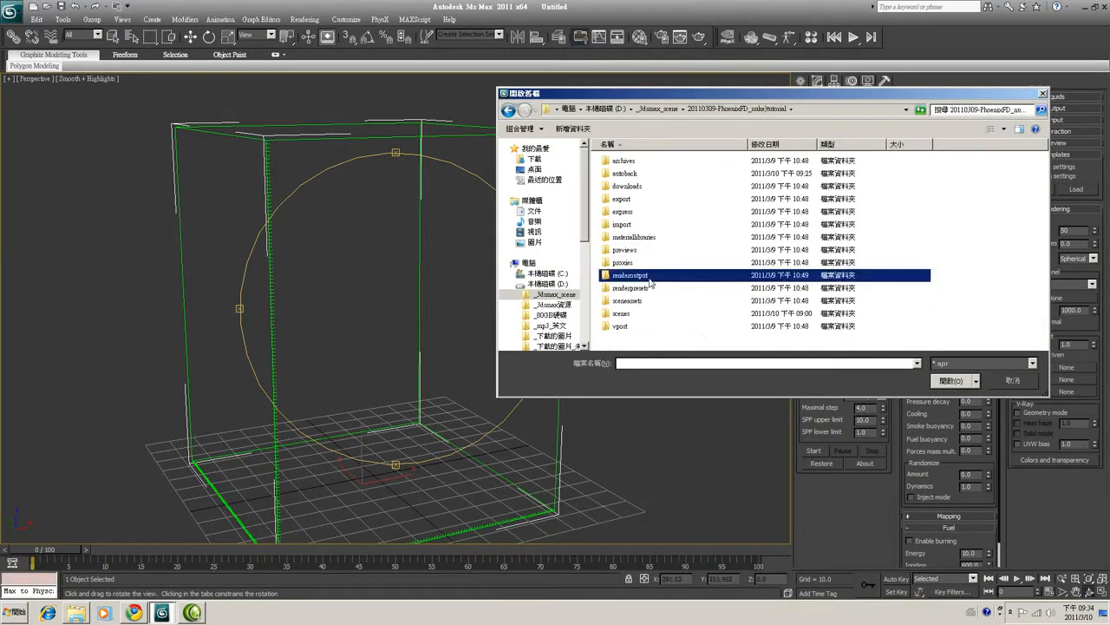
pyautogui.doubleClick(627, 275)
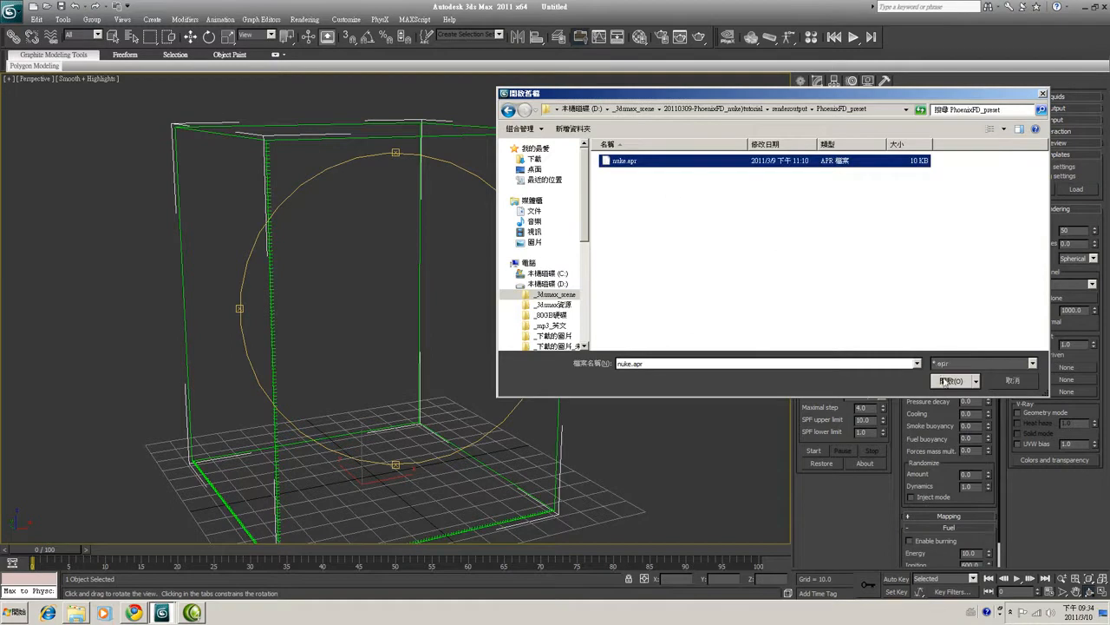
pyautogui.click(948, 380)
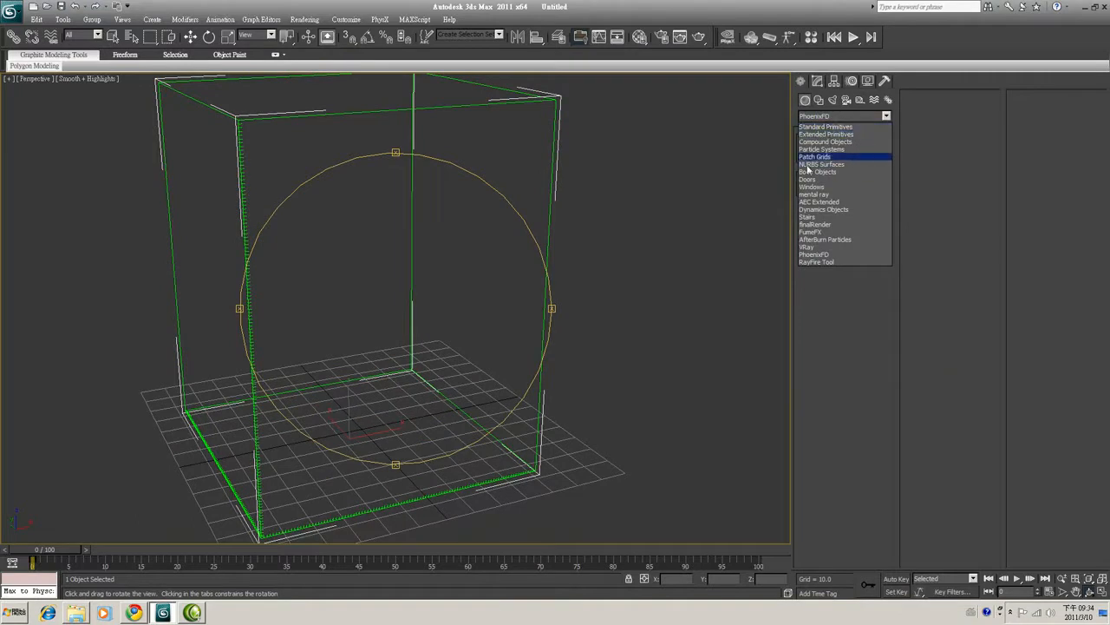
# Create Cylinder001 at the grid centre with radius 7 and height 8
pyautogui.click(825, 126)
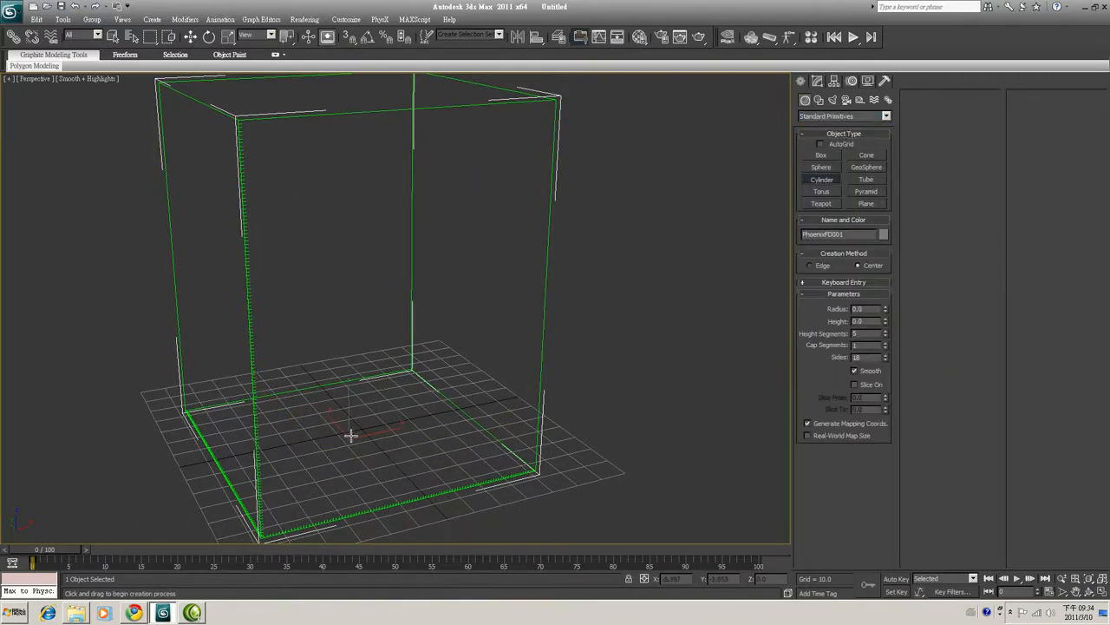
pyautogui.moveTo(351, 434); pyautogui.dragTo(373, 425)
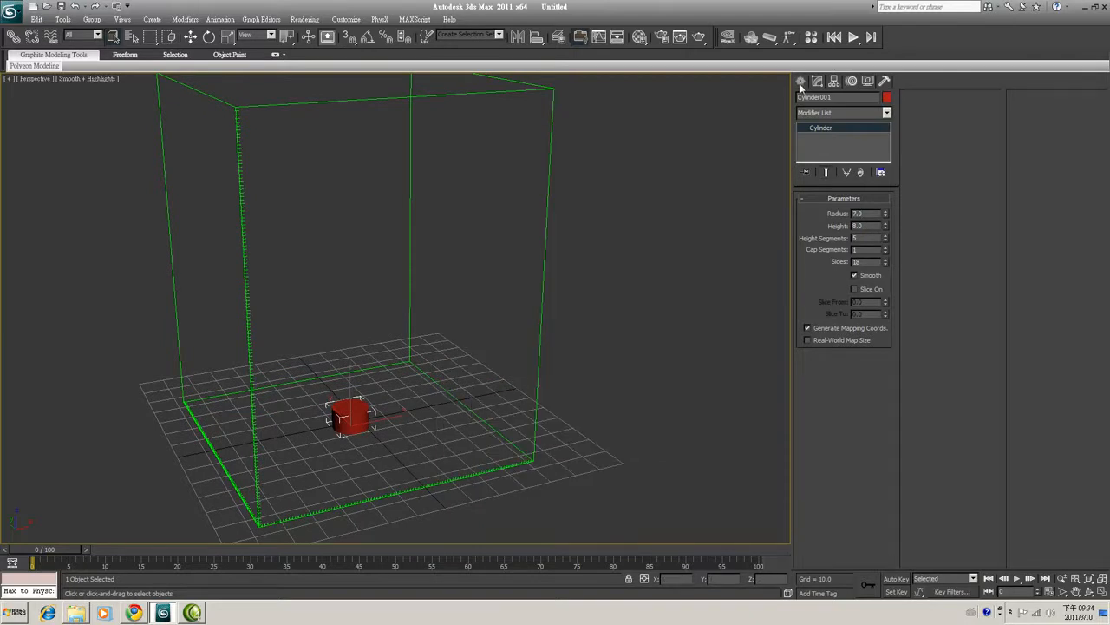
# Add a PhoenixSource emitter and turn on Auto Key for animating discharge
pyautogui.click(800, 80)
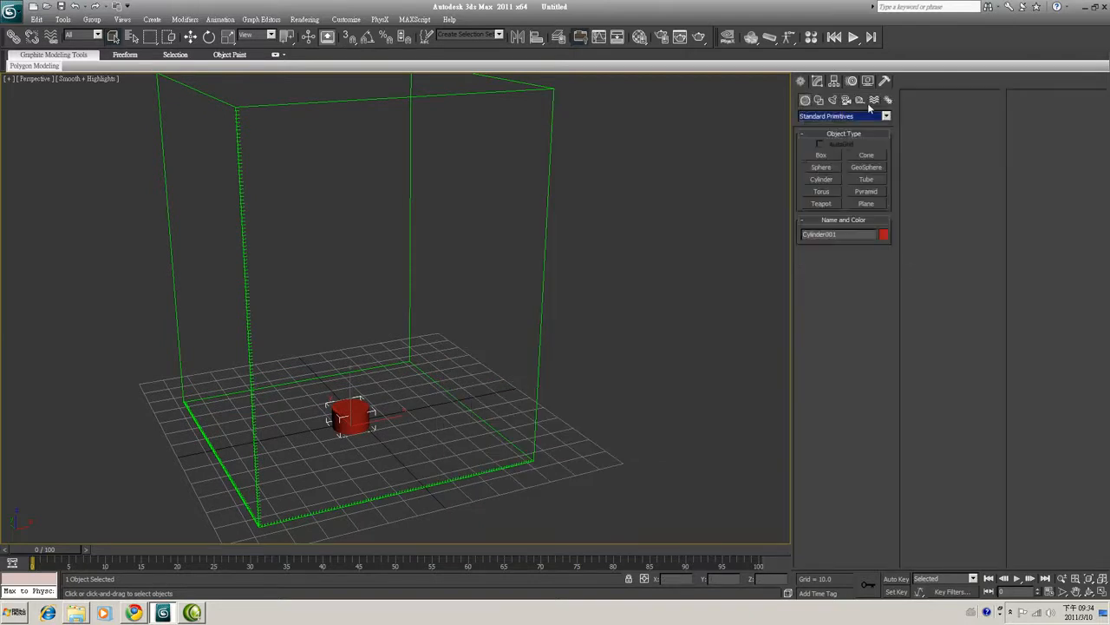
pyautogui.click(888, 115)
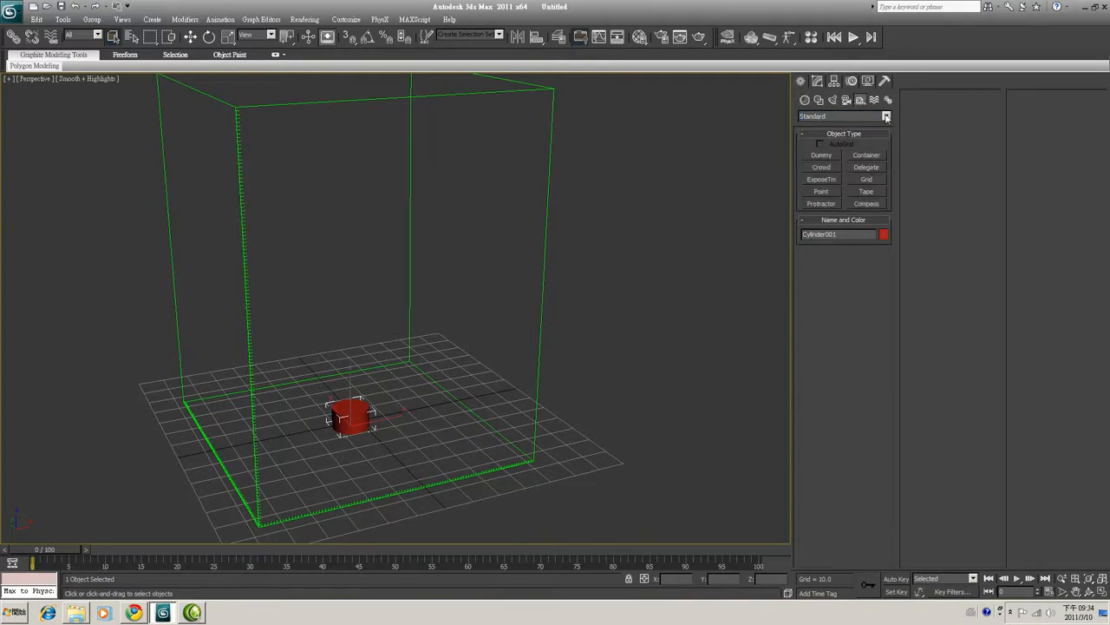
pyautogui.click(886, 116)
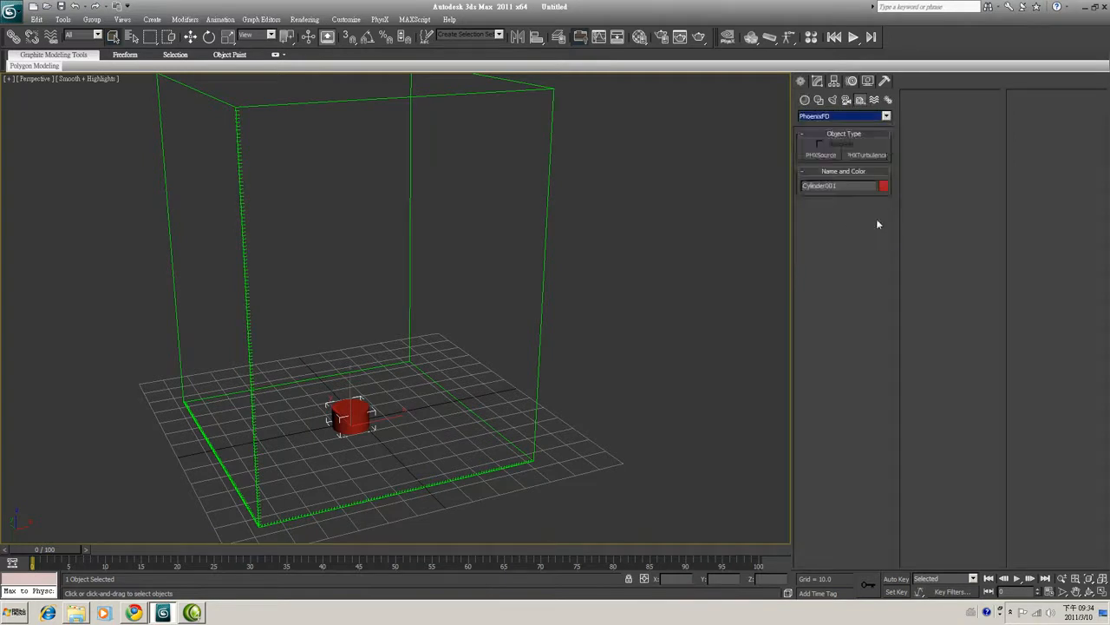
pyautogui.click(820, 154)
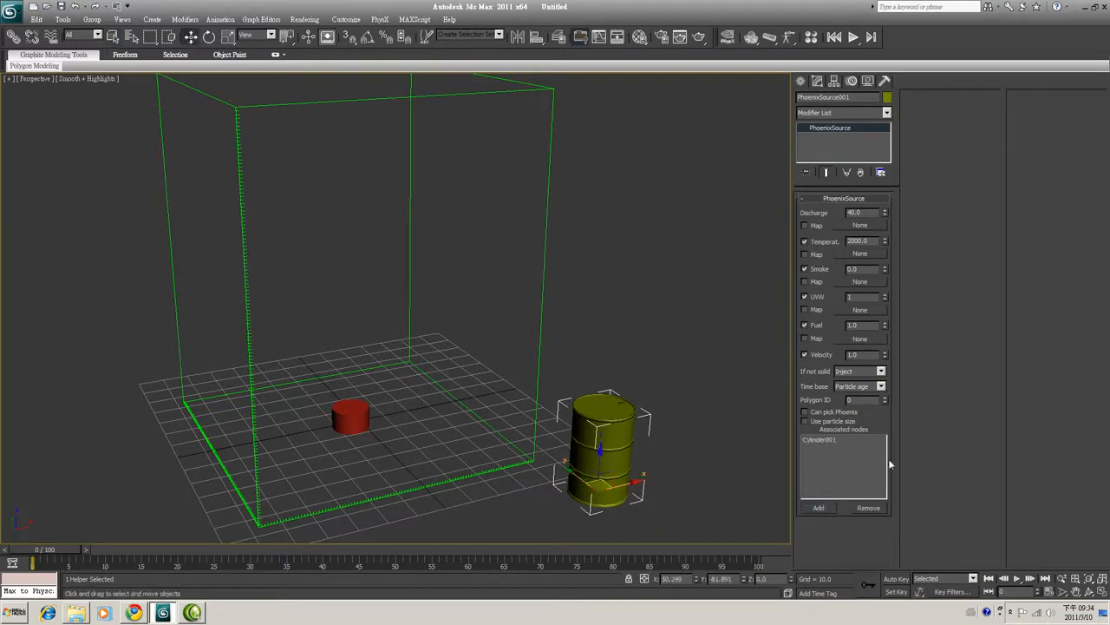
pyautogui.click(897, 576)
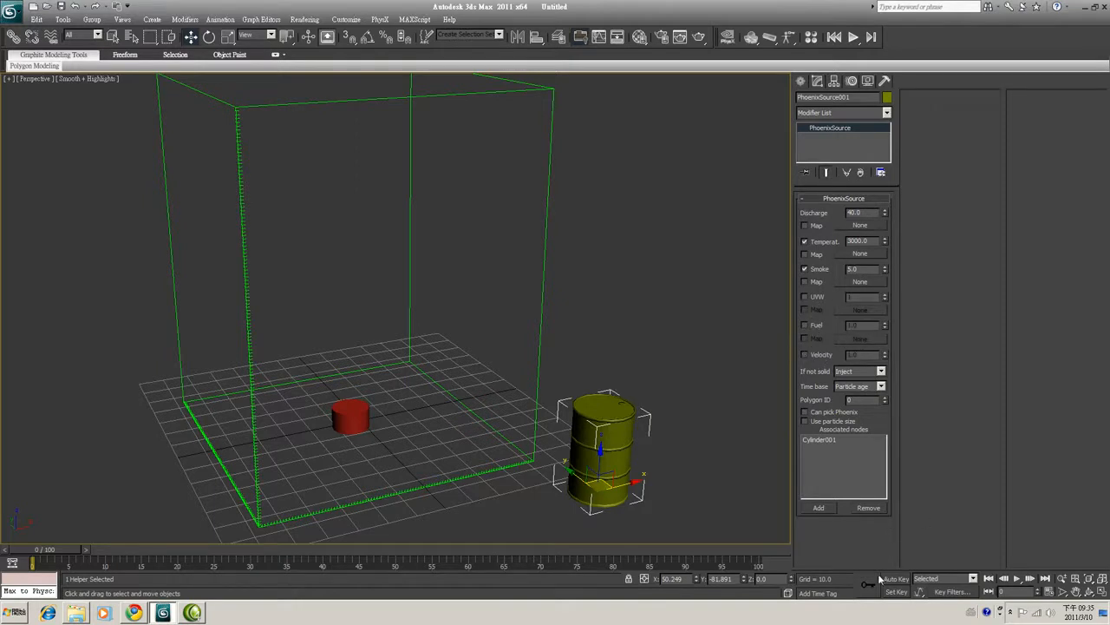
pyautogui.click(896, 579)
pyautogui.write('5')
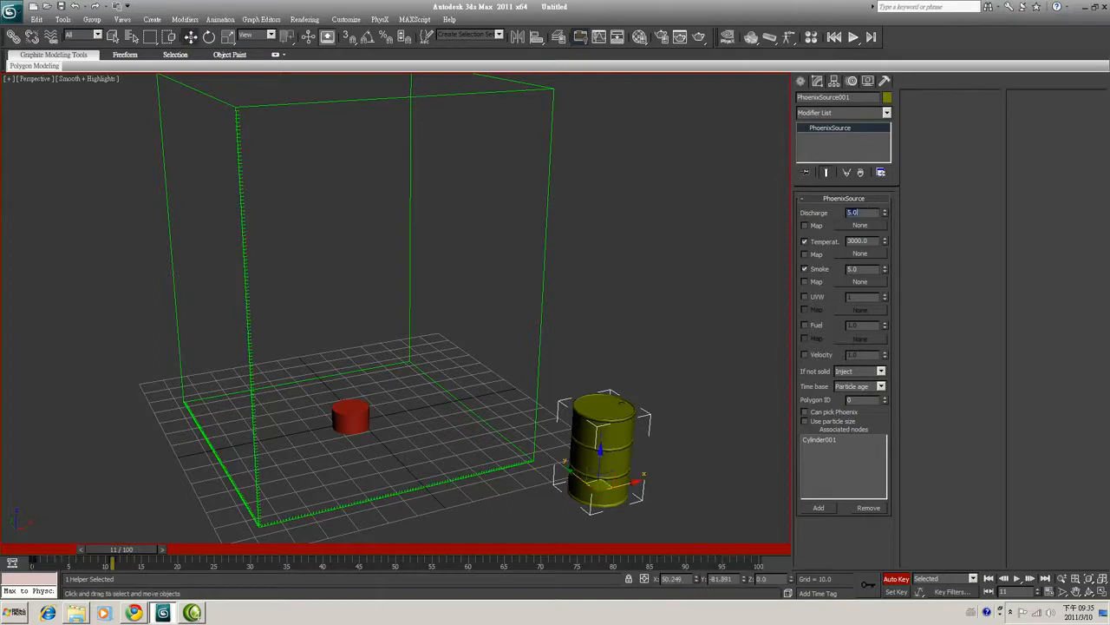
pyautogui.moveTo(113, 548); pyautogui.dragTo(35, 548)
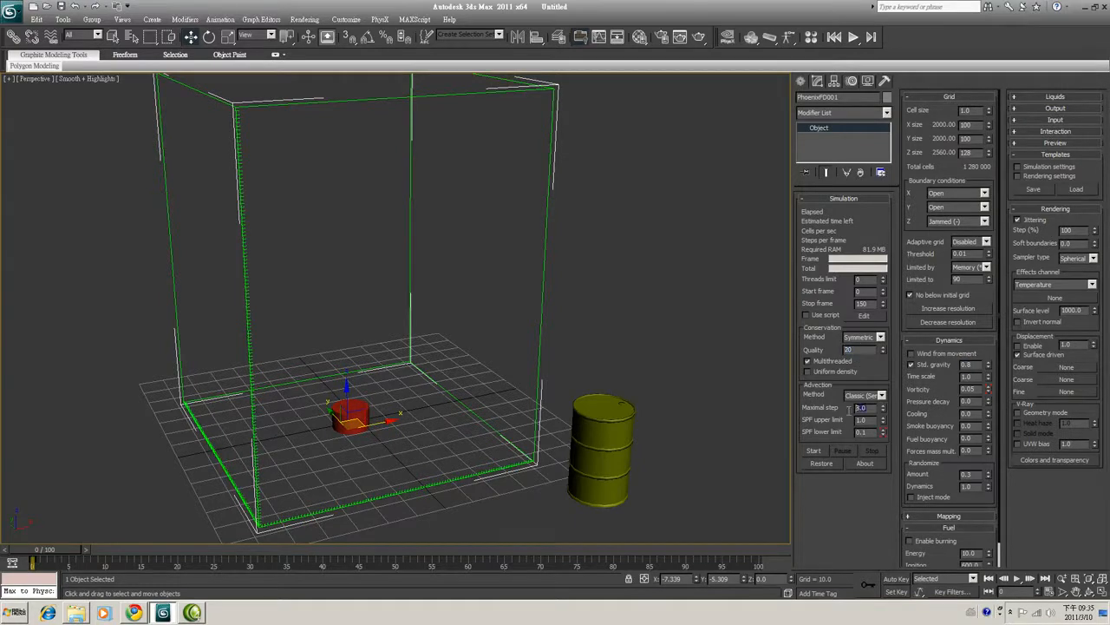
pyautogui.moveTo(890, 436)
pyautogui.write('30')
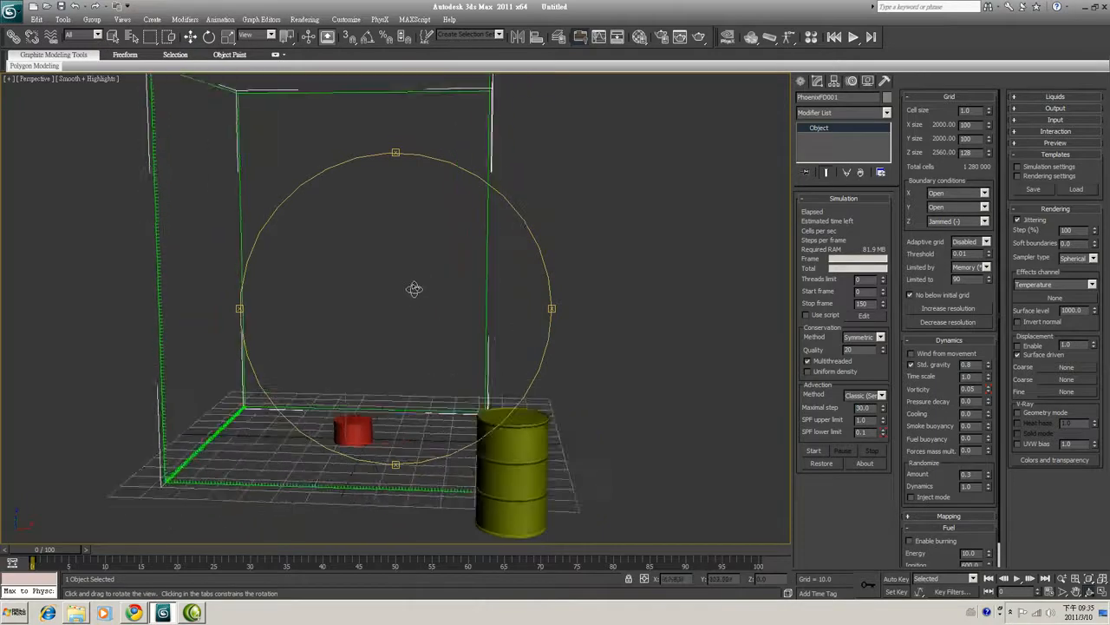
# Orbit the viewport around the simulator grid
pyautogui.moveTo(414, 289); pyautogui.dragTo(540, 341)
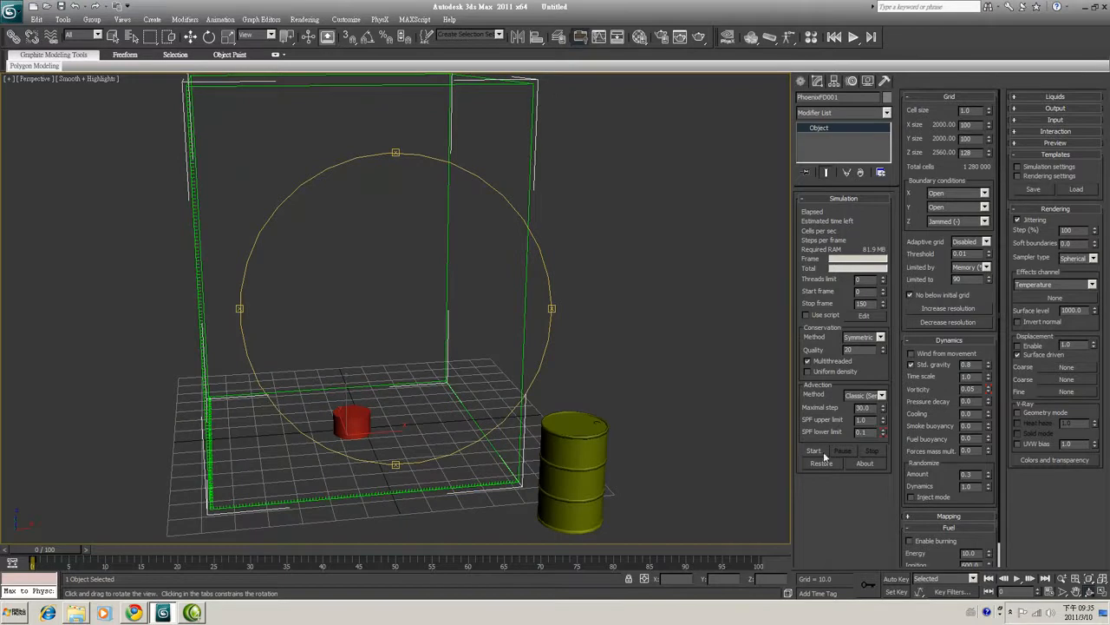
# Run the smoke simulation and scrub the timeline to preview the cloud
pyautogui.click(814, 450)
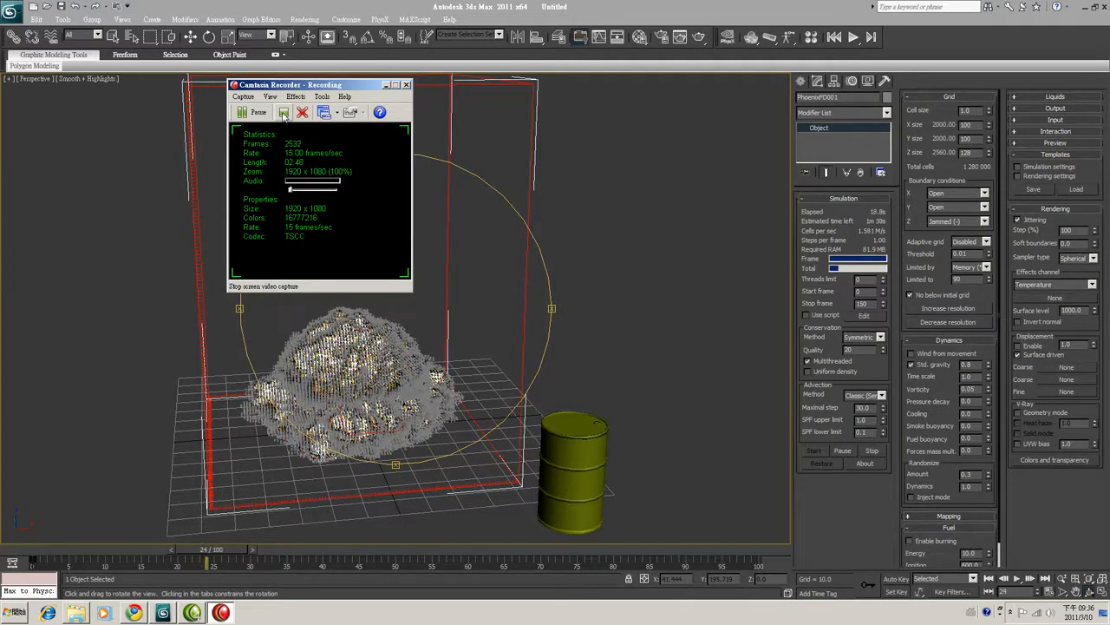
pyautogui.click(406, 84)
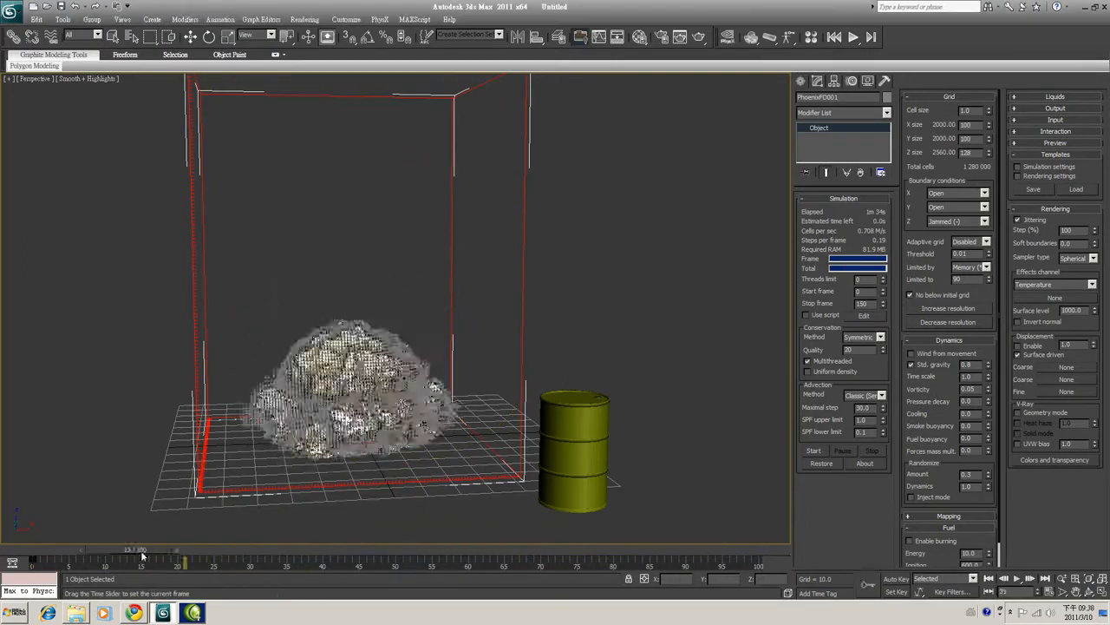
pyautogui.moveTo(143, 559); pyautogui.dragTo(707, 559)
pyautogui.write('150')
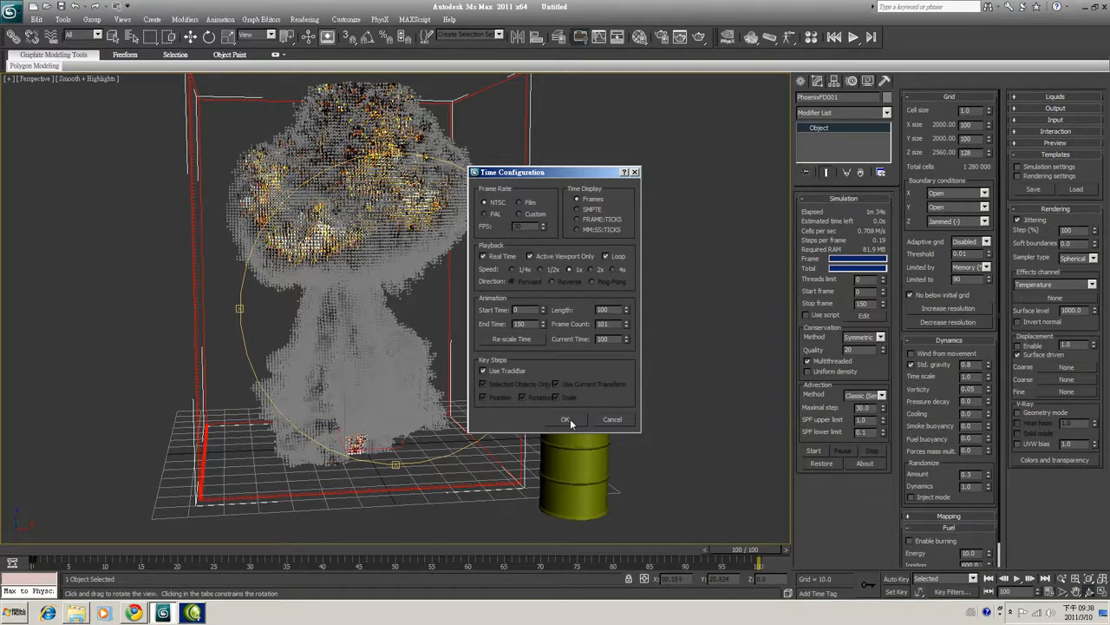
# Confirm an End Time of 150 in Time Configuration
pyautogui.click(566, 419)
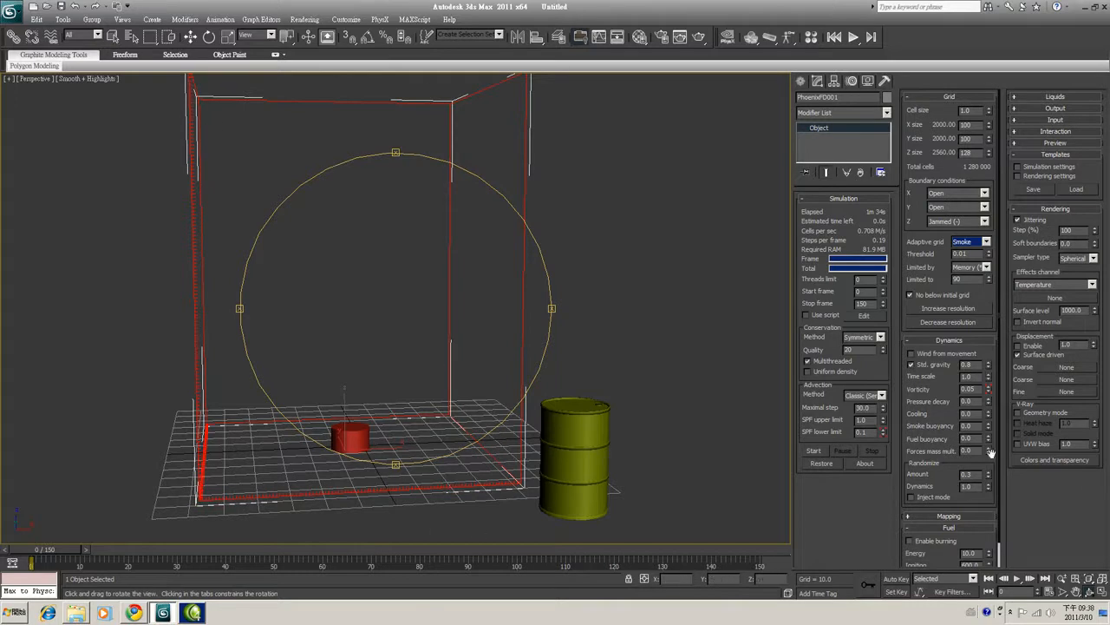
pyautogui.moveTo(832, 451)
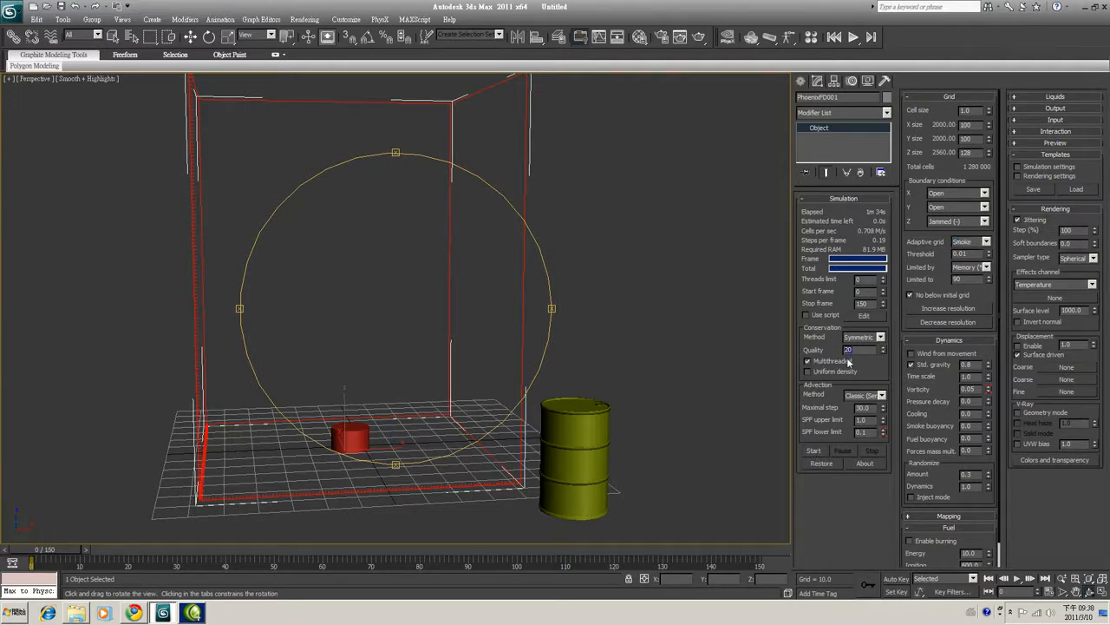
# Rerun the smoke simulation at cell size 1.2, forming a 737,123-cell mushroom cloud
pyautogui.click(814, 450)
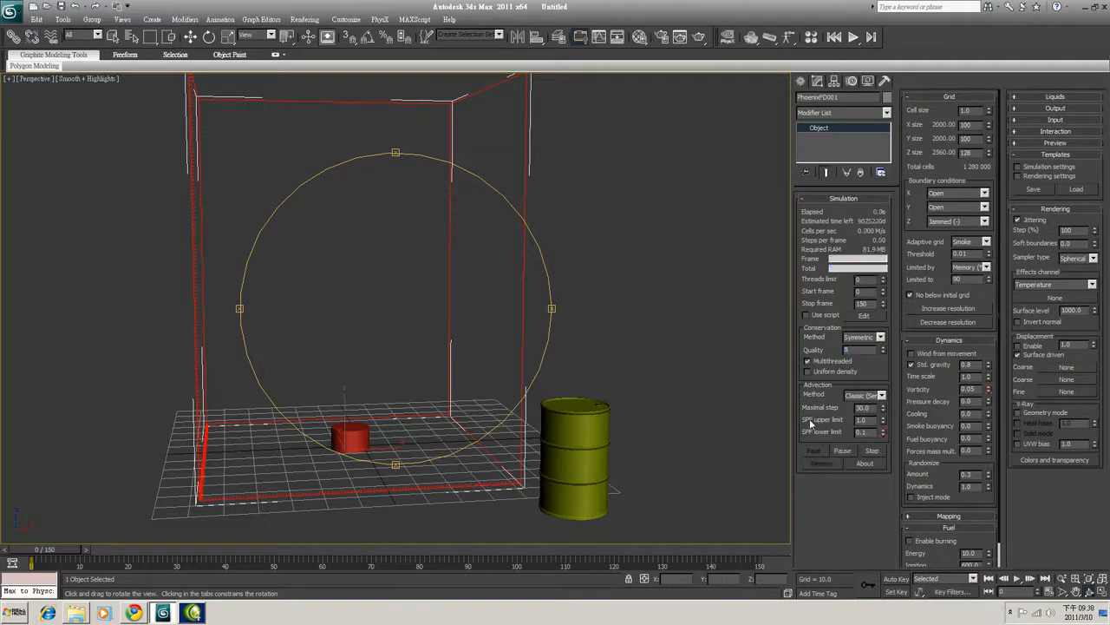
pyautogui.click(814, 450)
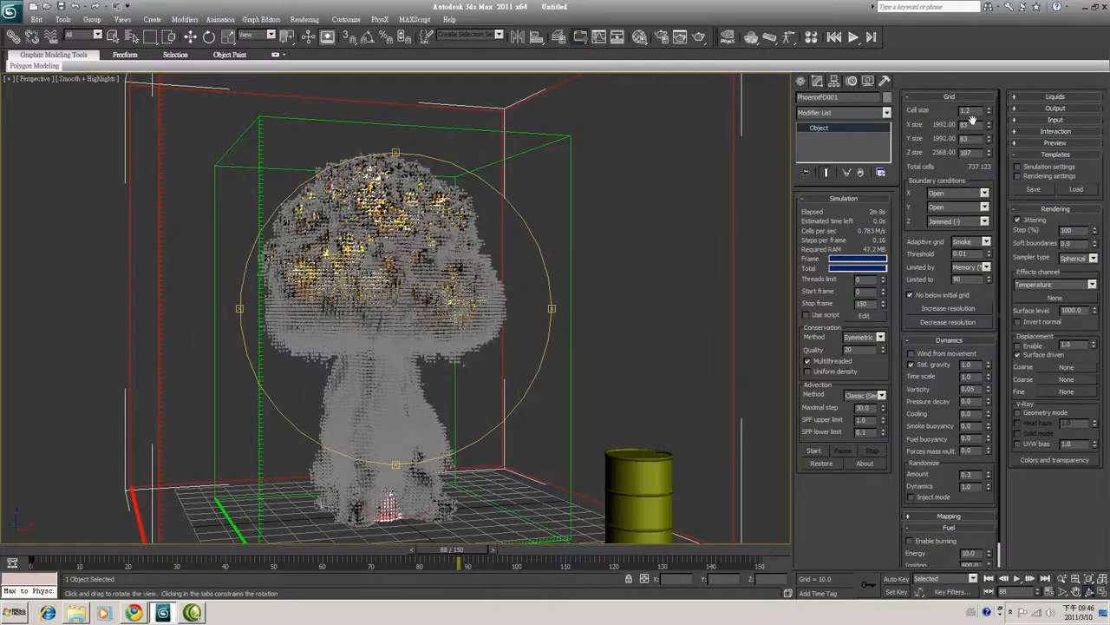
# Orbit around the mushroom cloud, then switch to the four-viewport Top/Front/Left/Perspective layout
pyautogui.click(968, 111)
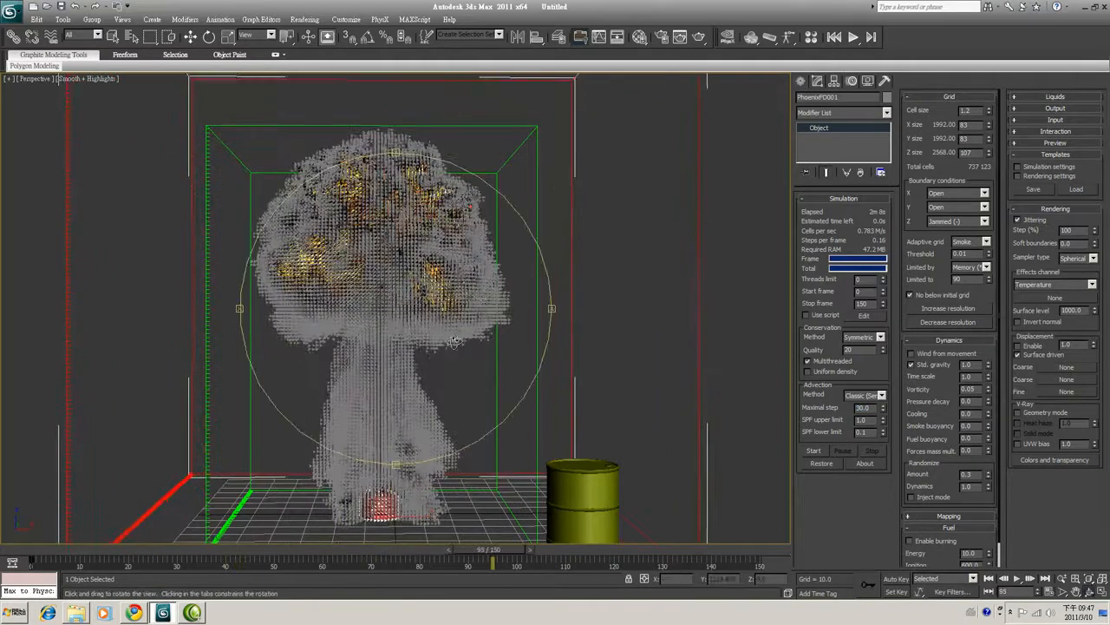
pyautogui.moveTo(495, 561); pyautogui.dragTo(395, 561)
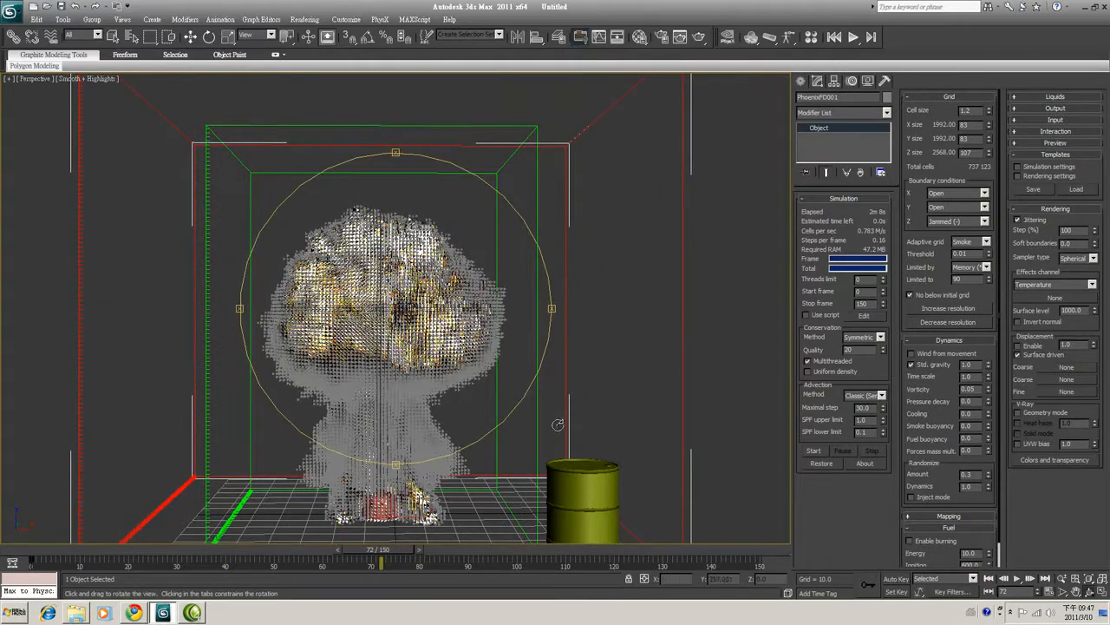
pyautogui.moveTo(555, 425); pyautogui.dragTo(508, 321)
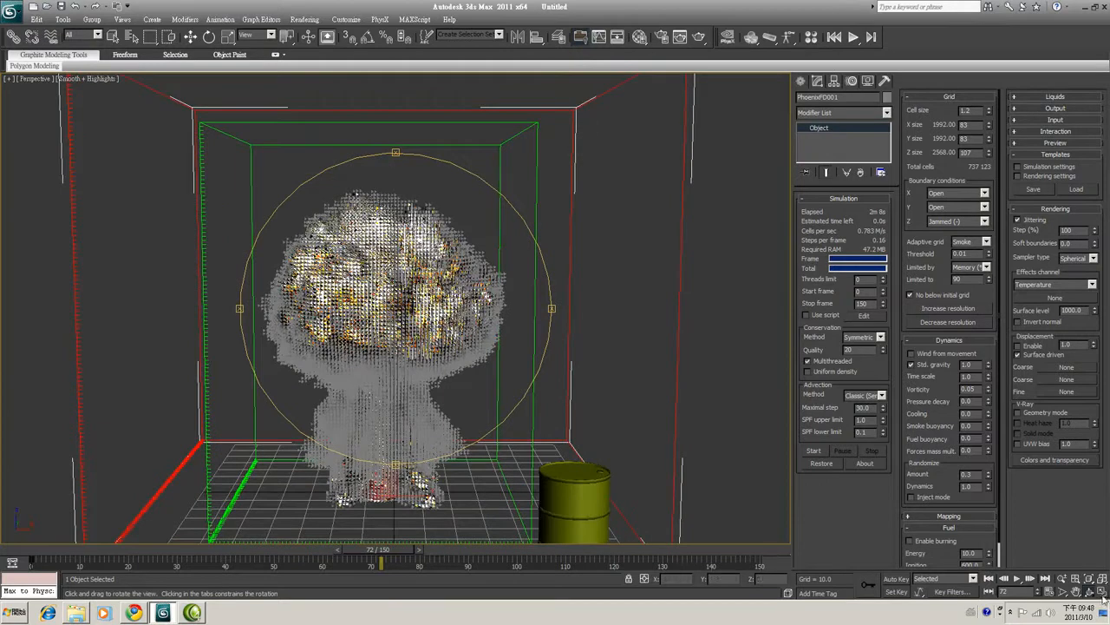
pyautogui.press('Alt+W')
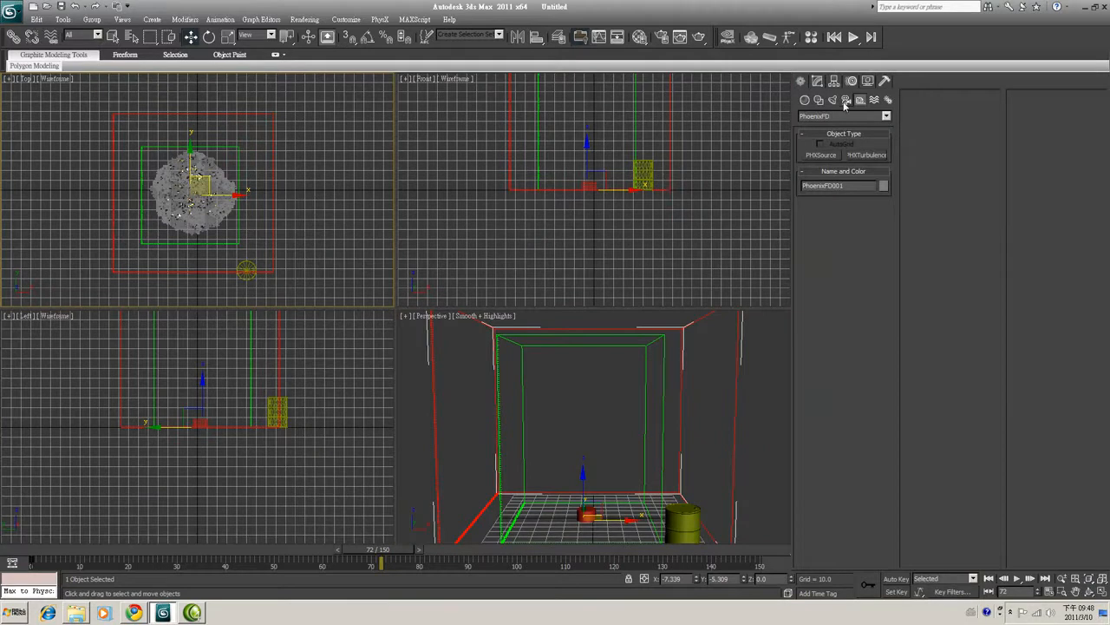
# Add target directional light Direct001 aimed at the smoke, with VRayShadow shadows
pyautogui.click(885, 116)
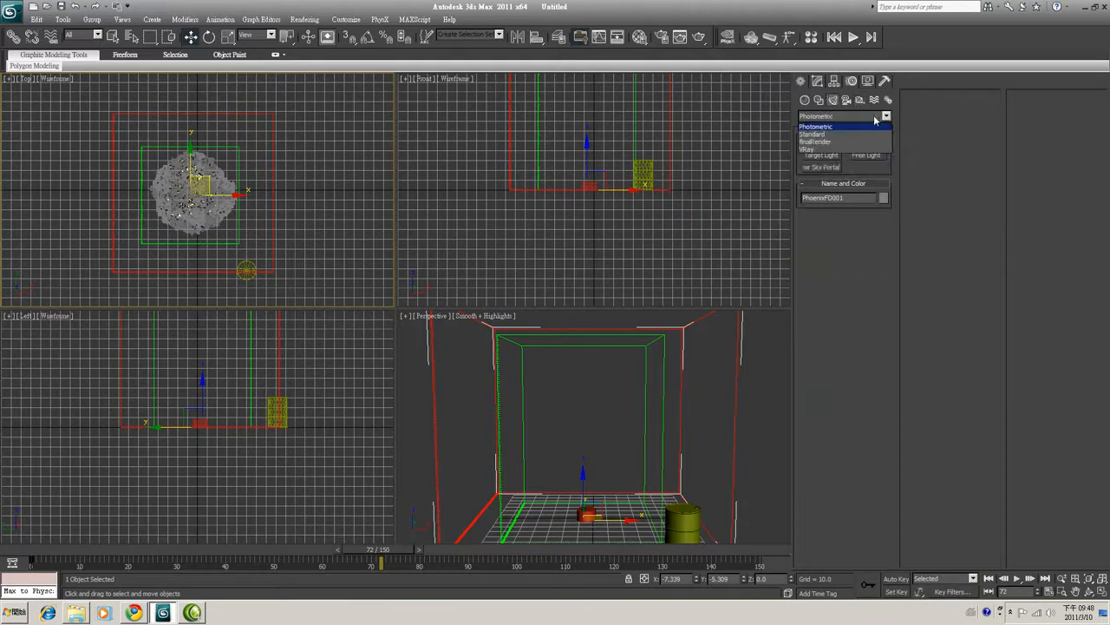
pyautogui.click(815, 135)
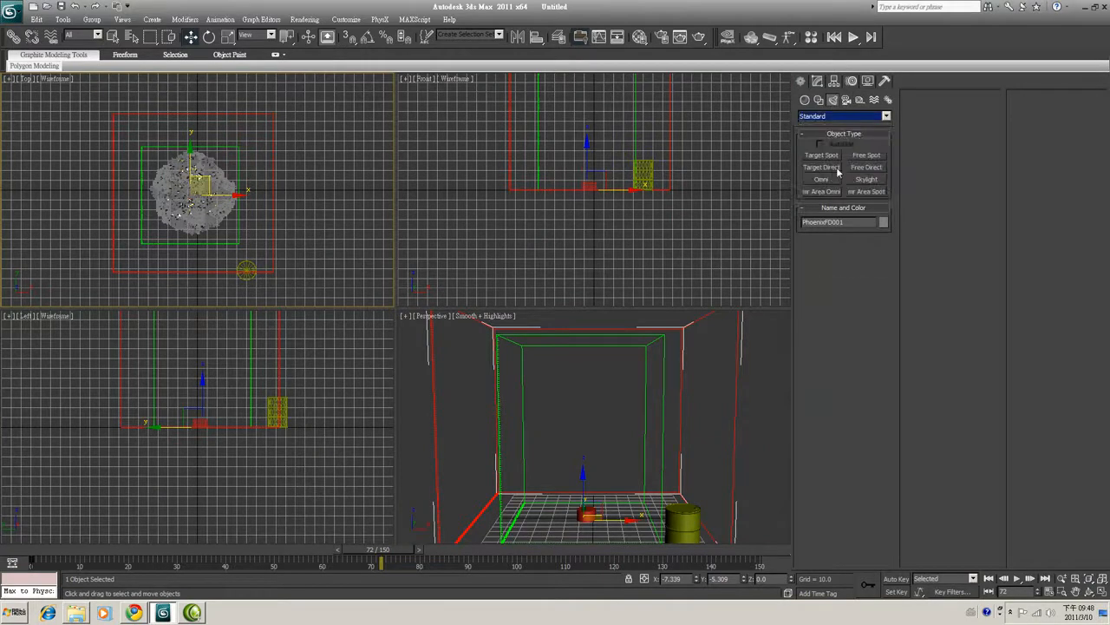
pyautogui.click(820, 167)
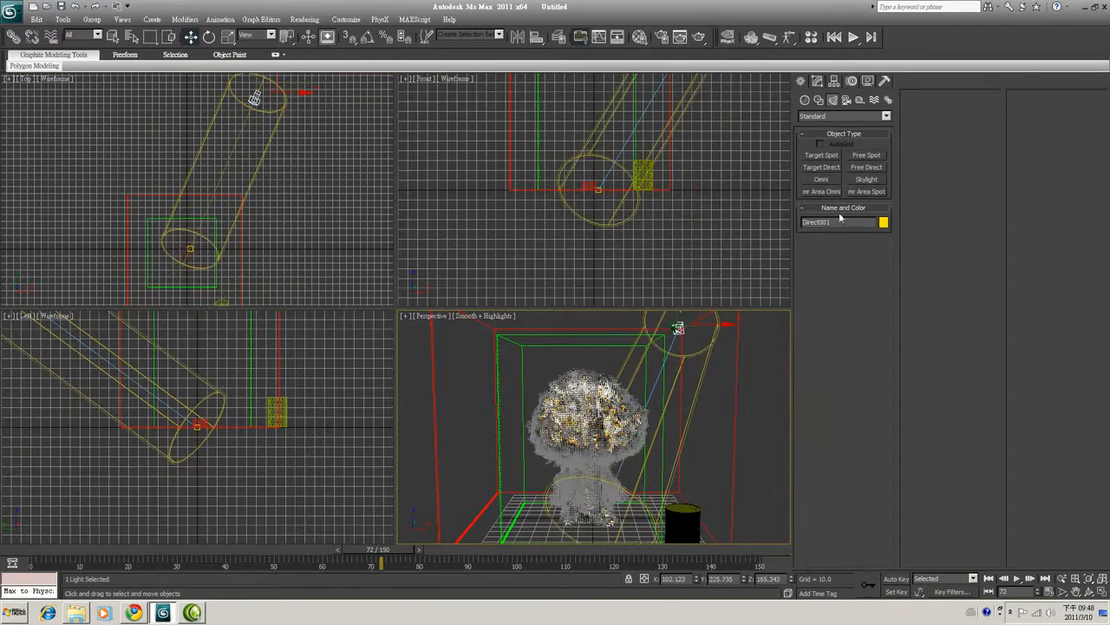
pyautogui.click(815, 80)
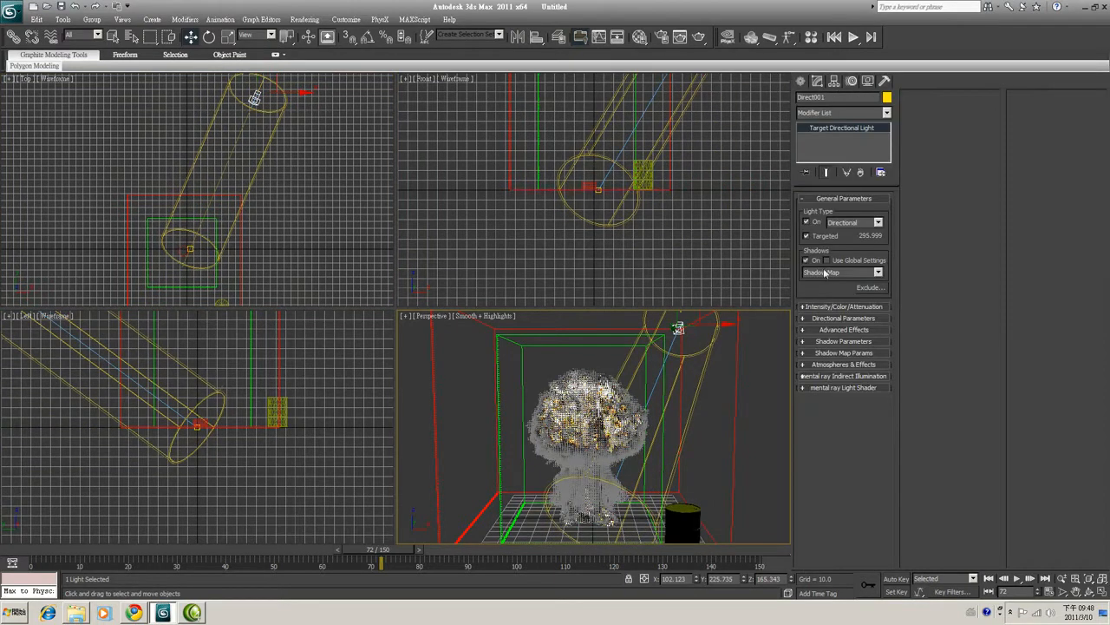
pyautogui.click(878, 271)
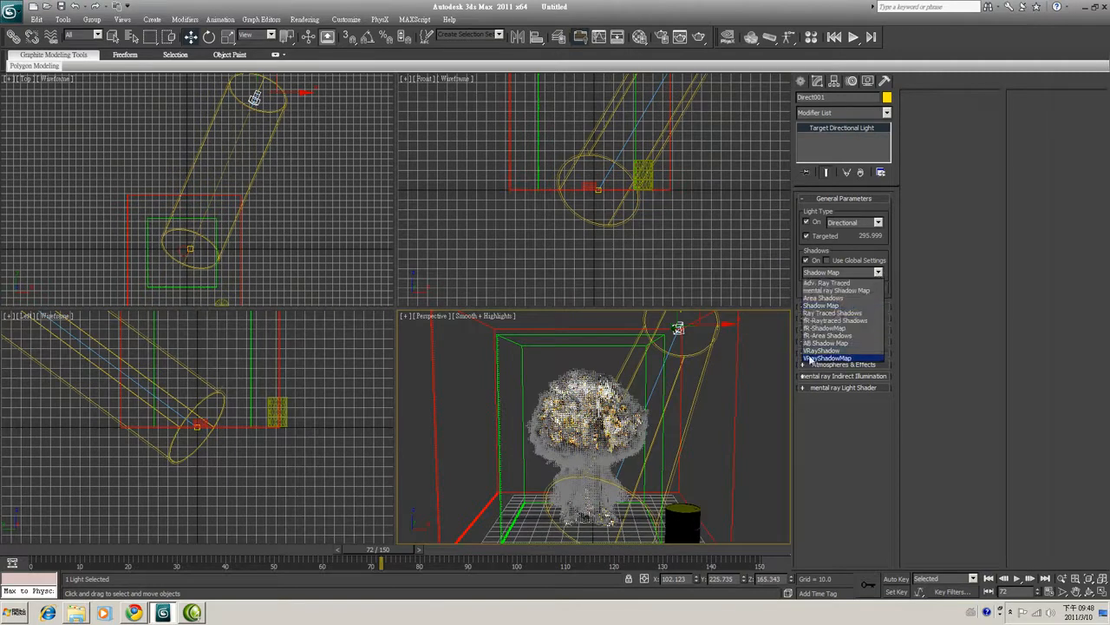
pyautogui.click(825, 358)
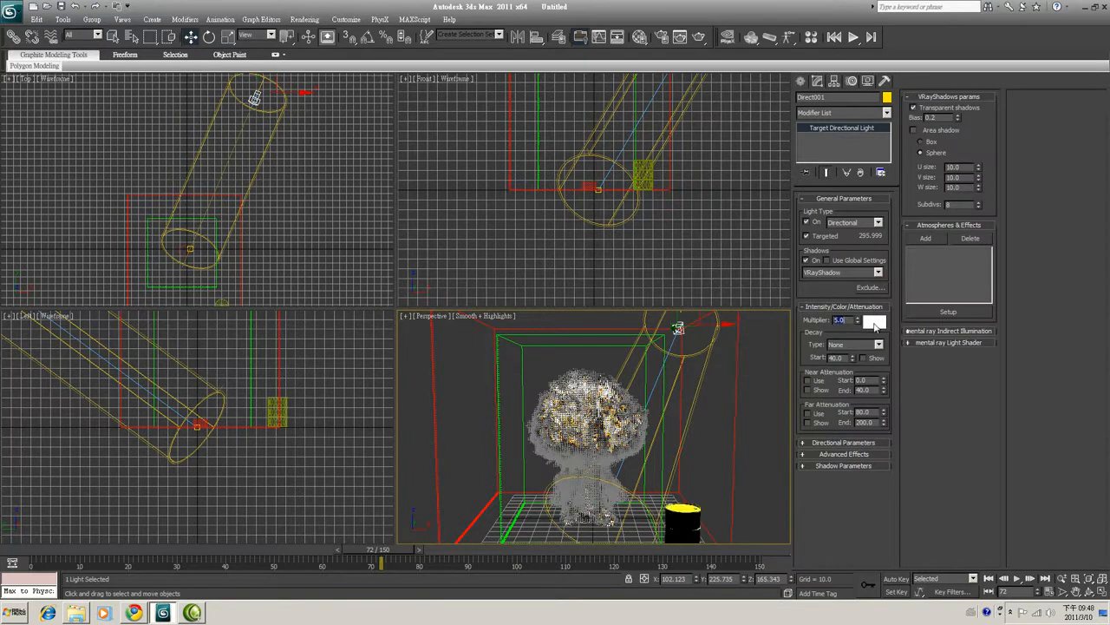
# Tint Direct001 a warm peach-orange and bring up Render Setup
pyautogui.click(874, 321)
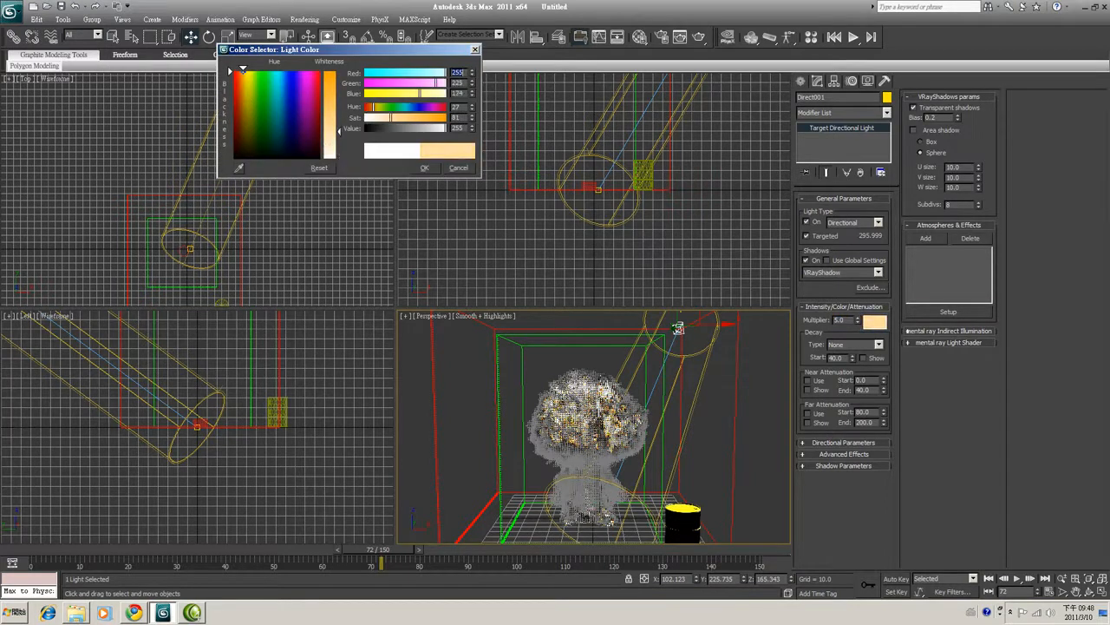
pyautogui.click(426, 167)
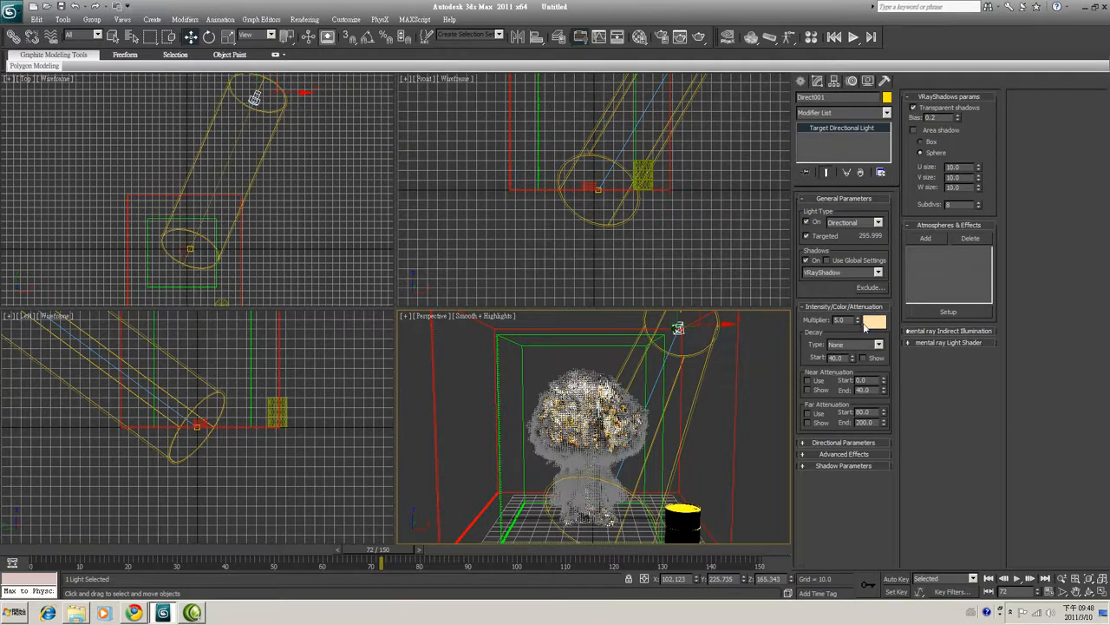
pyautogui.click(832, 442)
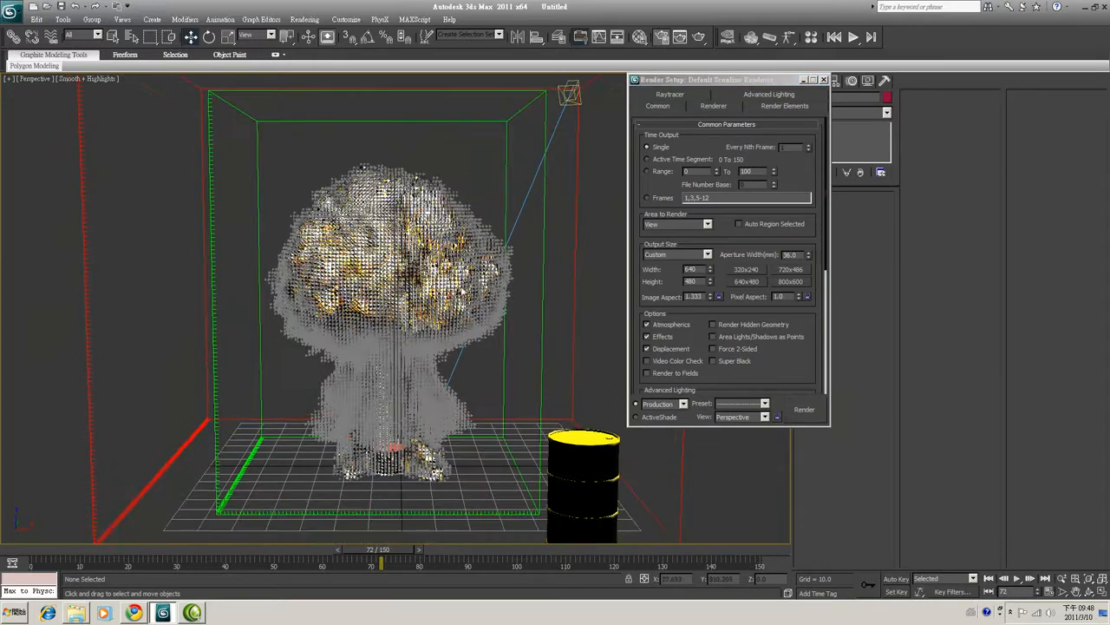
# Assign V-Ray Adv 2.00.02 as the production renderer
pyautogui.click(804, 410)
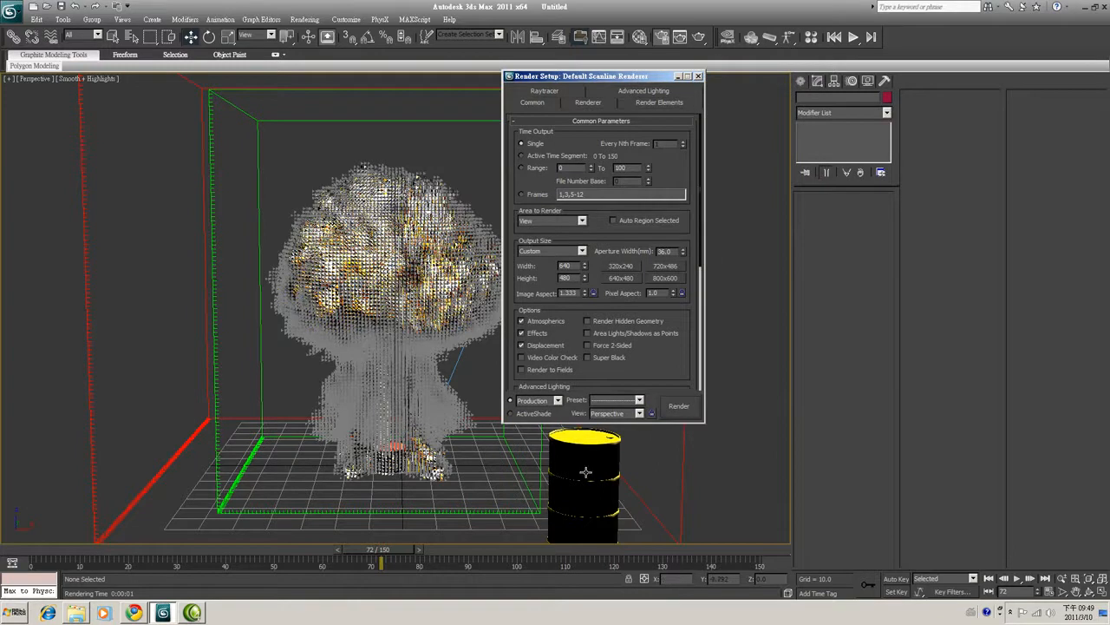
pyautogui.moveTo(581, 76); pyautogui.dragTo(668, 77)
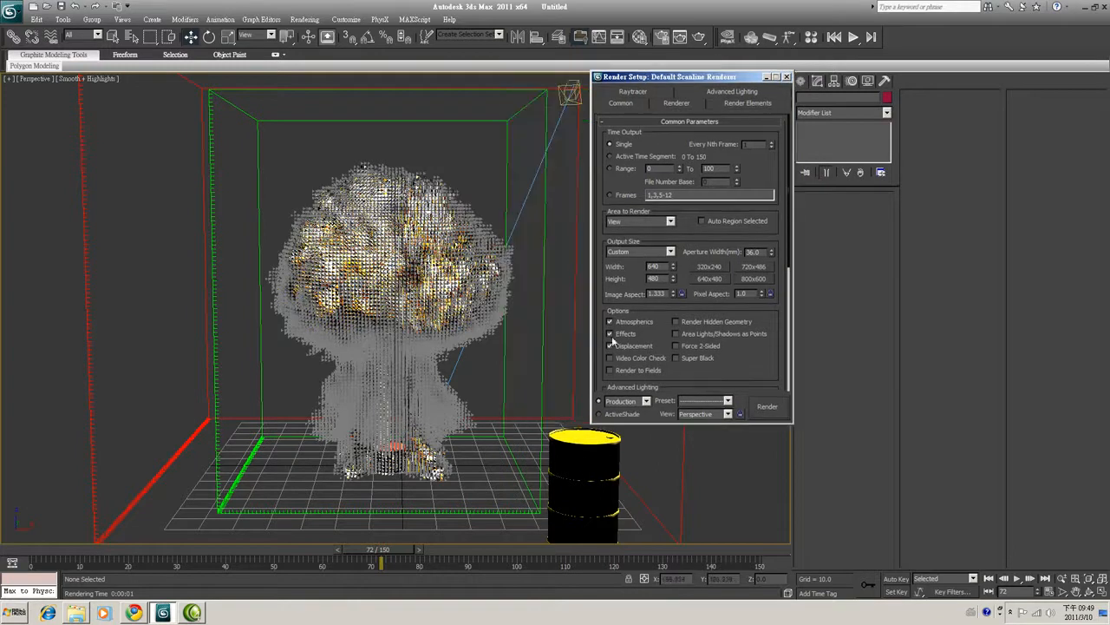
pyautogui.click(609, 345)
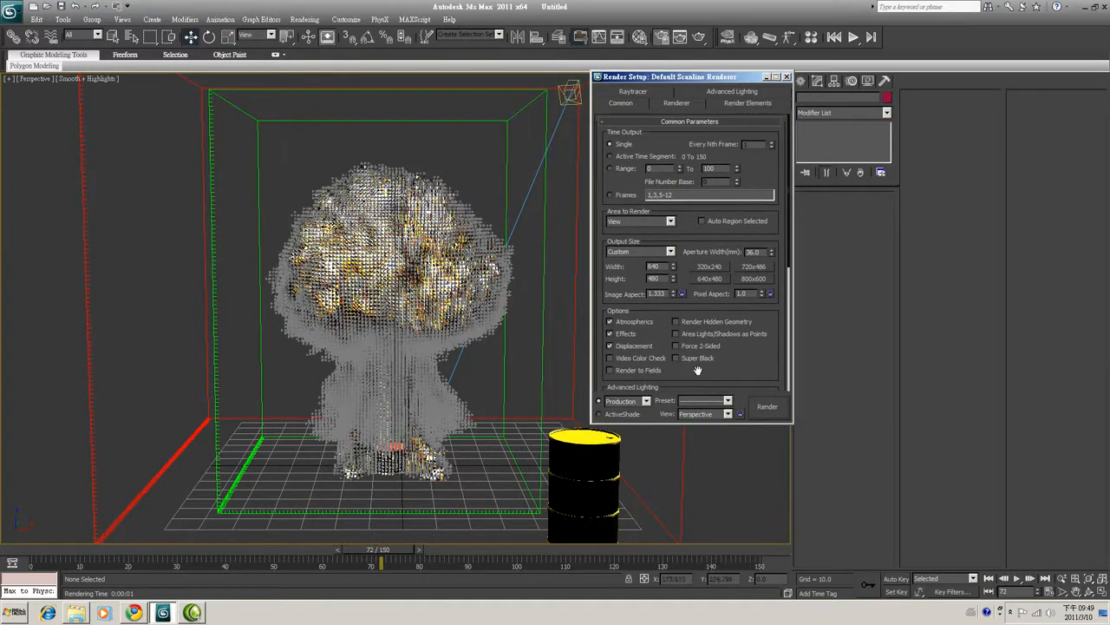
pyautogui.scroll(-3)
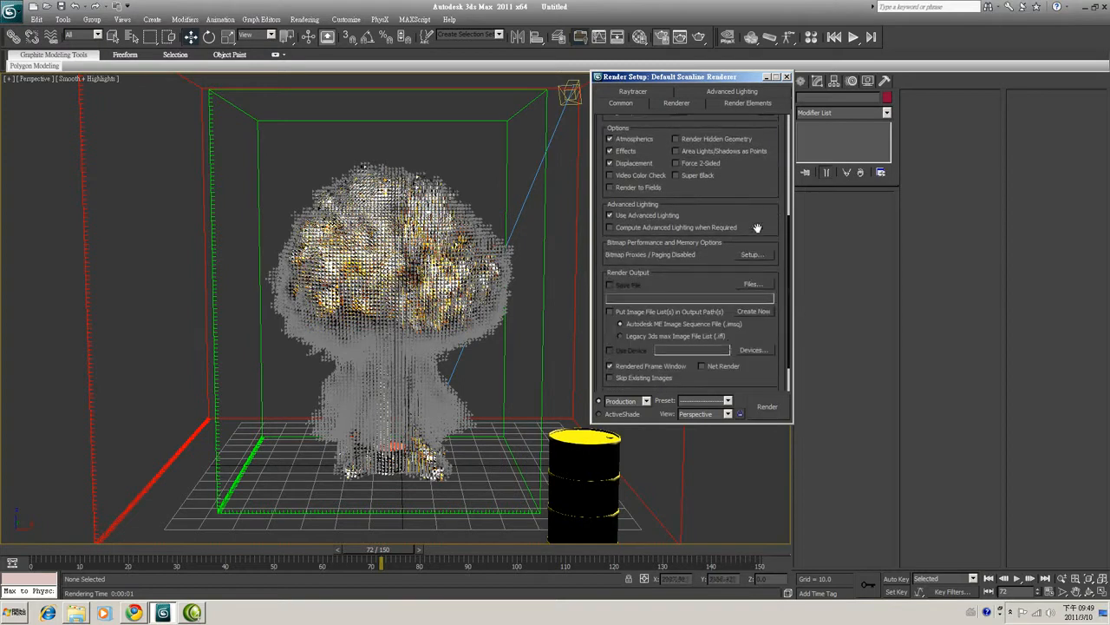
pyautogui.scroll(-3)
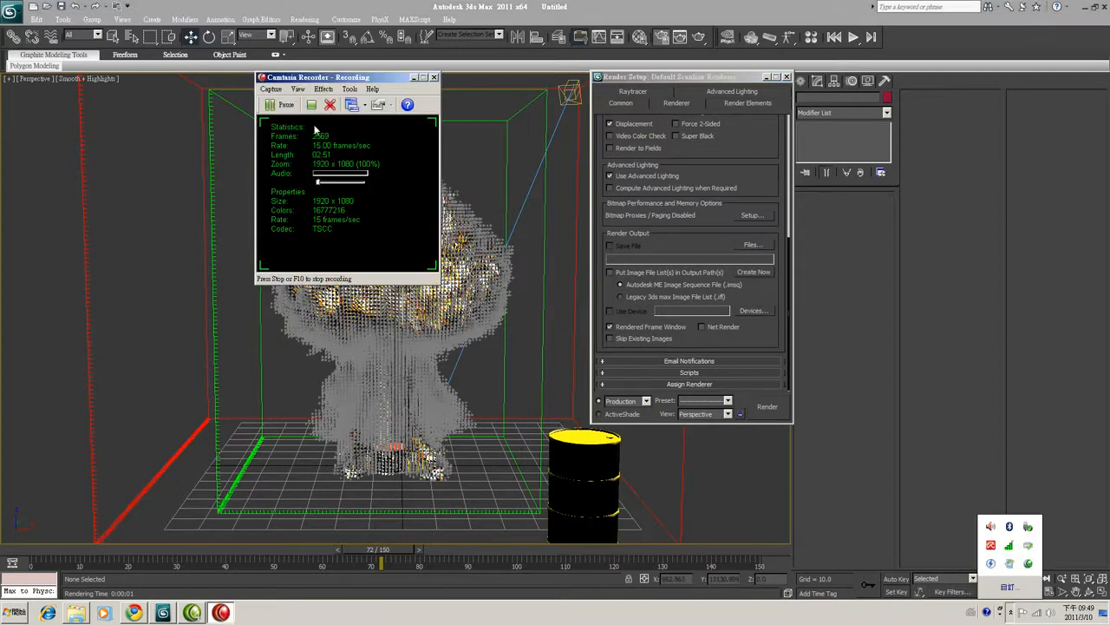
pyautogui.click(433, 77)
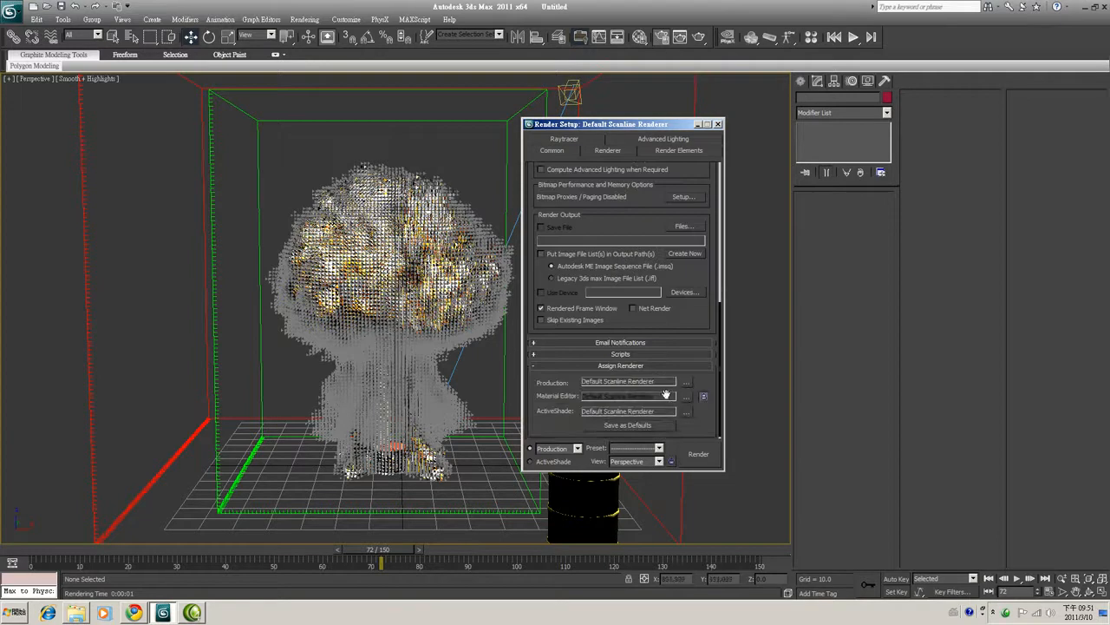
pyautogui.click(685, 382)
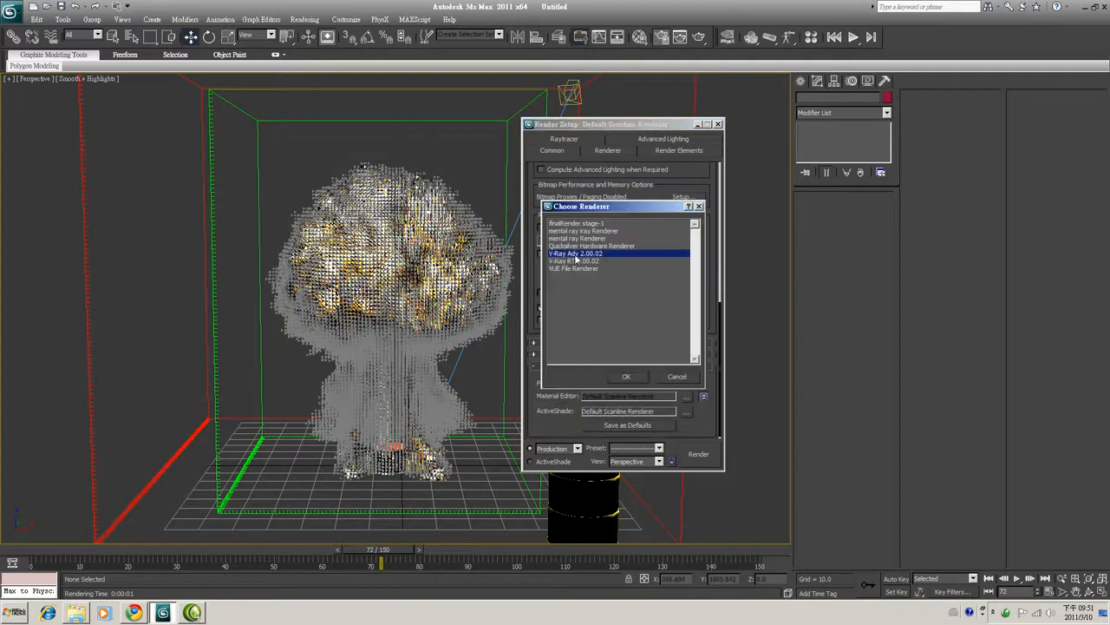
pyautogui.click(627, 376)
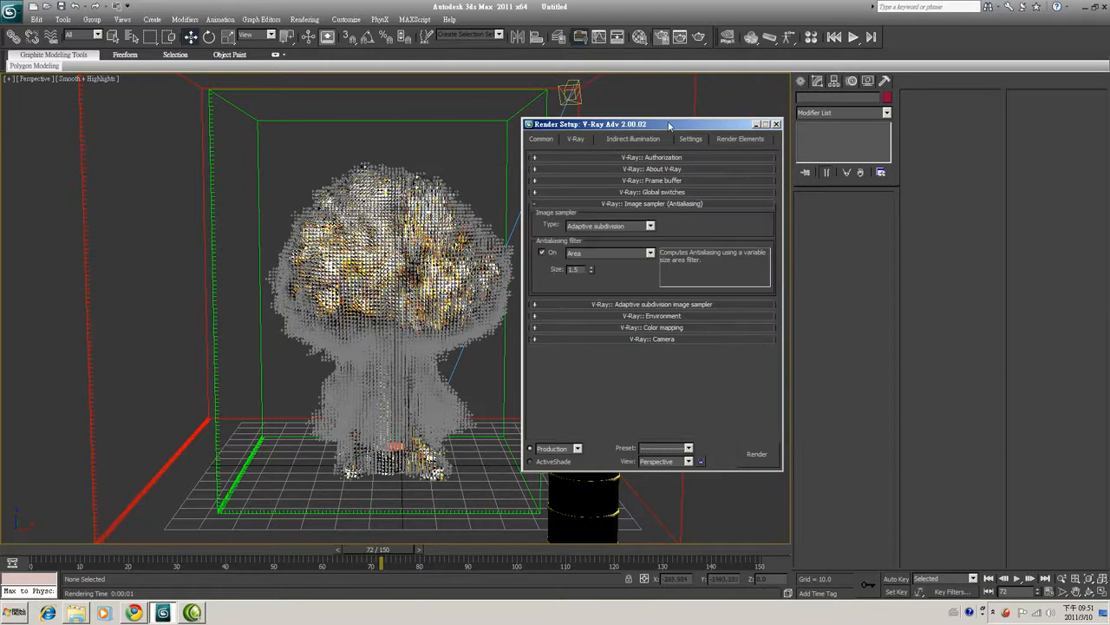
# Enable V-Ray's GI environment override and the 'Don't affect colors' colour mapping option
pyautogui.moveTo(669, 123); pyautogui.dragTo(729, 119)
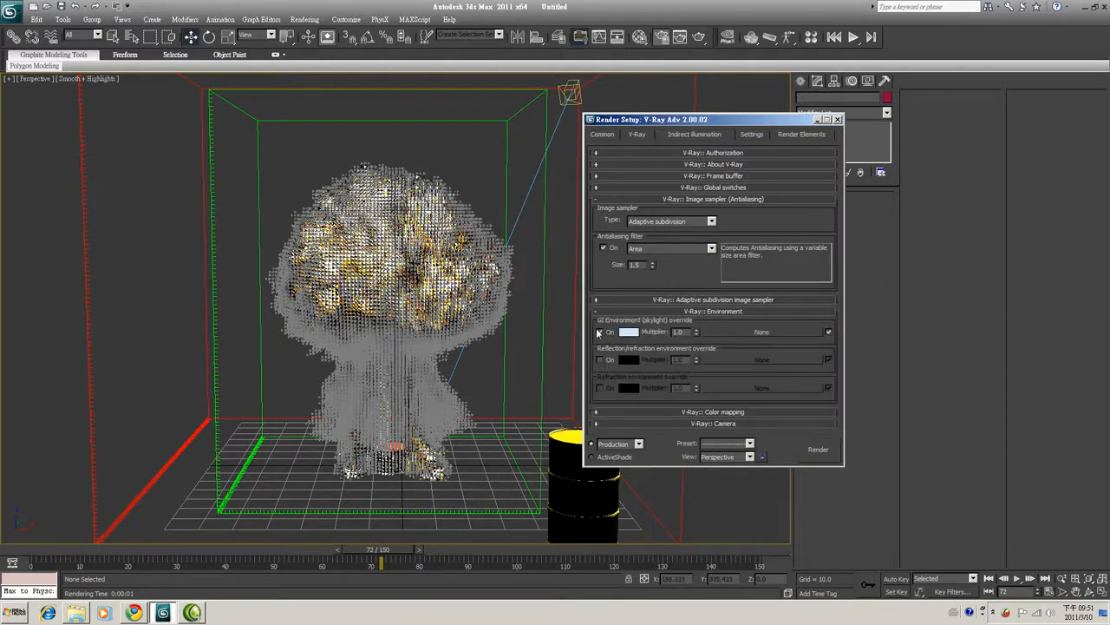
pyautogui.click(600, 331)
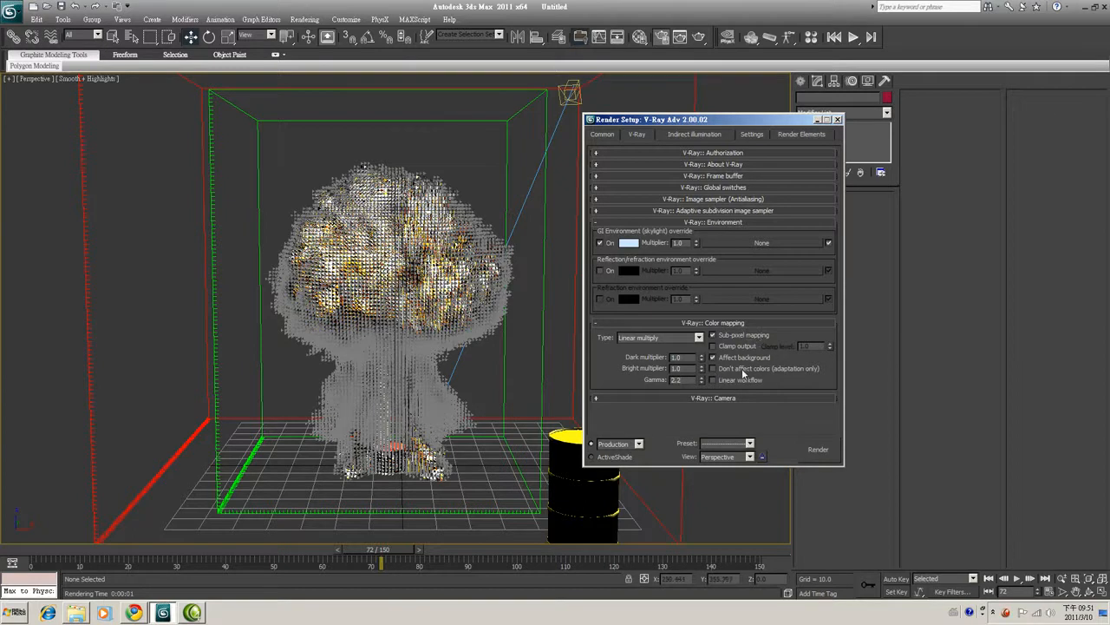
pyautogui.moveTo(837, 180)
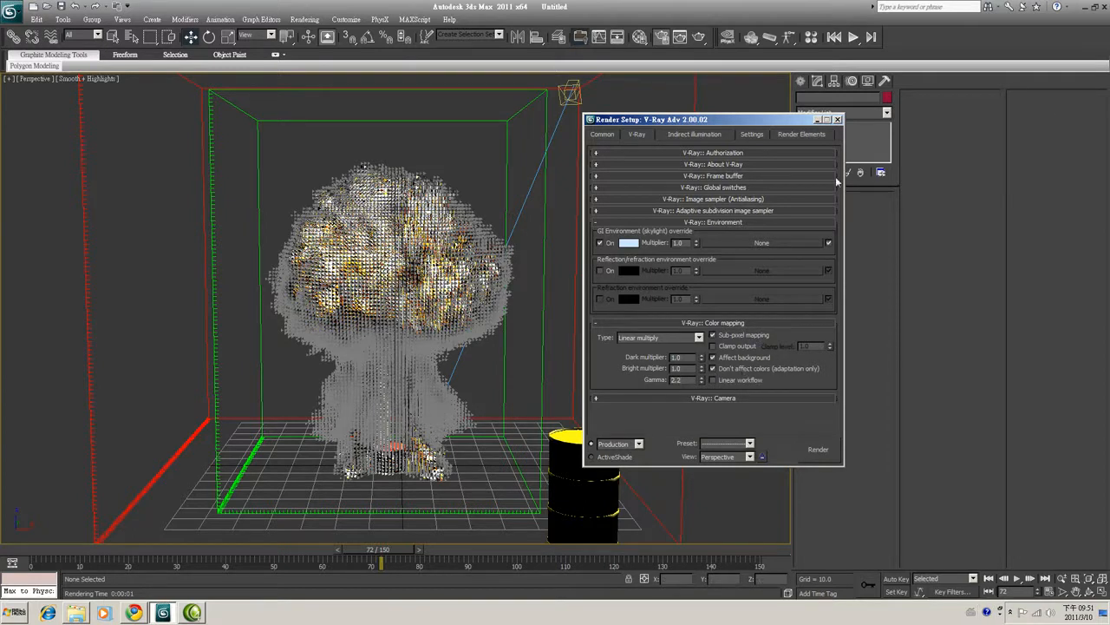
pyautogui.click(837, 118)
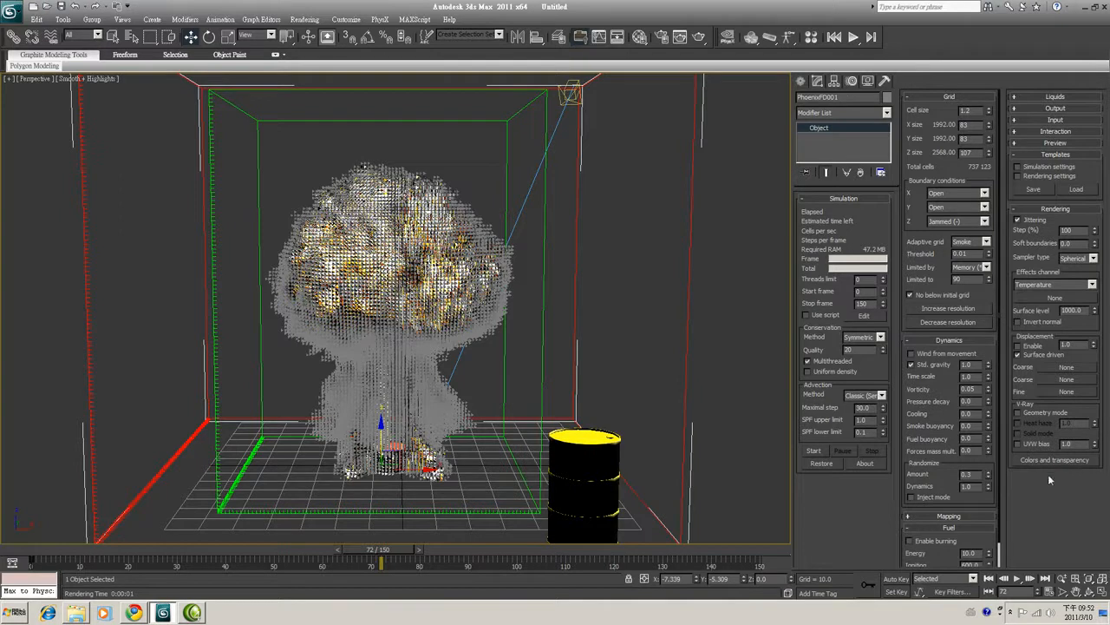
pyautogui.moveTo(1057, 467)
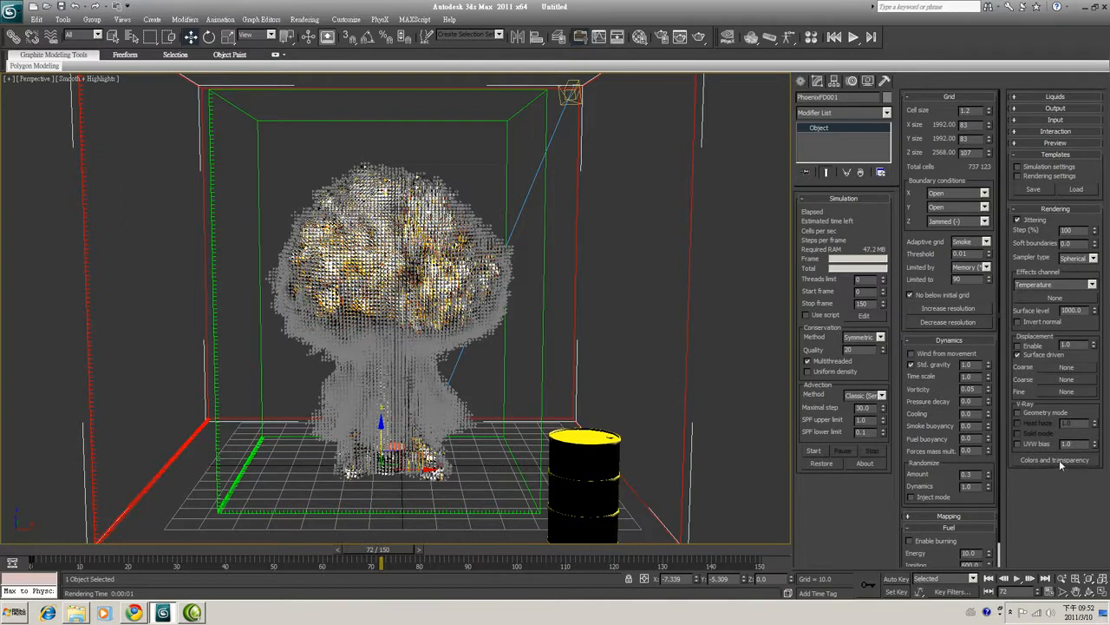
# Edit the smoke's simple diffuse colour under PhoenixFD Colors and transparency
pyautogui.click(1055, 459)
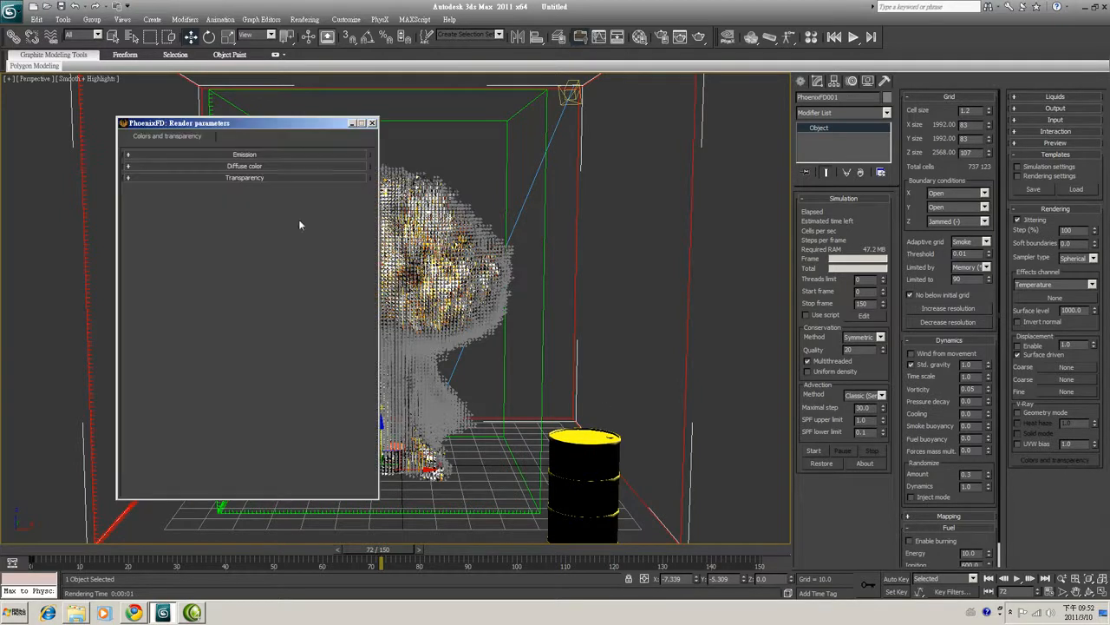
pyautogui.click(245, 166)
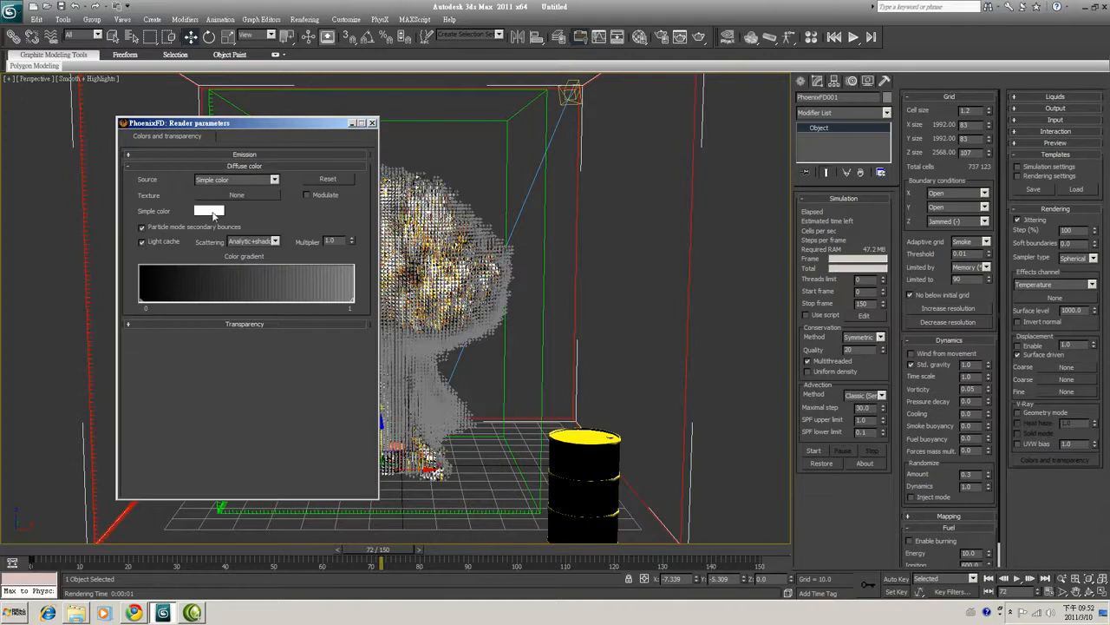
pyautogui.click(209, 211)
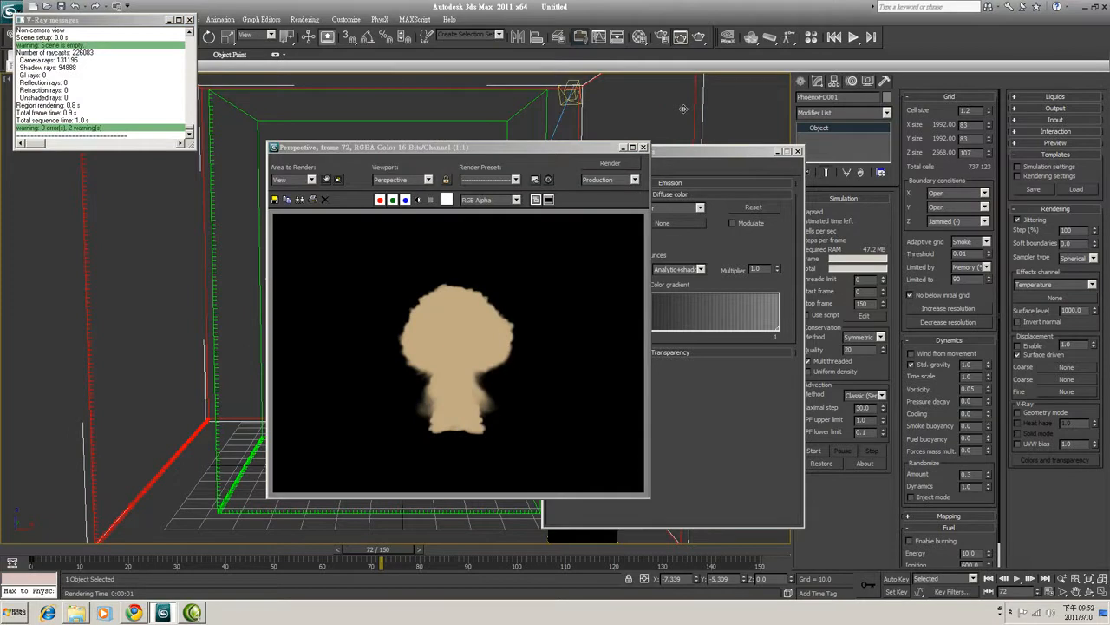
pyautogui.moveTo(522, 390)
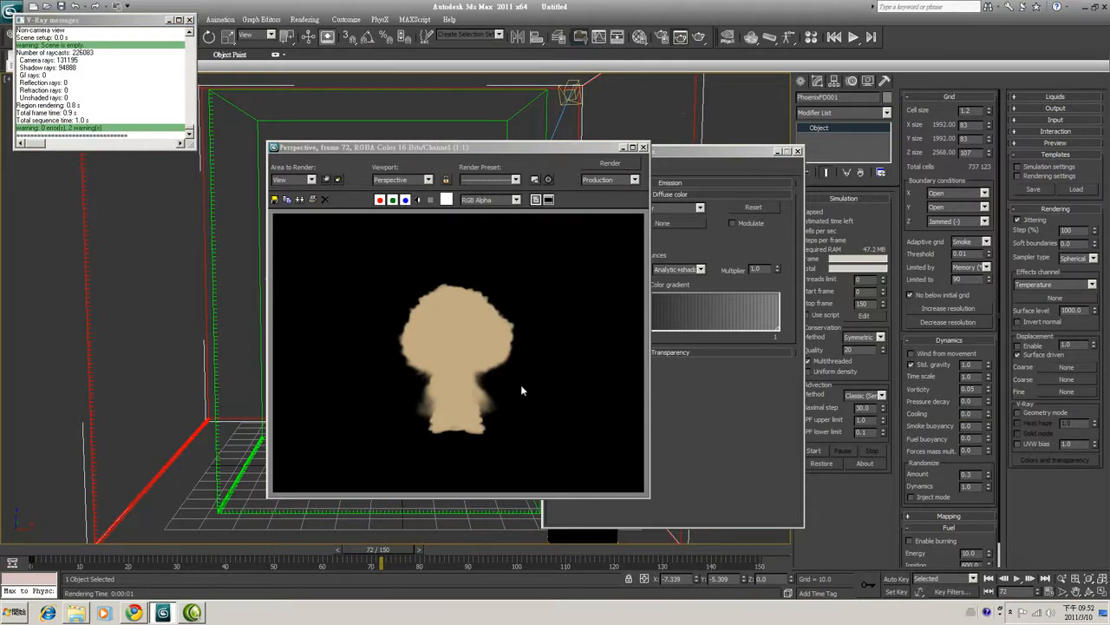
pyautogui.moveTo(498, 413)
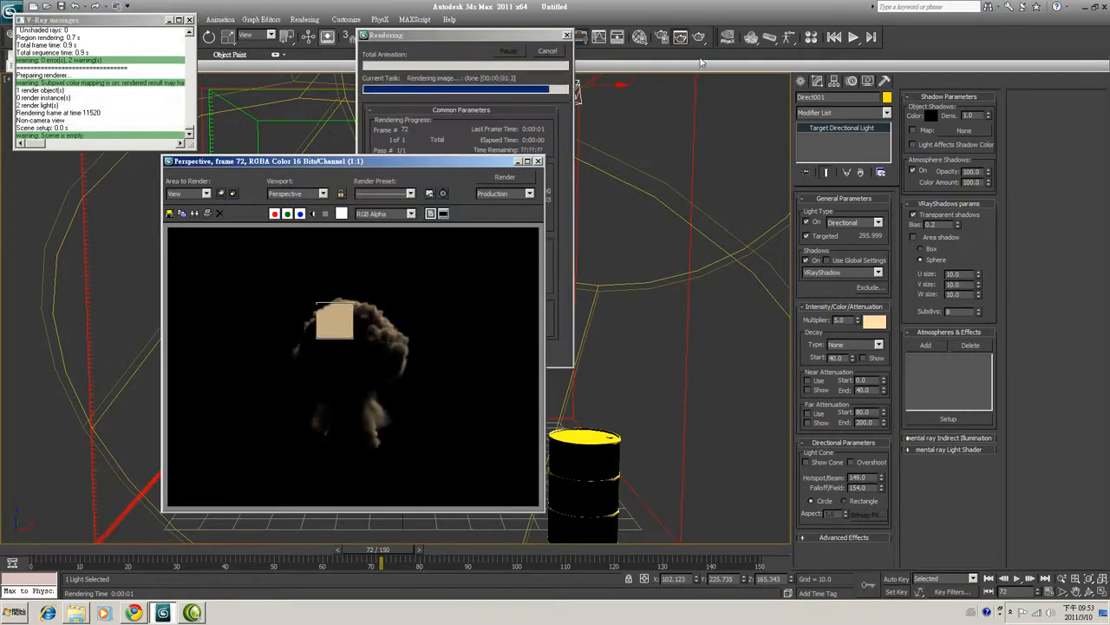
# Set the irradiance map preset to Low and move the timeline to frame 91
pyautogui.click(558, 50)
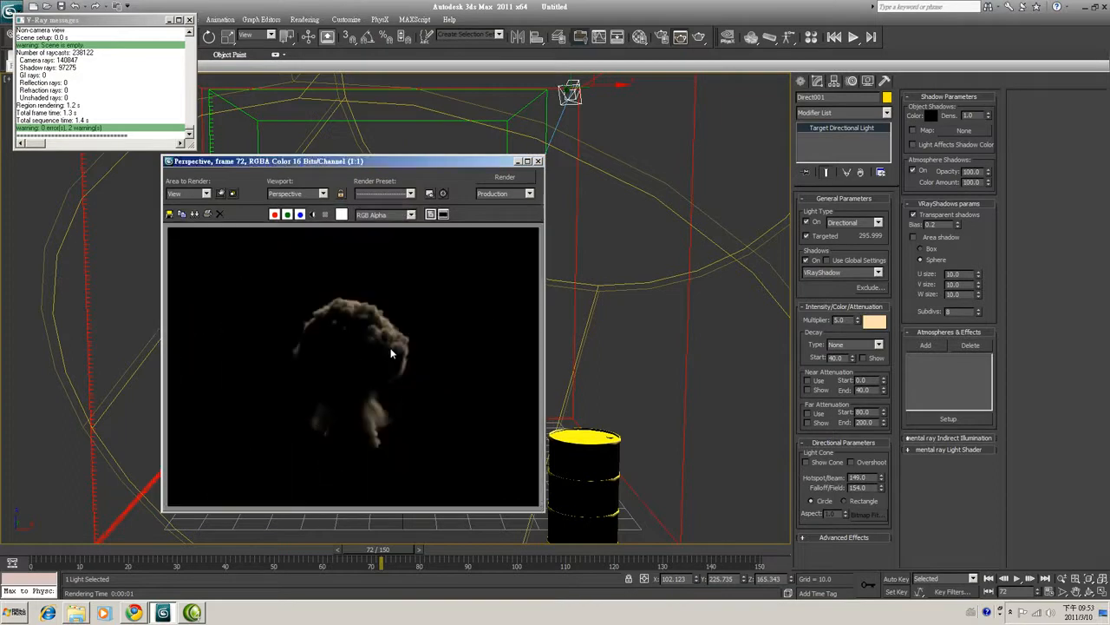
pyautogui.moveTo(382, 393)
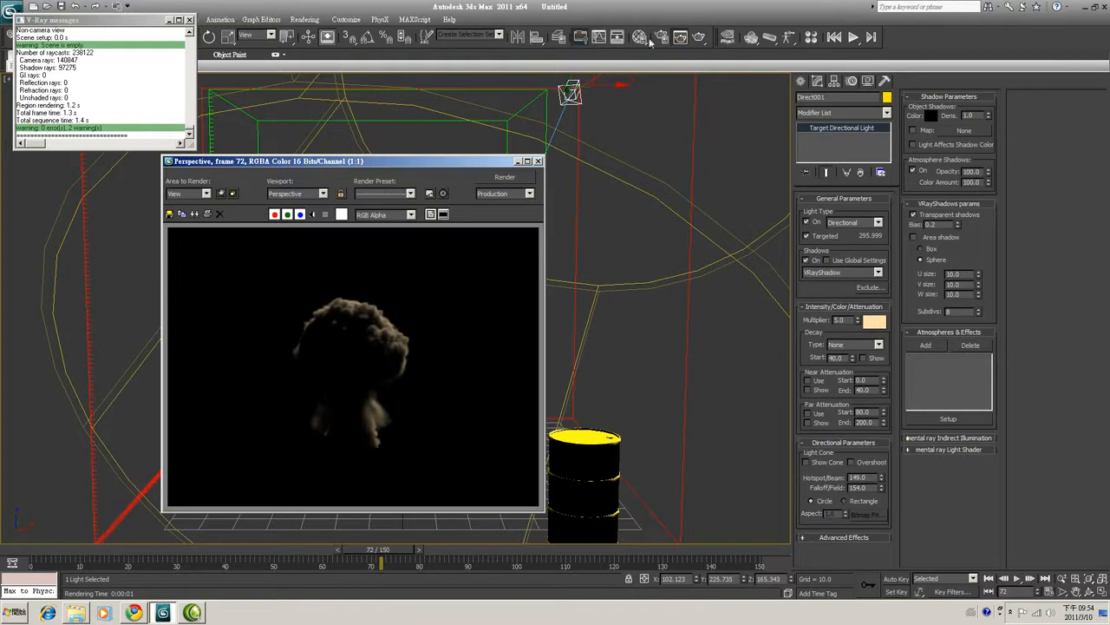
pyautogui.click(651, 36)
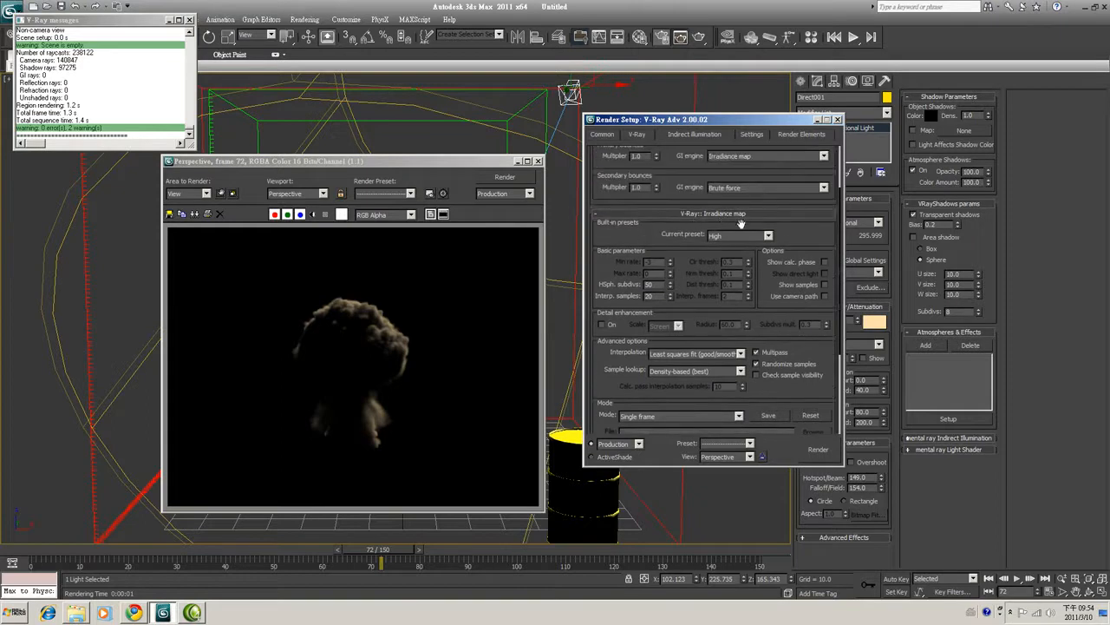
pyautogui.click(762, 235)
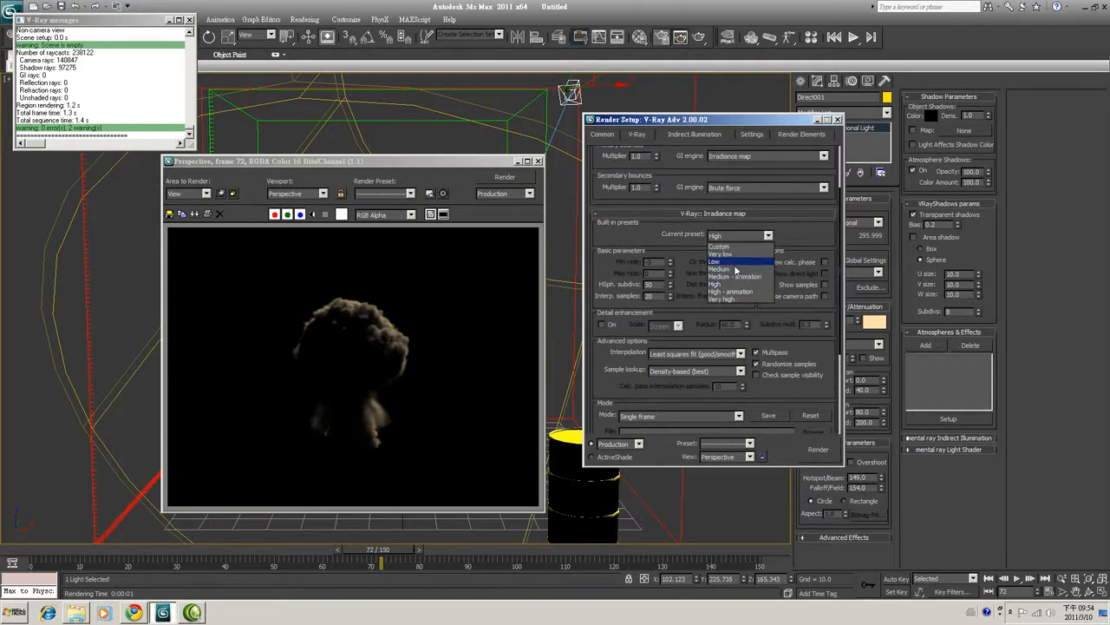
pyautogui.click(719, 254)
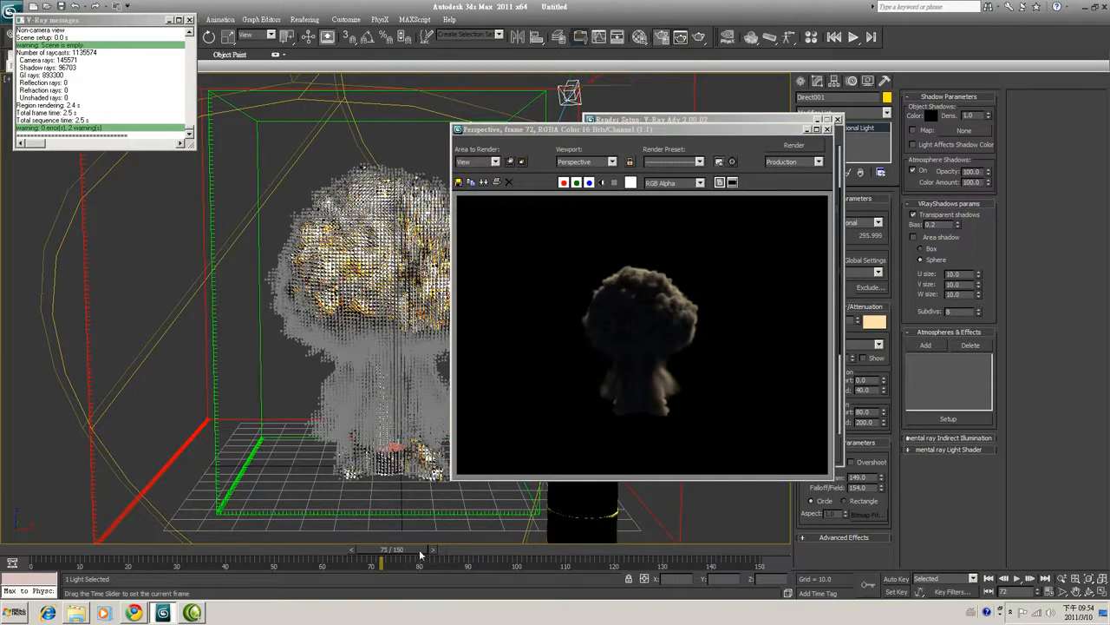
pyautogui.moveTo(382, 565); pyautogui.dragTo(473, 565)
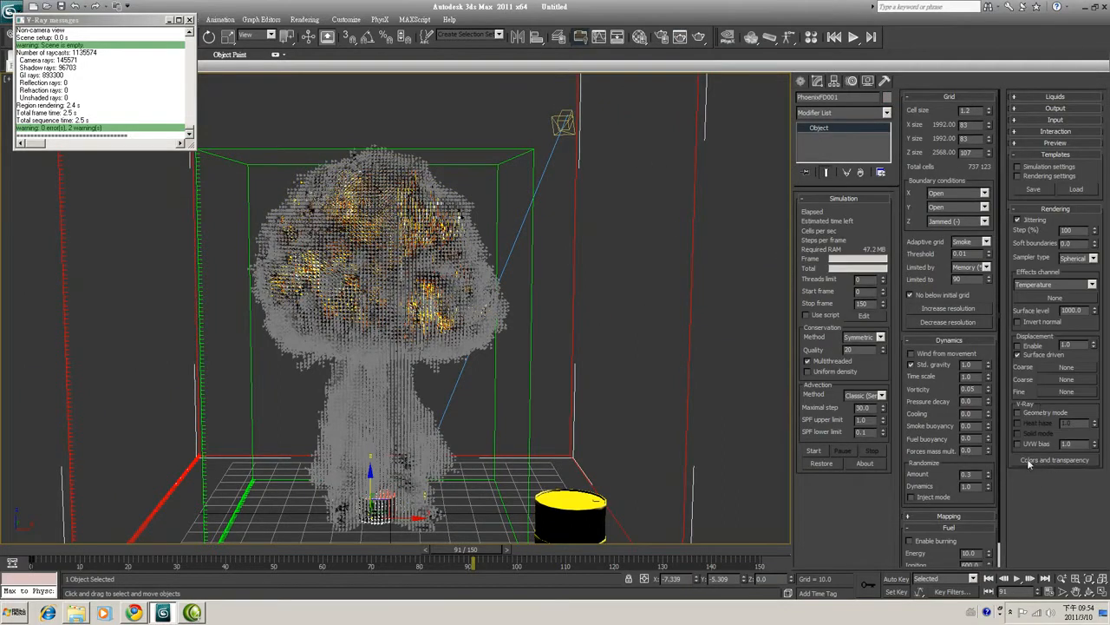
# Reopen the smoke's Colors and transparency settings to check its diffuse colour
pyautogui.click(1047, 461)
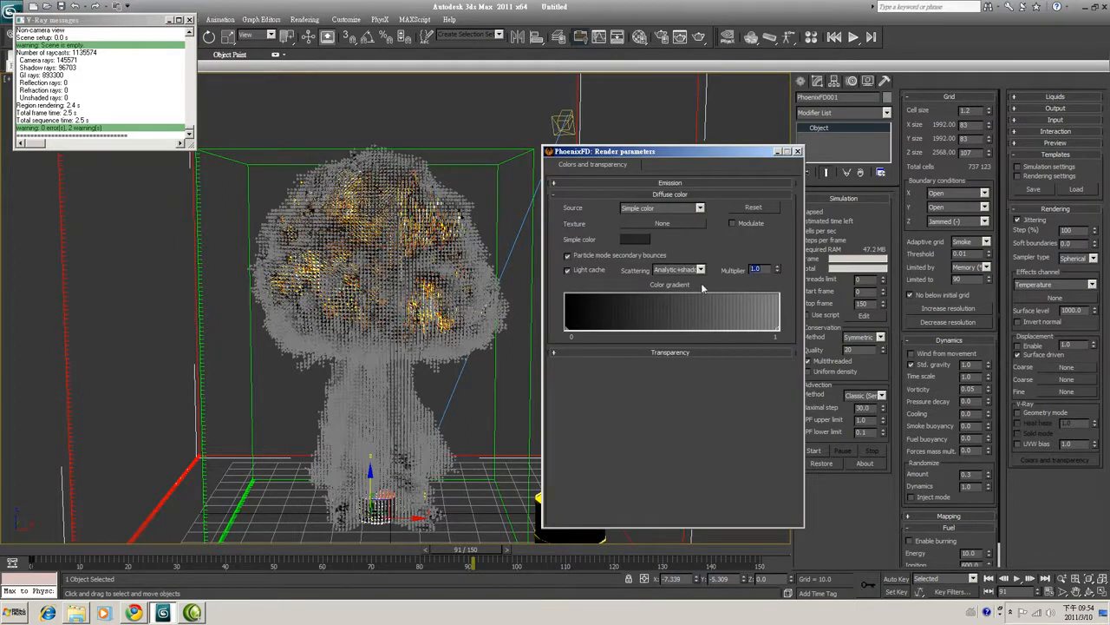
pyautogui.moveTo(694, 286)
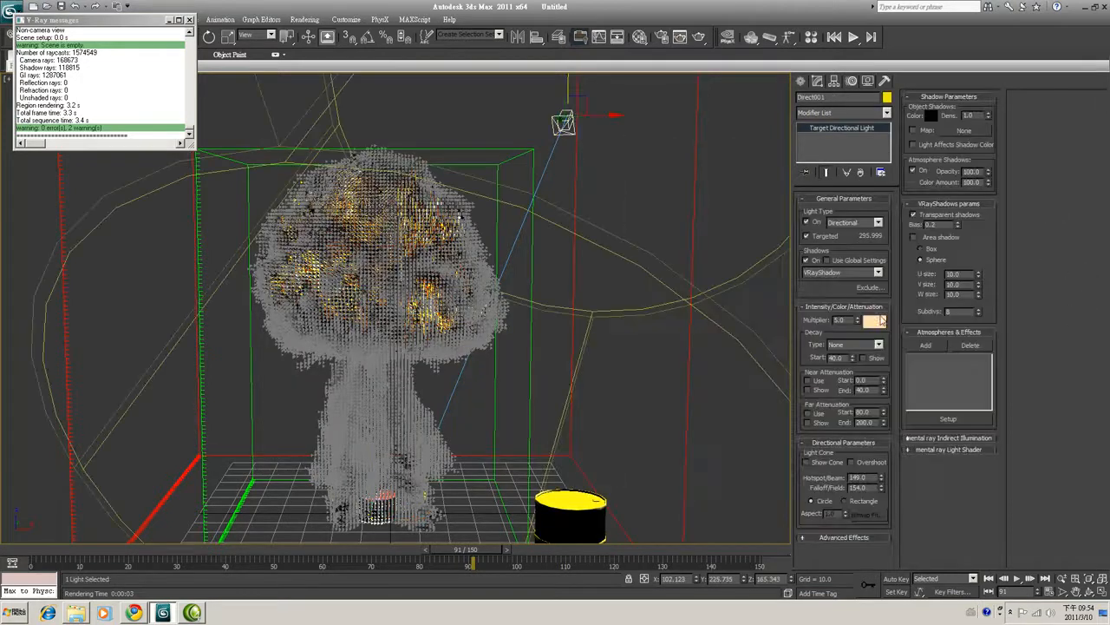
# Change the directional light's colour to a warm orange
pyautogui.click(871, 319)
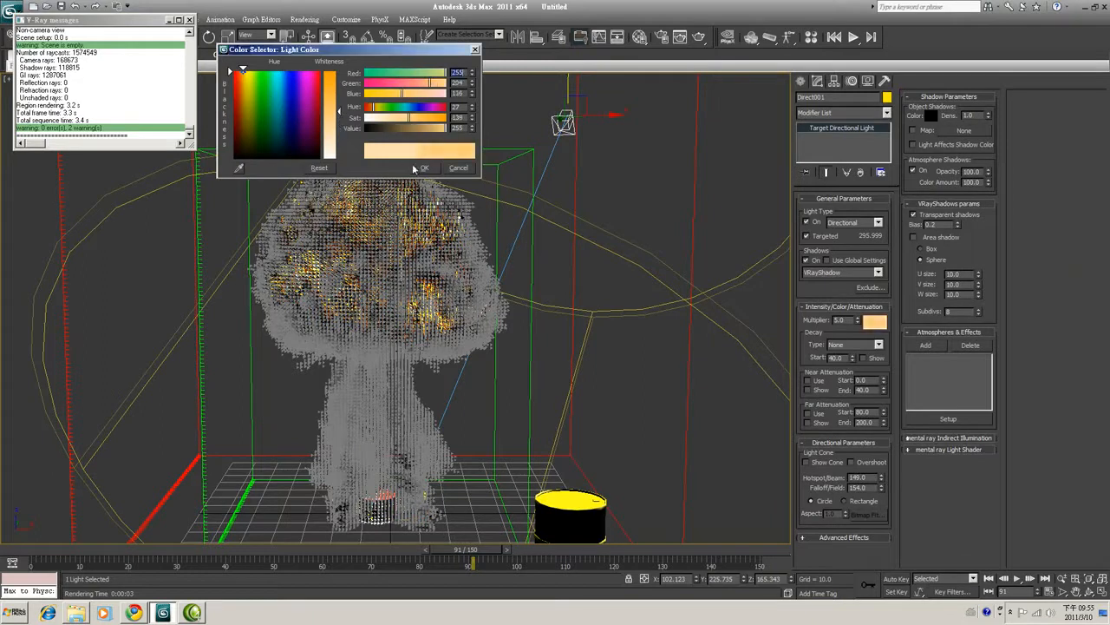
pyautogui.click(427, 166)
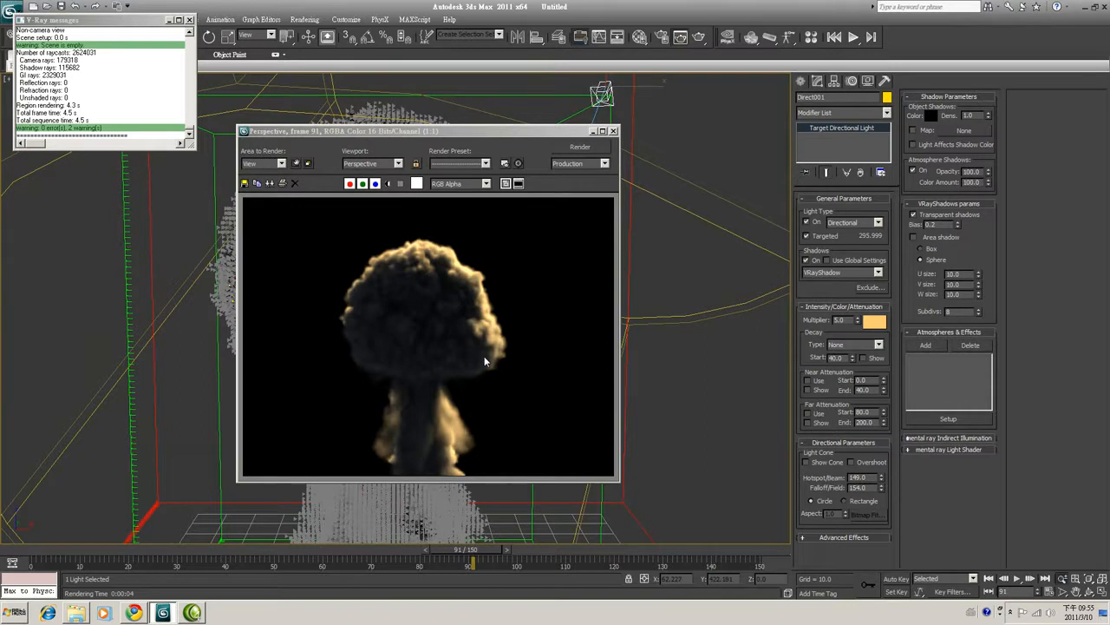
pyautogui.moveTo(529, 344)
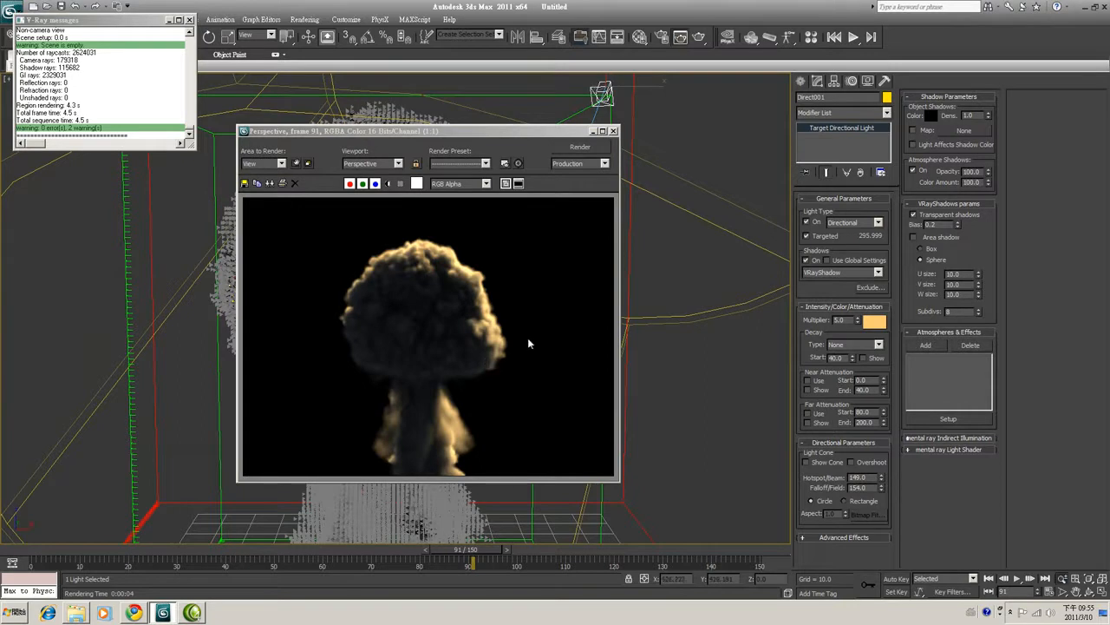
pyautogui.moveTo(412, 329)
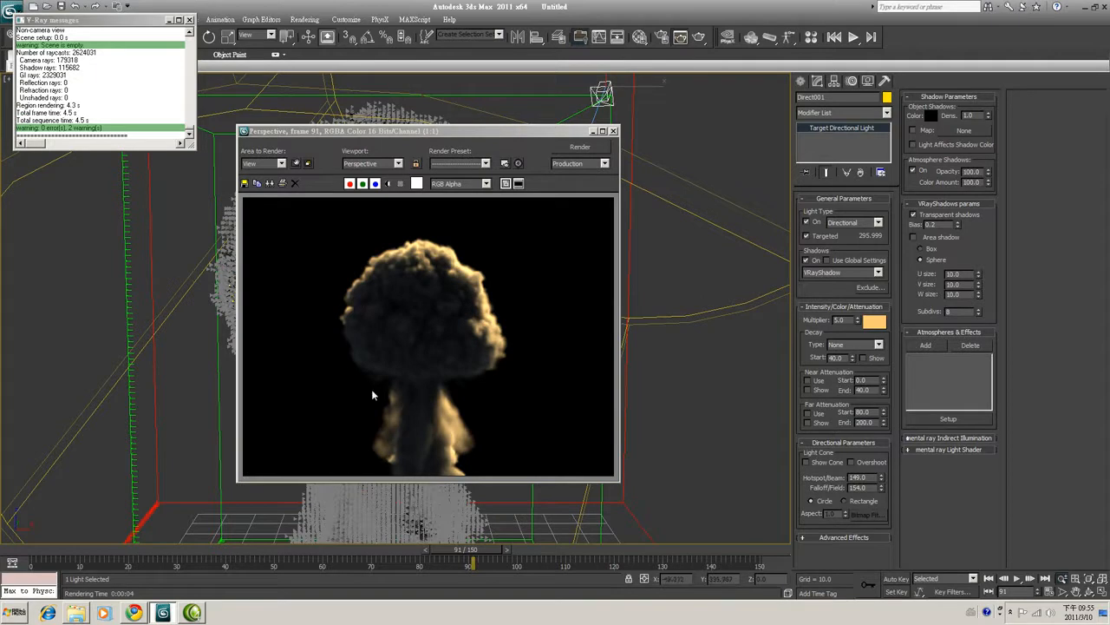
pyautogui.moveTo(476, 408)
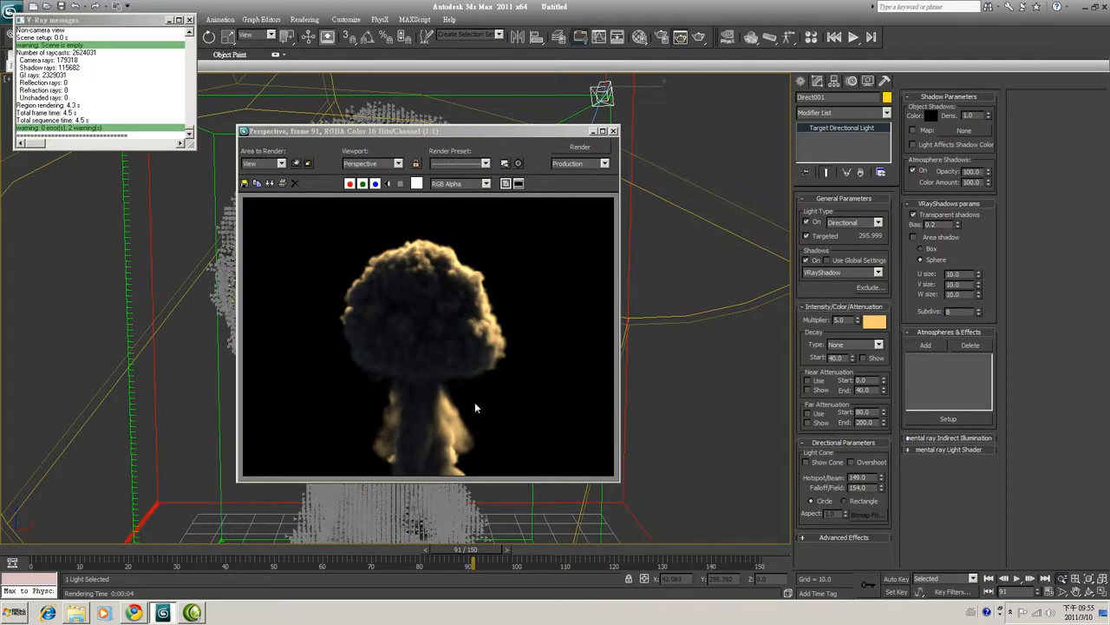
pyautogui.moveTo(534, 303)
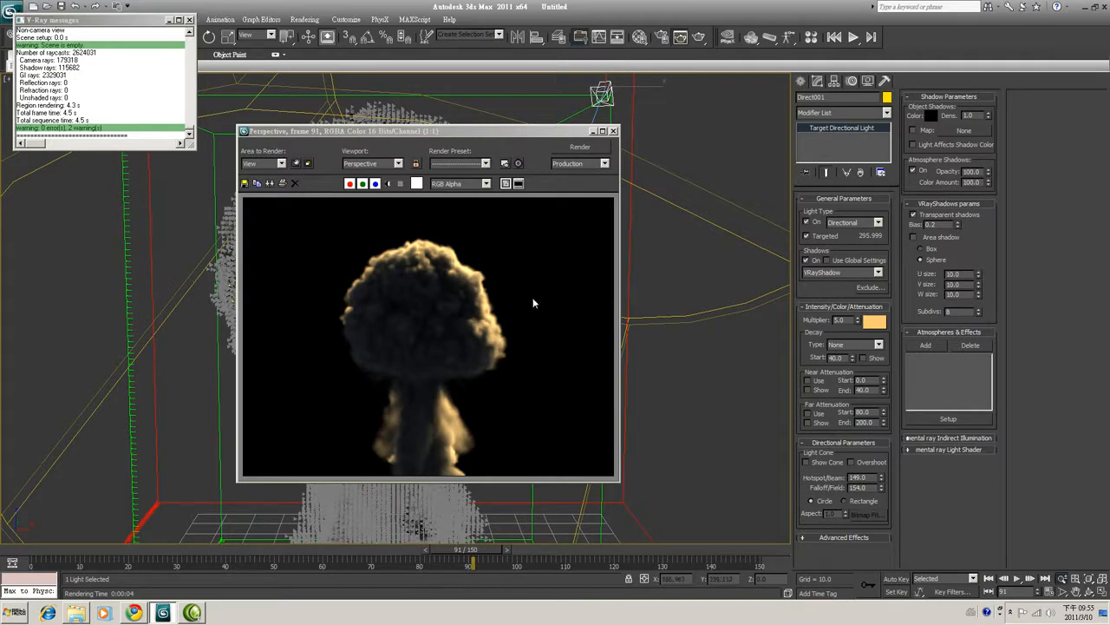
pyautogui.moveTo(461, 318)
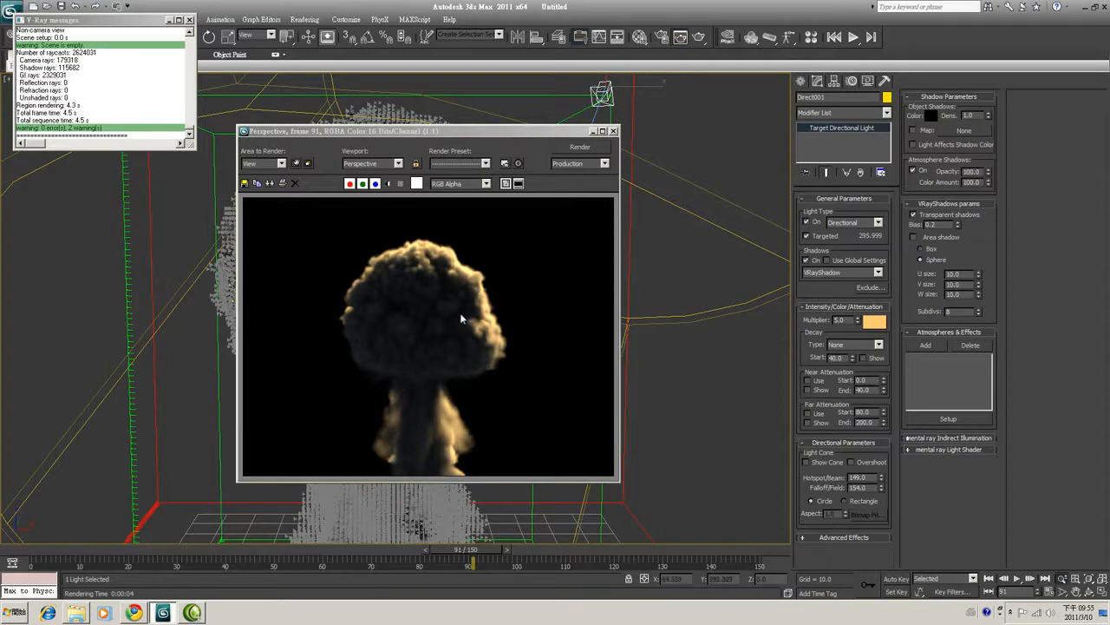
pyautogui.moveTo(444, 390)
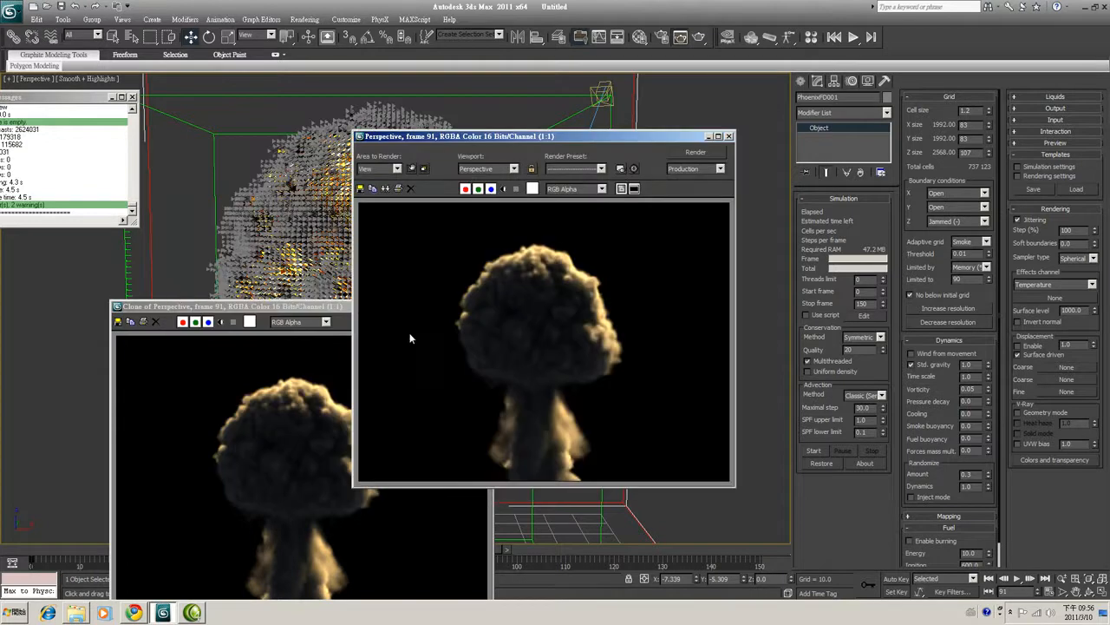
pyautogui.moveTo(510, 290)
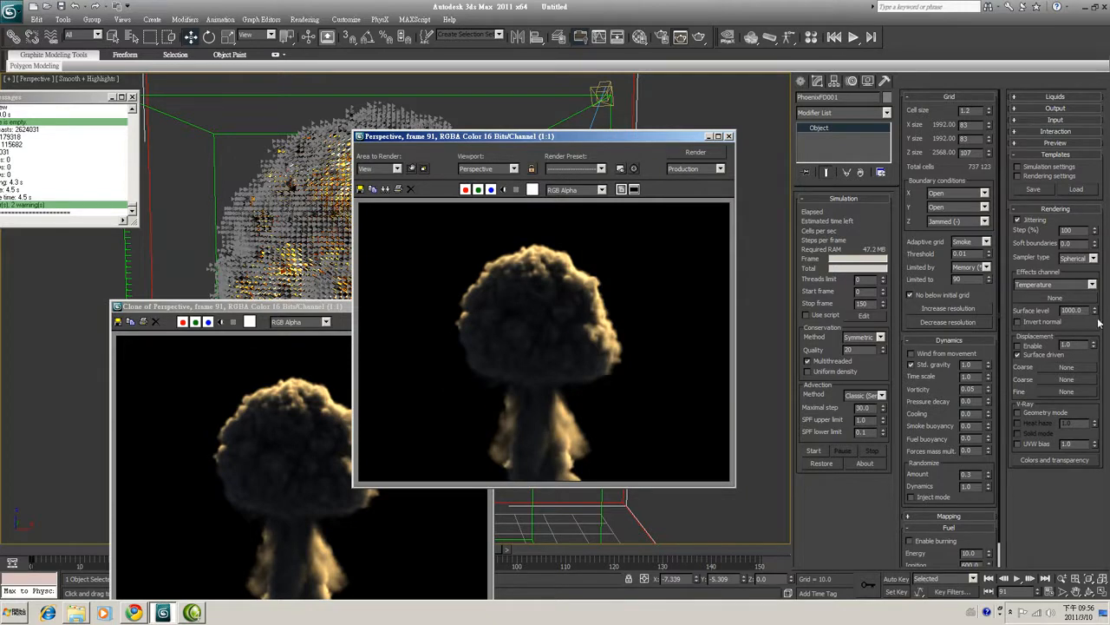
# Switch the smoke sampler to Trunc, re-render frame 91, and place it beside the earlier copy
pyautogui.click(1098, 258)
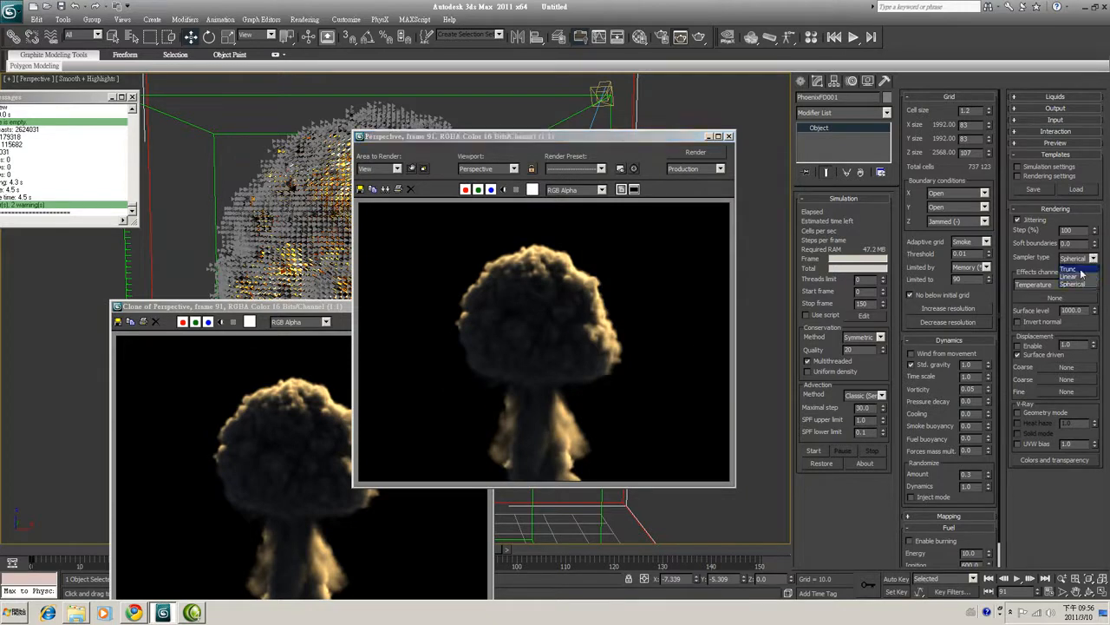
pyautogui.click(1049, 275)
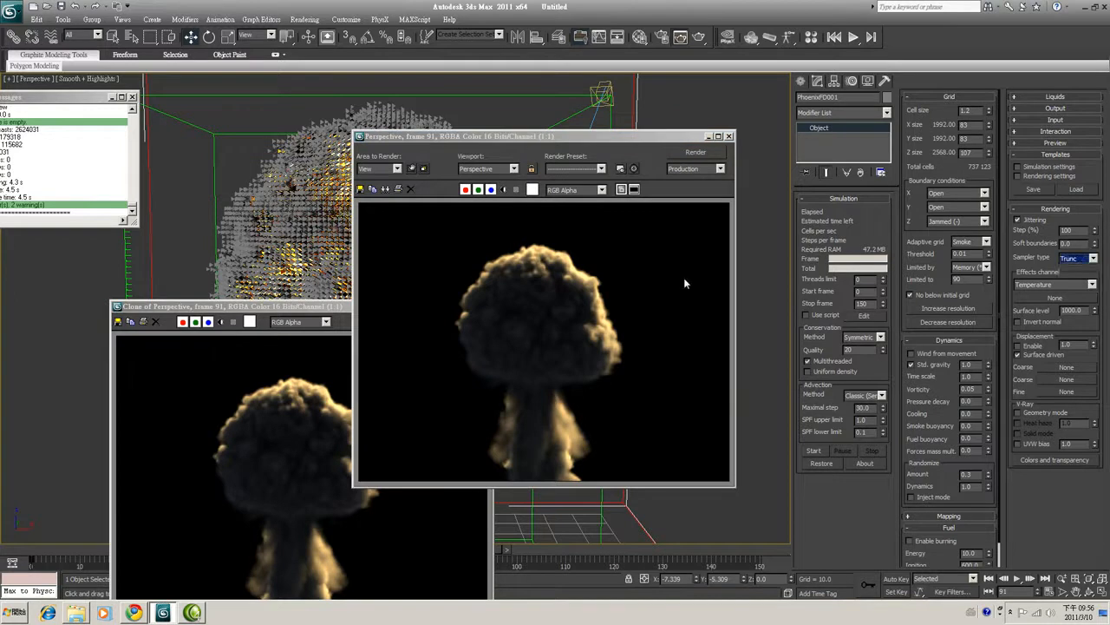
pyautogui.click(695, 152)
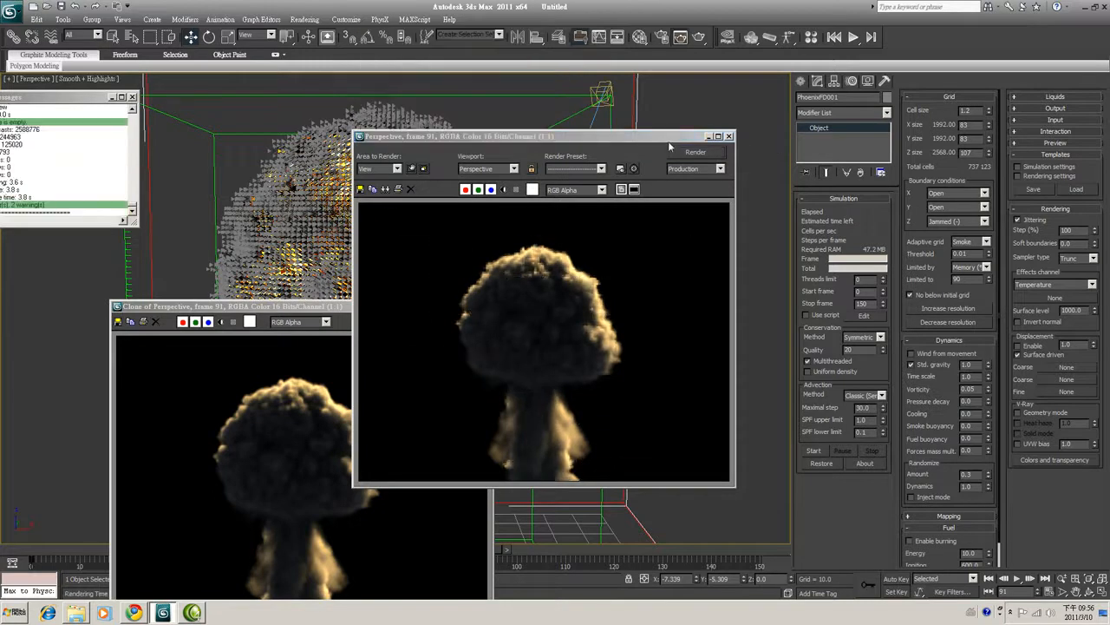
pyautogui.moveTo(542, 136); pyautogui.dragTo(291, 117)
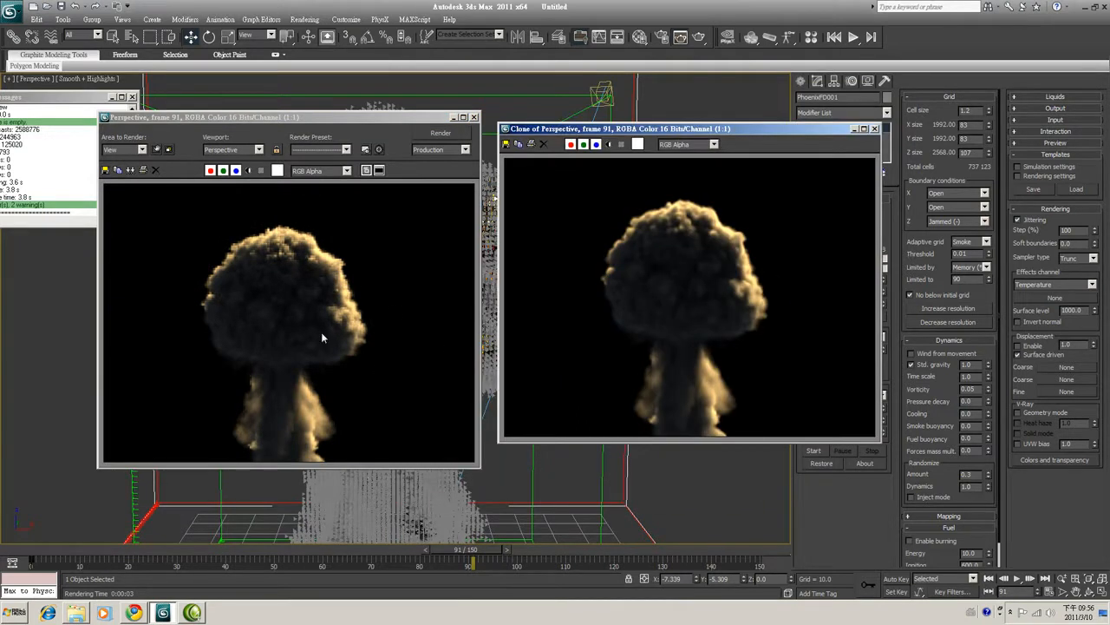
pyautogui.moveTo(305, 388)
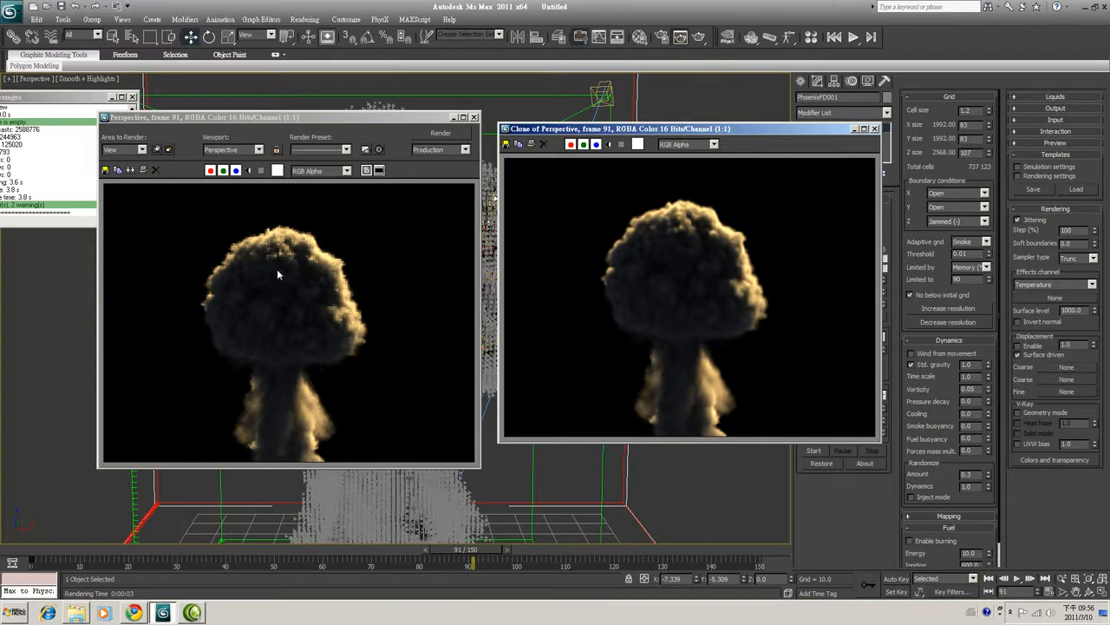
pyautogui.moveTo(293, 254)
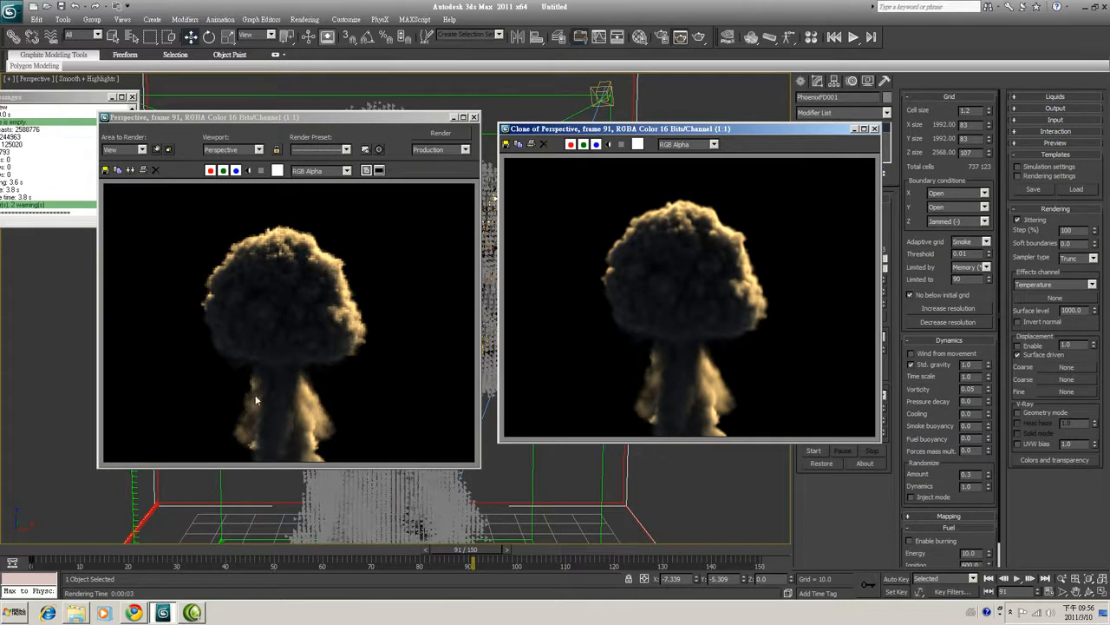
pyautogui.moveTo(806, 247)
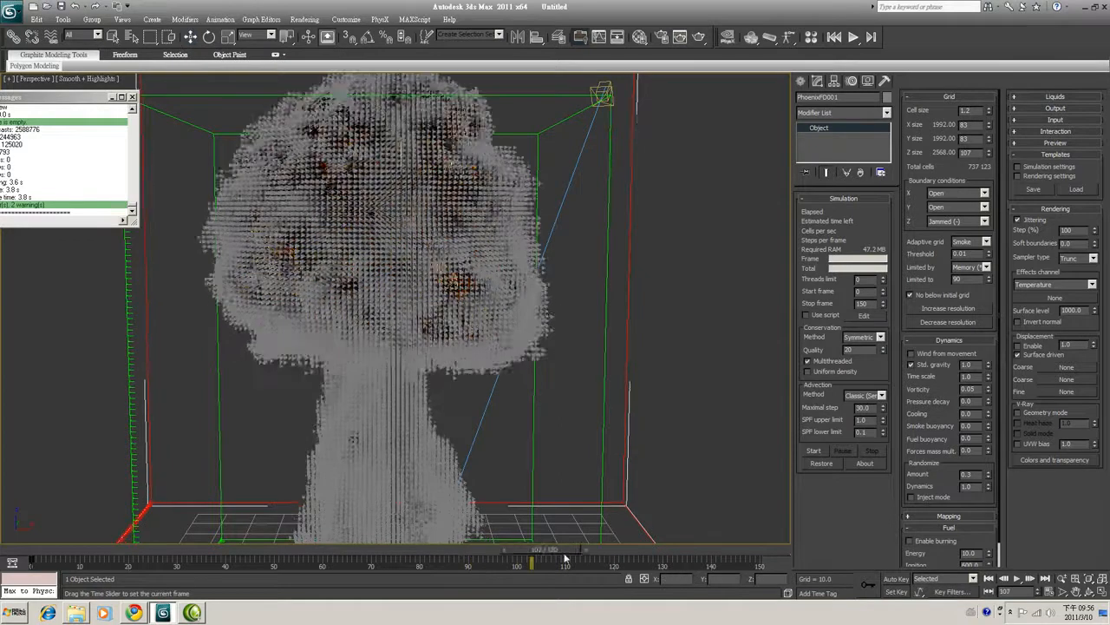
# Render the smoke at frame 127 and bring up the V-Ray indirect illumination settings
pyautogui.moveTo(529, 562); pyautogui.dragTo(651, 562)
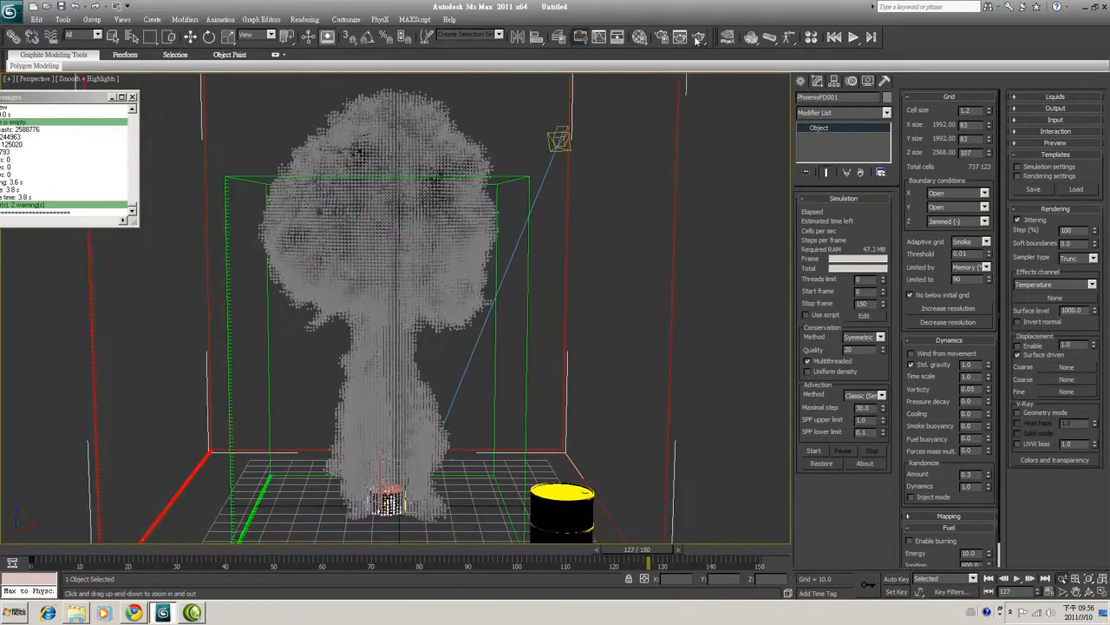
pyautogui.click(697, 37)
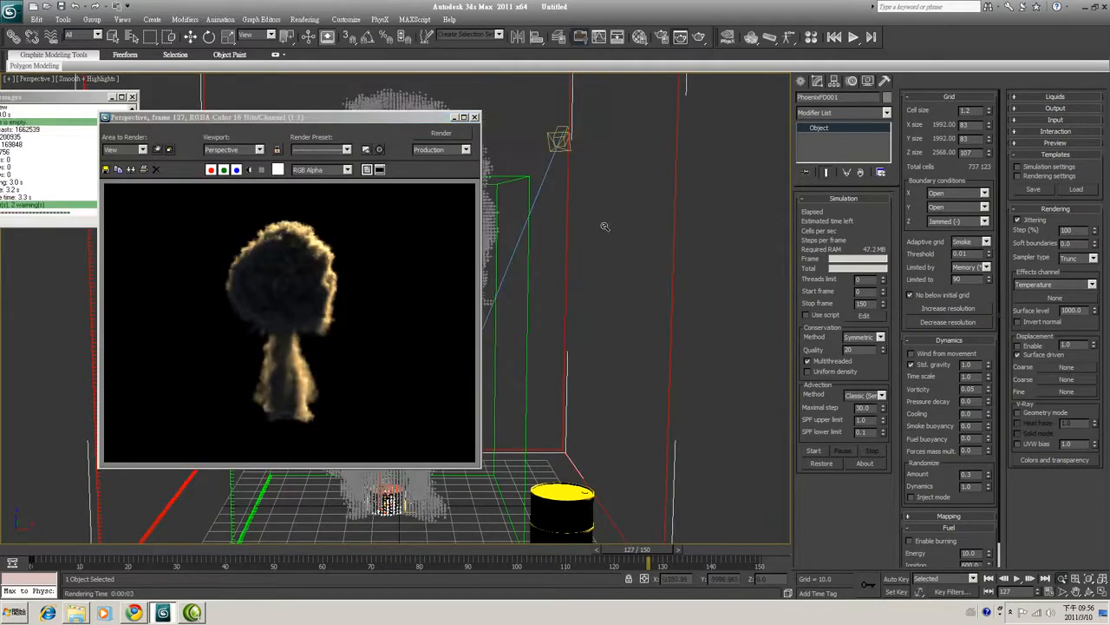
pyautogui.click(475, 117)
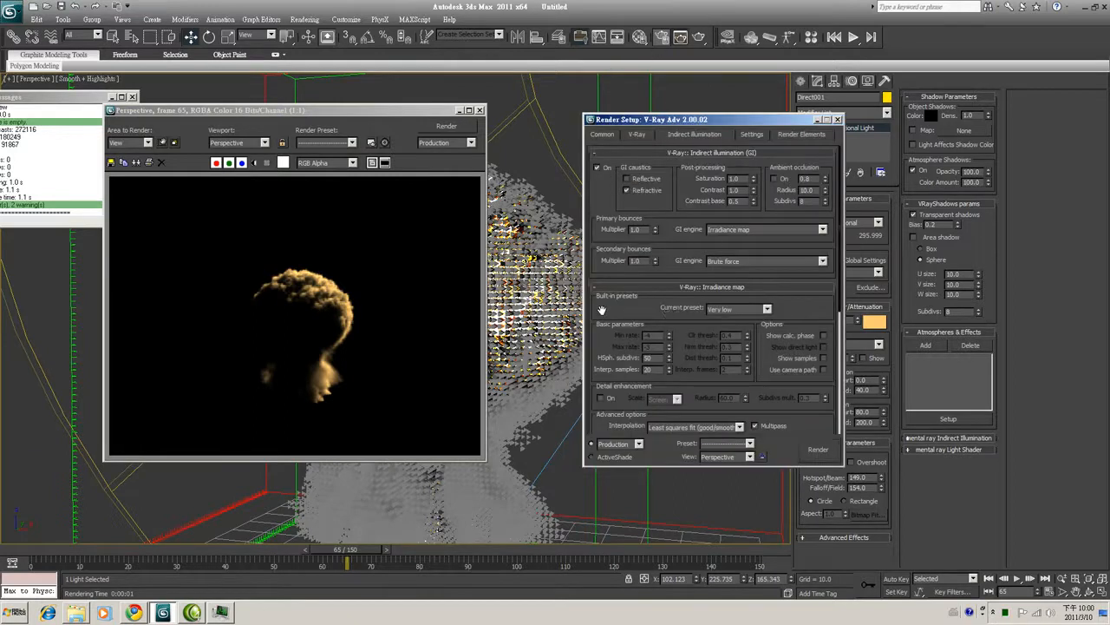
# Pick an irradiance map quality preset from the Current preset list
pyautogui.click(765, 309)
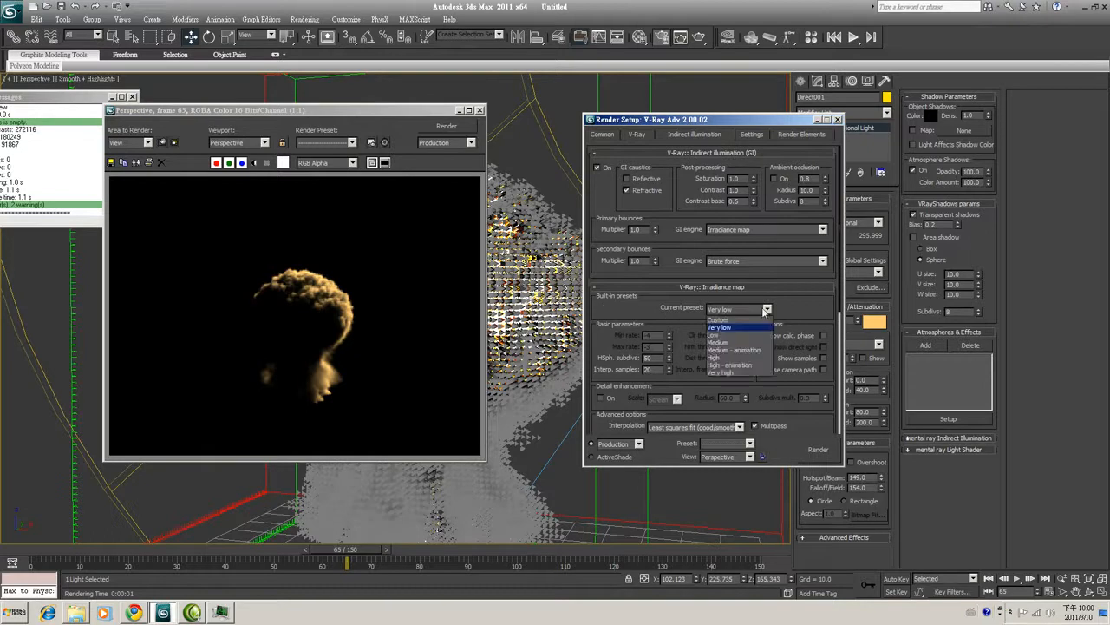
pyautogui.click(720, 327)
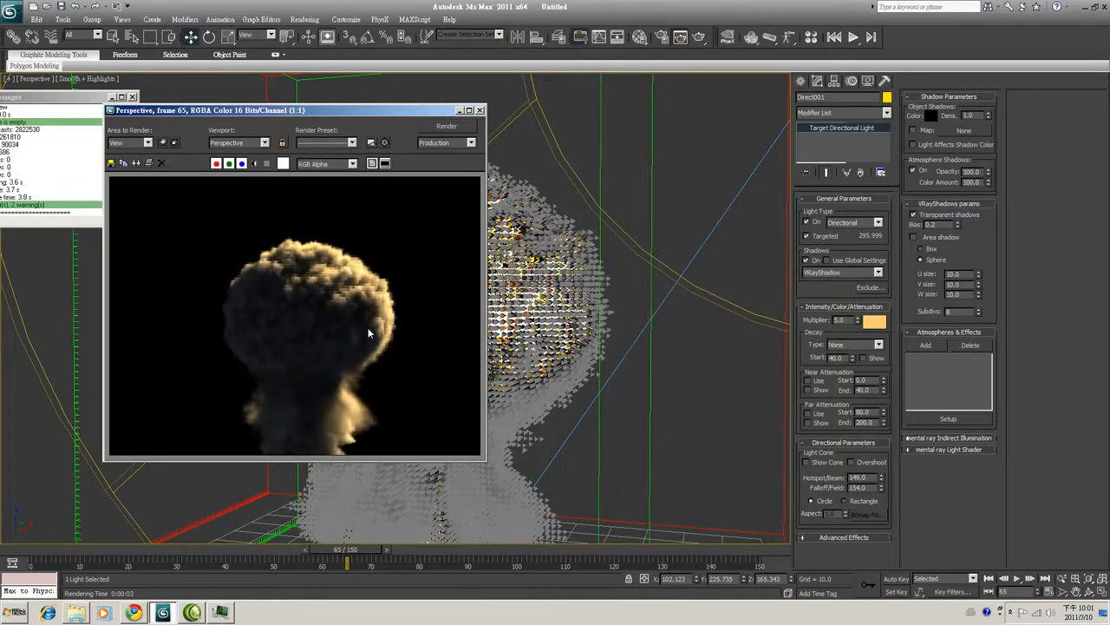
pyautogui.moveTo(614, 328)
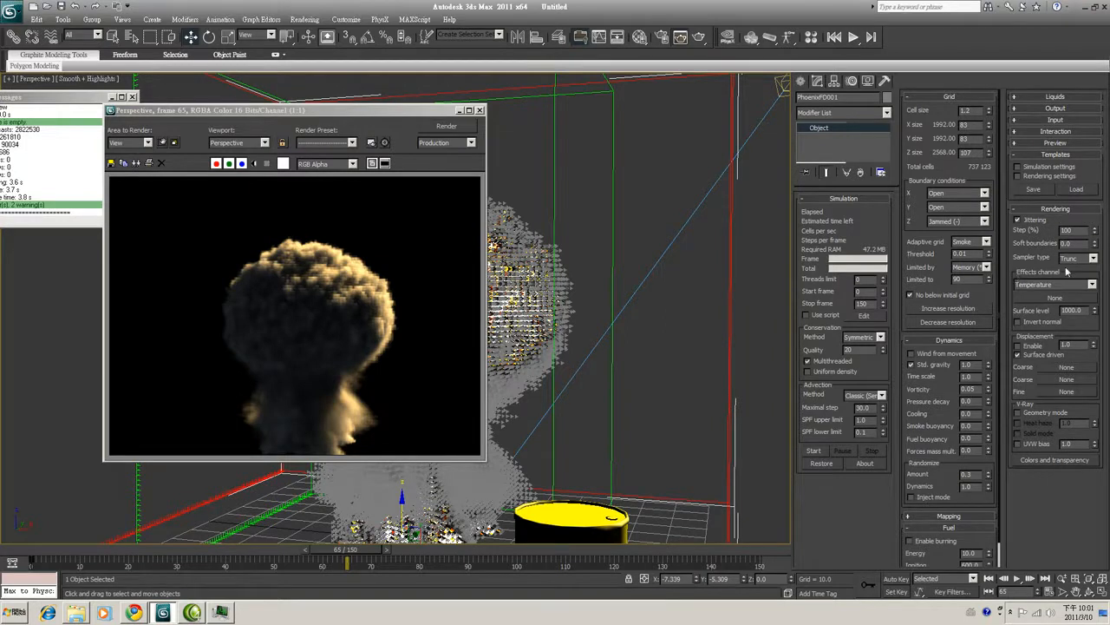
# Set the smoke sampler back to Spherical and re-render frame 65 for comparison
pyautogui.click(1099, 257)
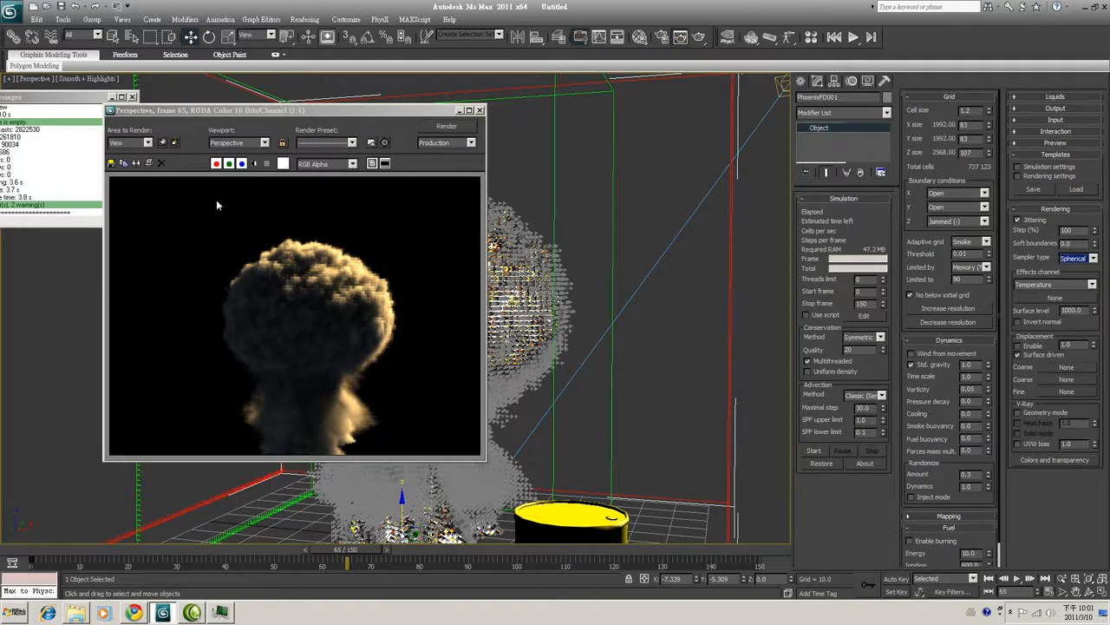
pyautogui.click(444, 126)
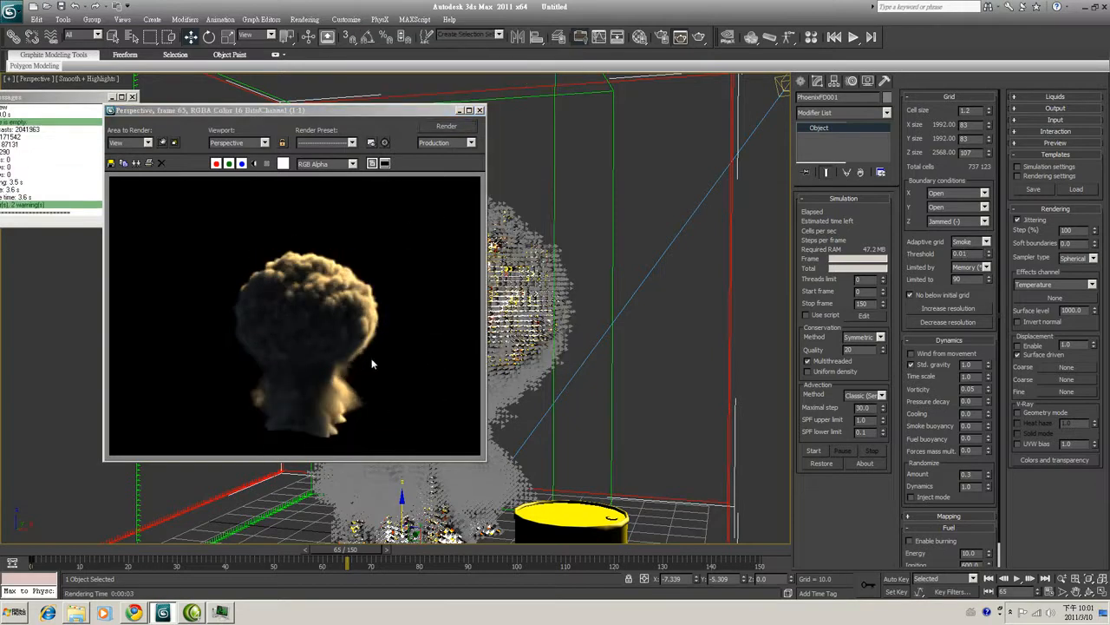
pyautogui.moveTo(440, 322)
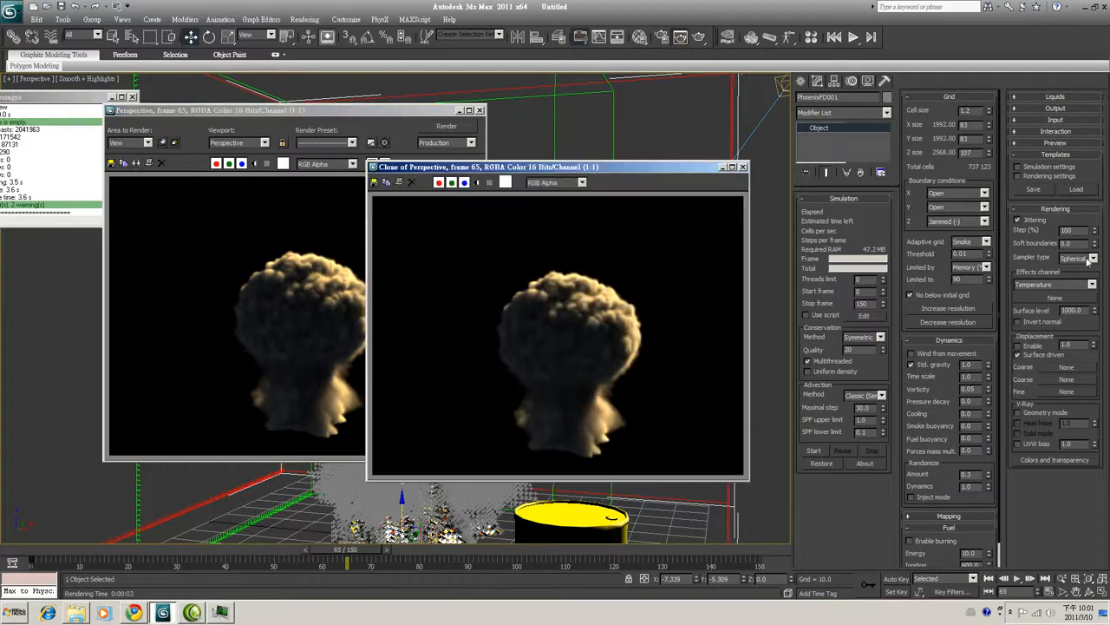
pyautogui.click(1092, 258)
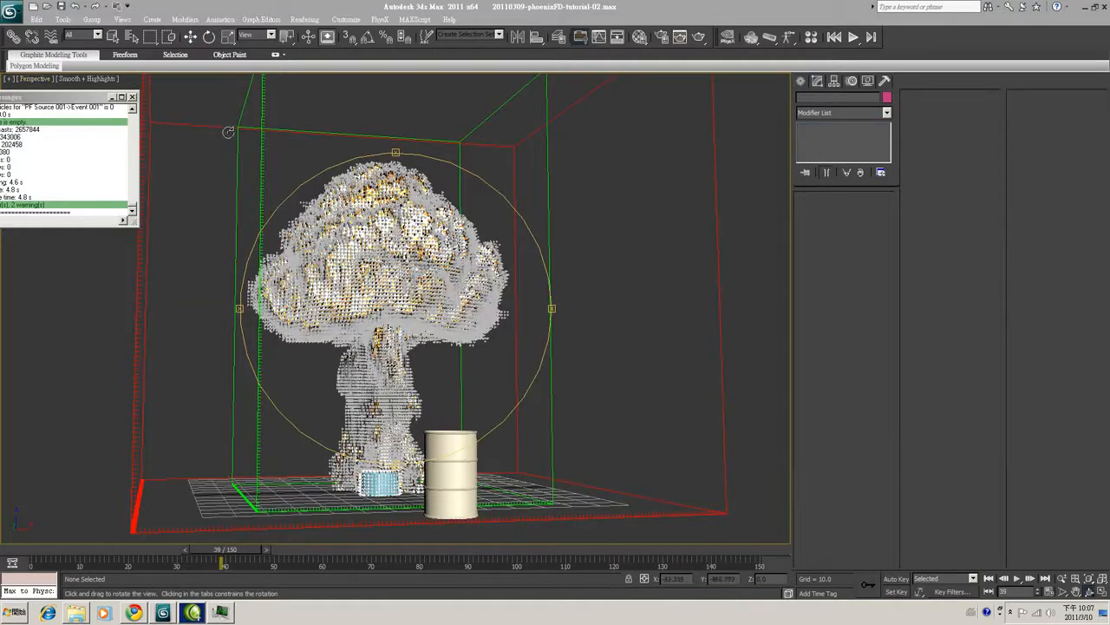
# Open 20110306-phoenixFD-04.max and scrub its smoke simulation to frame 80
pyautogui.click(12, 12)
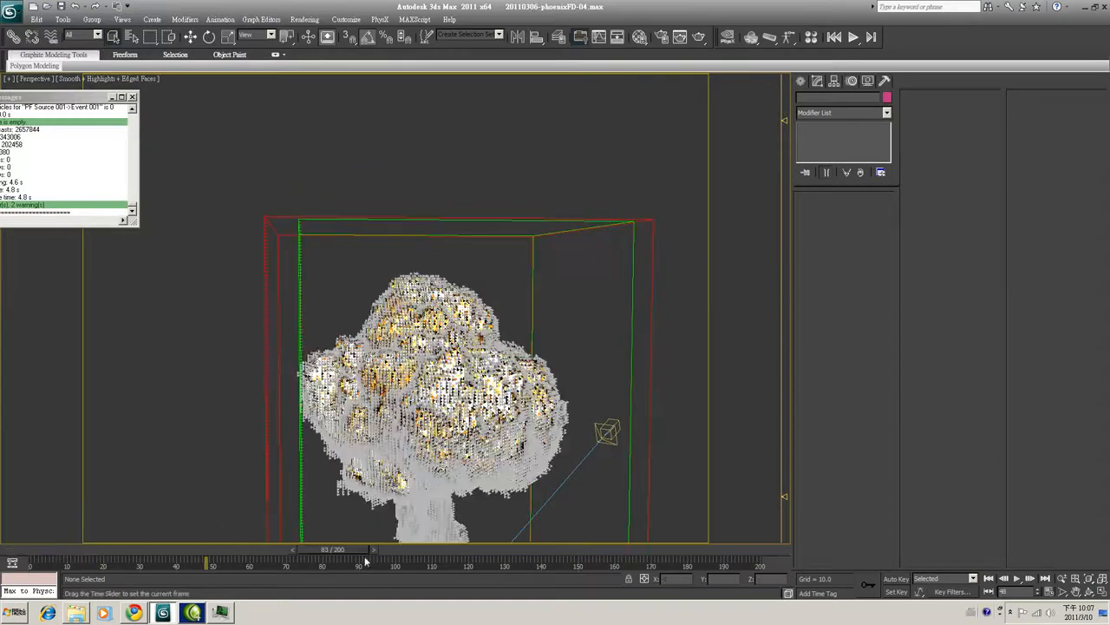
pyautogui.moveTo(208, 557); pyautogui.dragTo(356, 557)
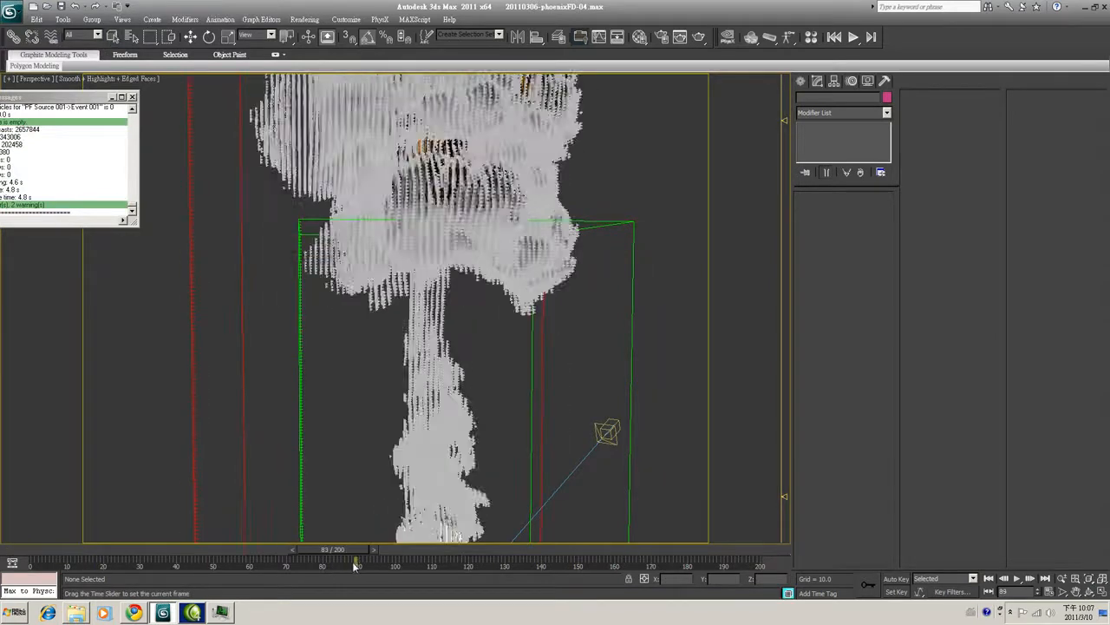
pyautogui.moveTo(356, 561); pyautogui.dragTo(310, 561)
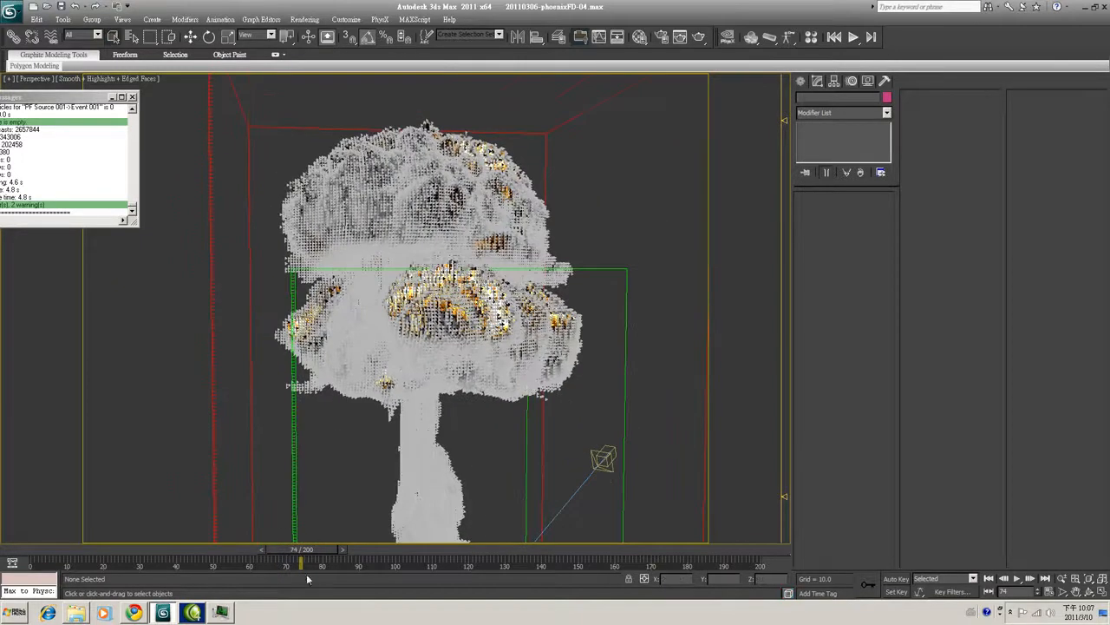
pyautogui.moveTo(302, 548); pyautogui.dragTo(322, 548)
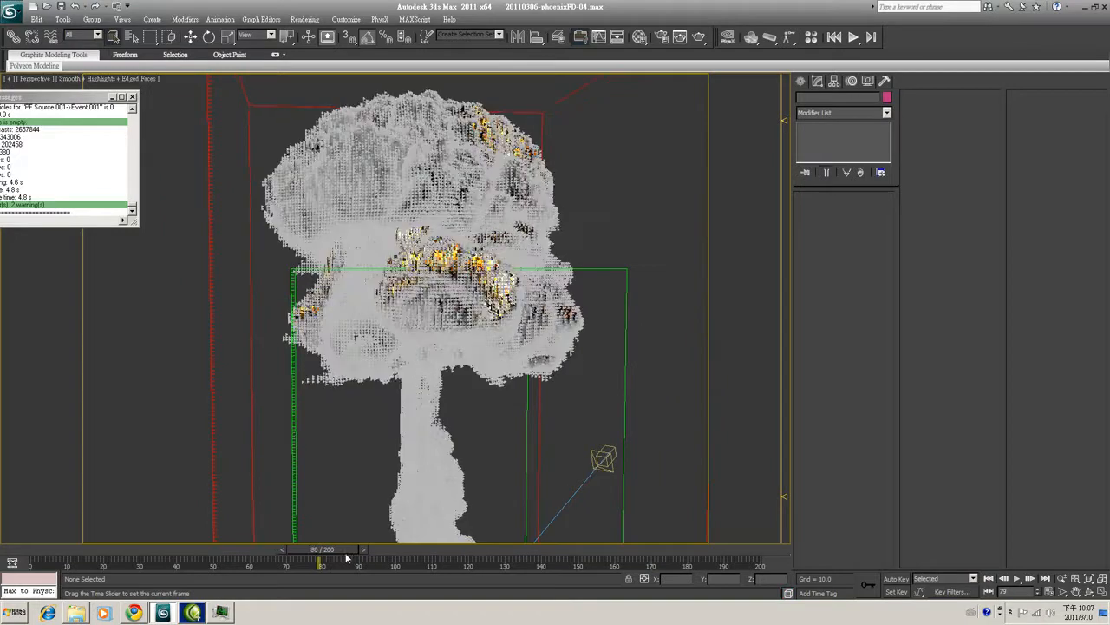